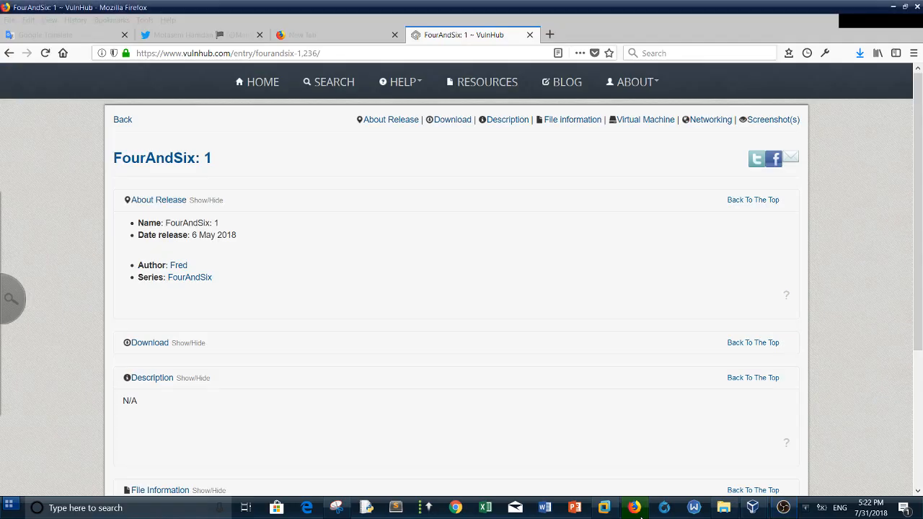
mouse_move(838, 124)
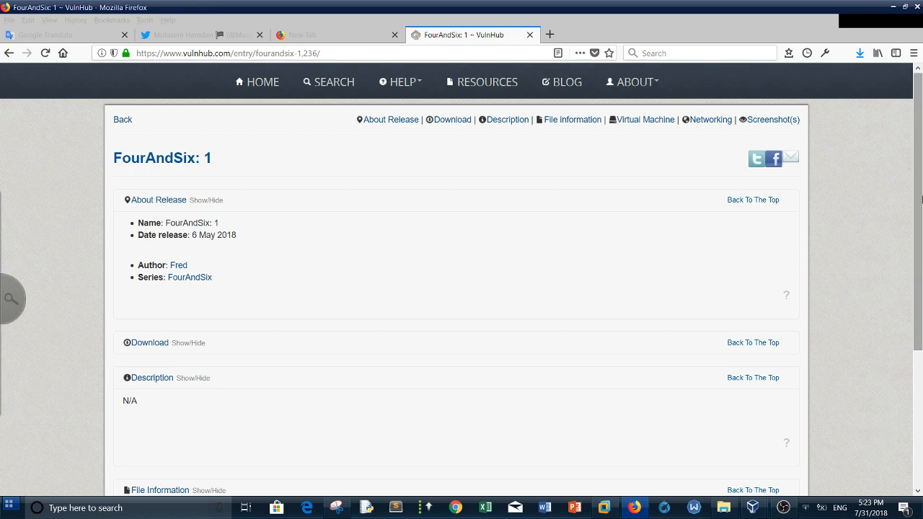
mouse_move(227, 158)
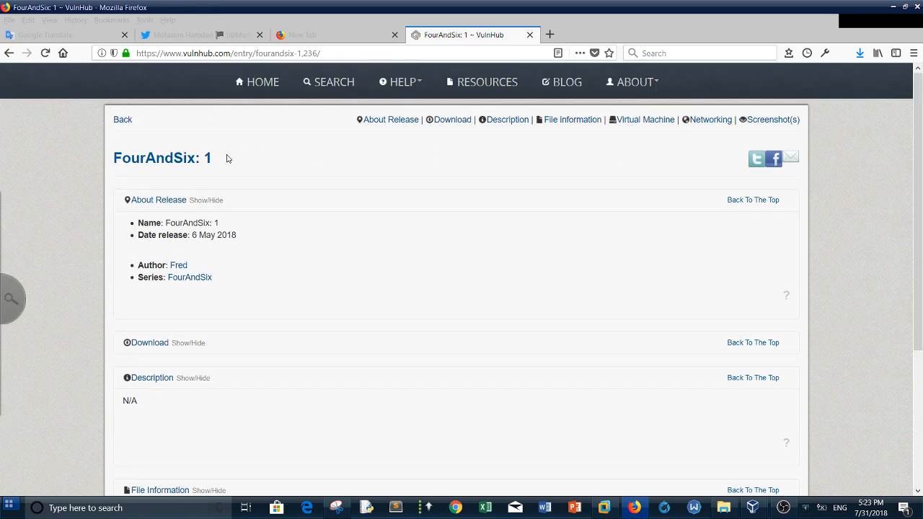
Step: Scroll the FourAndSix: 1 release page down toward its file and virtual machine sections
scroll(down, 3)
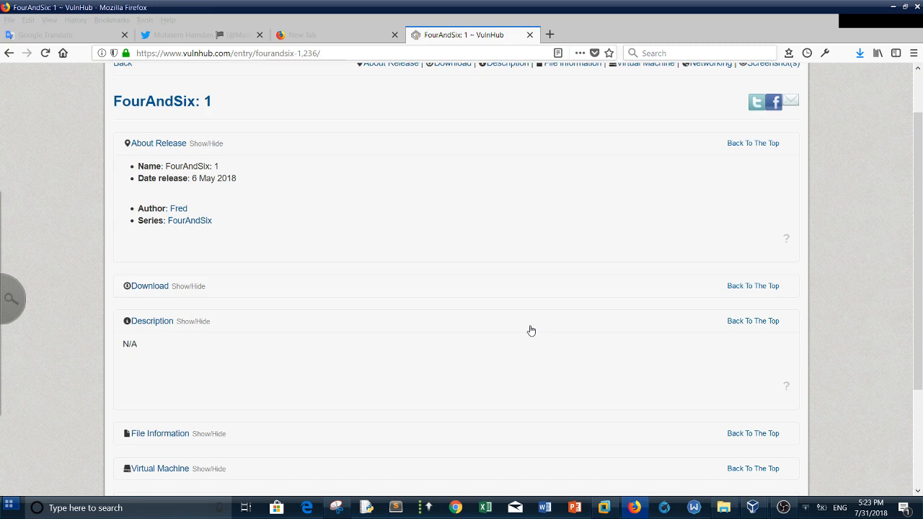
mouse_move(443, 272)
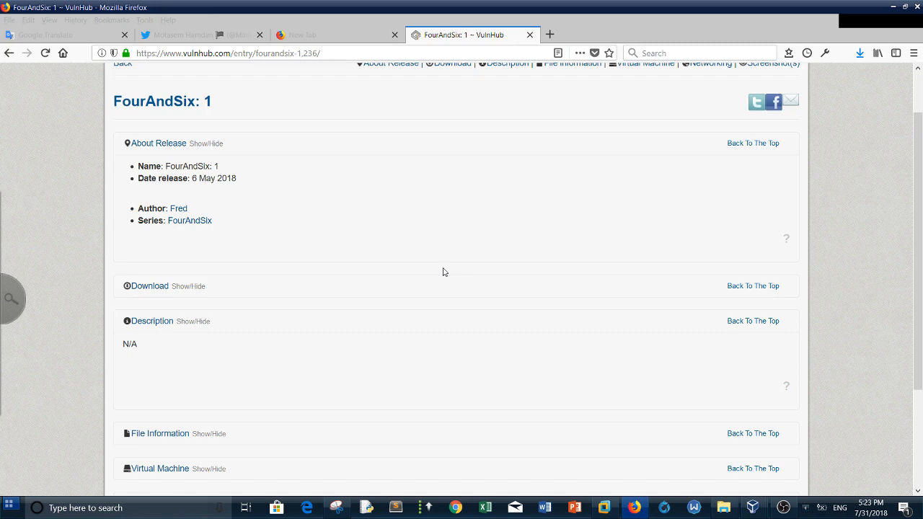
mouse_move(609, 305)
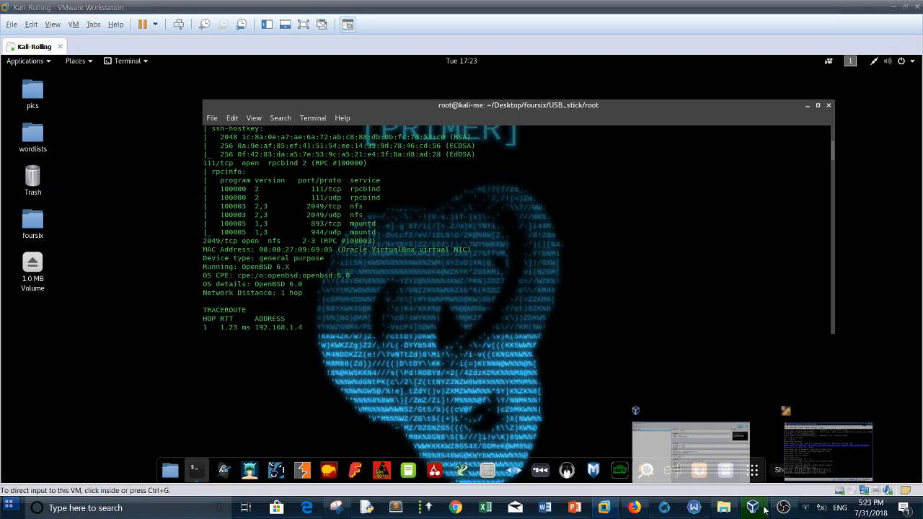
Step: Bring VirtualBox Manager forward from the taskbar, showing the running OpenBSD FourAndSix machine
click(752, 508)
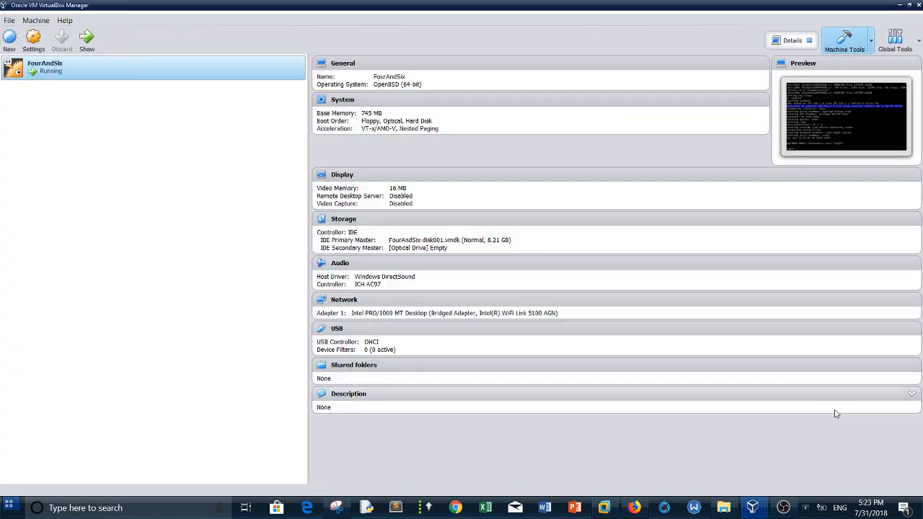
mouse_move(363, 16)
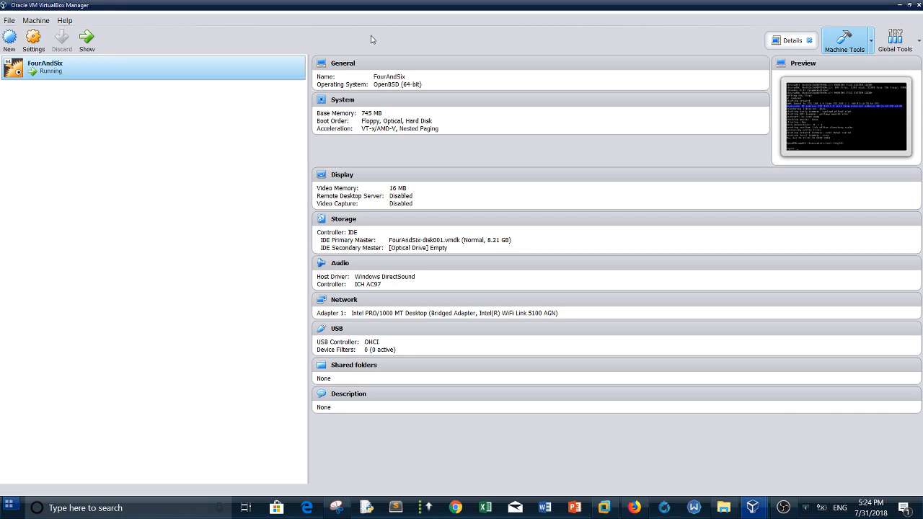
mouse_move(372, 39)
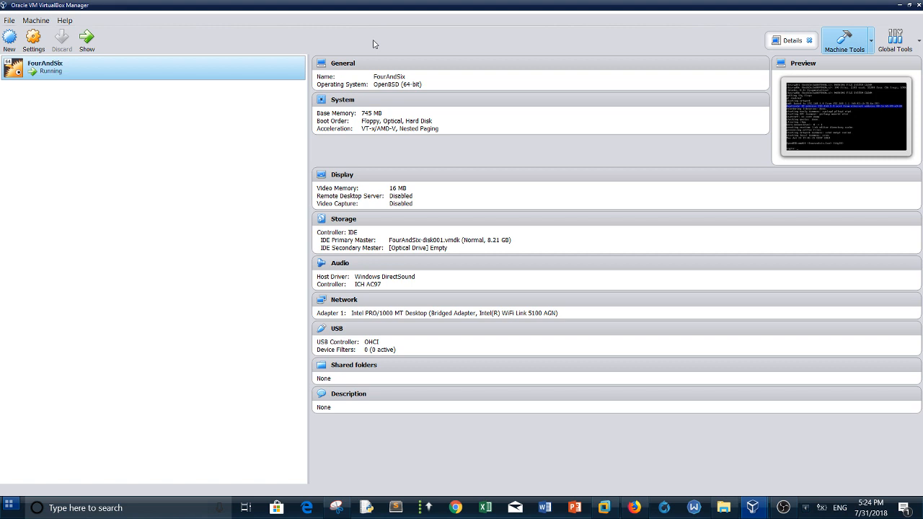
mouse_move(178, 79)
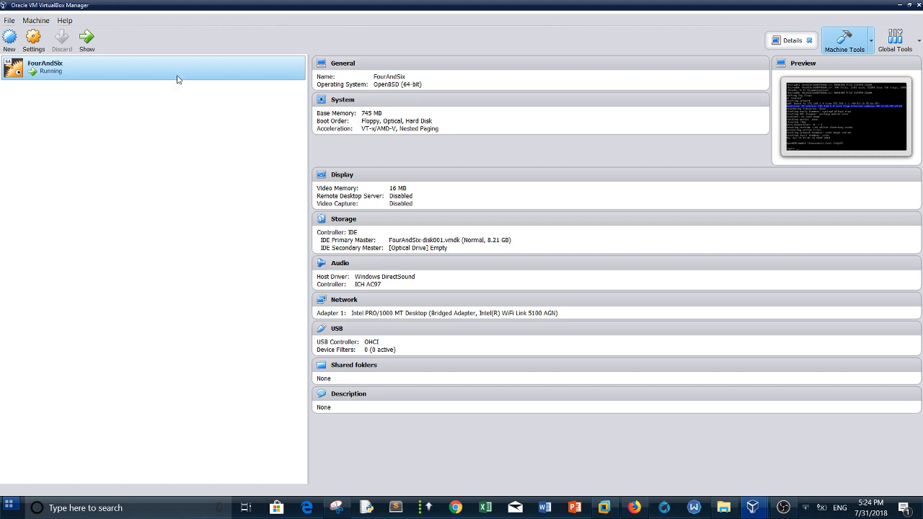
mouse_move(84, 62)
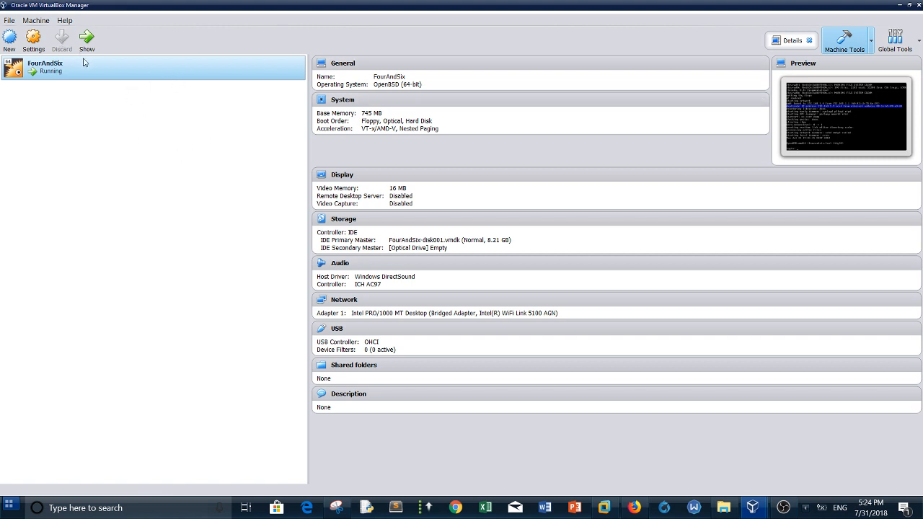
mouse_move(709, 196)
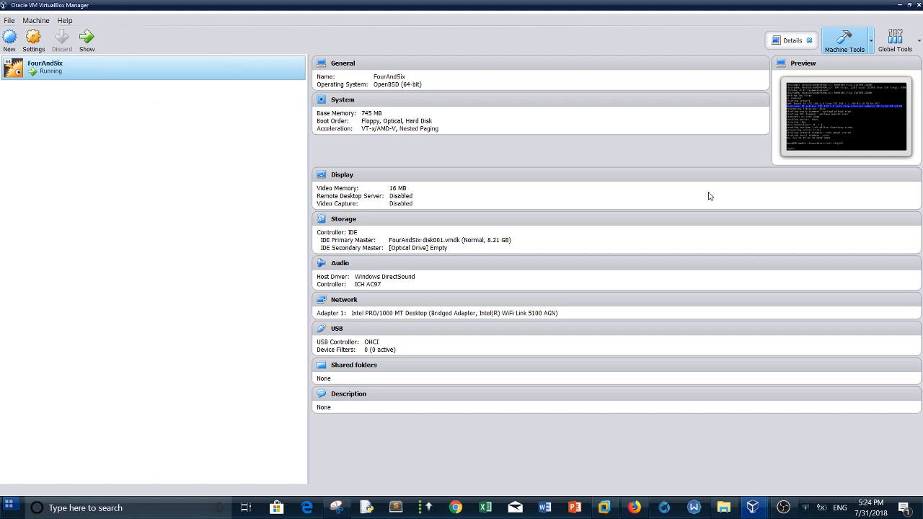
Step: Open FourAndSix's Network settings and keep Adapter 1 bridged to the Intel WiFi Link 5100 AGN
click(33, 38)
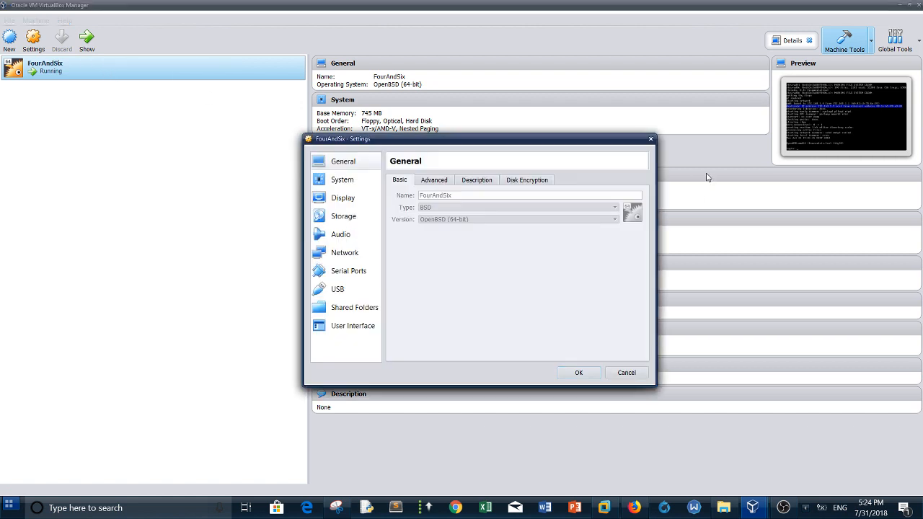
mouse_move(345, 253)
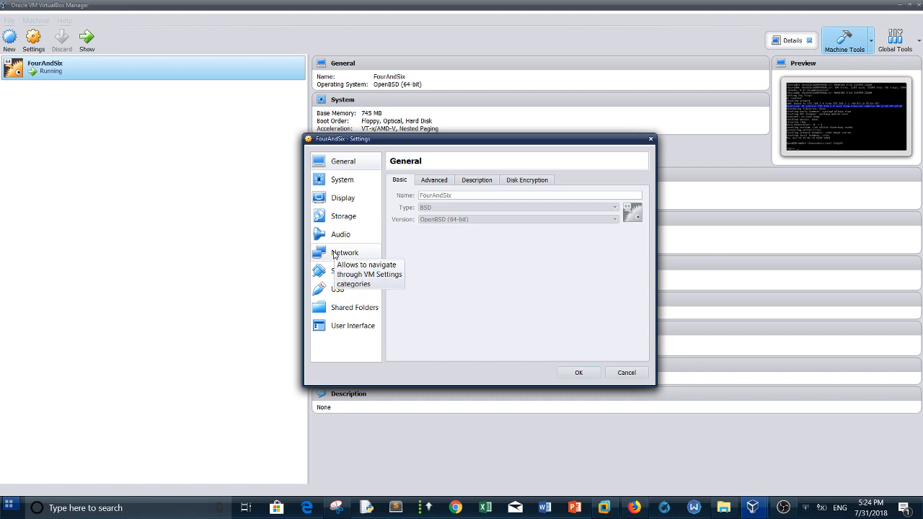
click(344, 253)
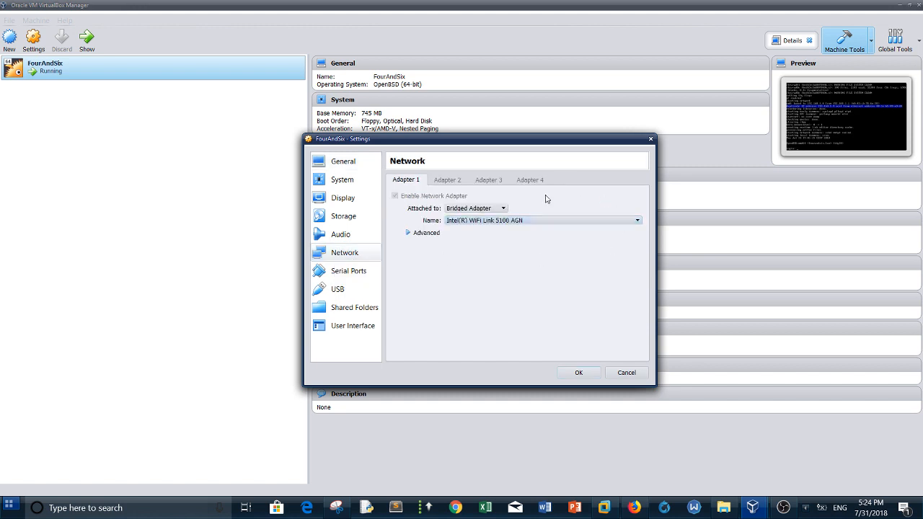
mouse_move(662, 175)
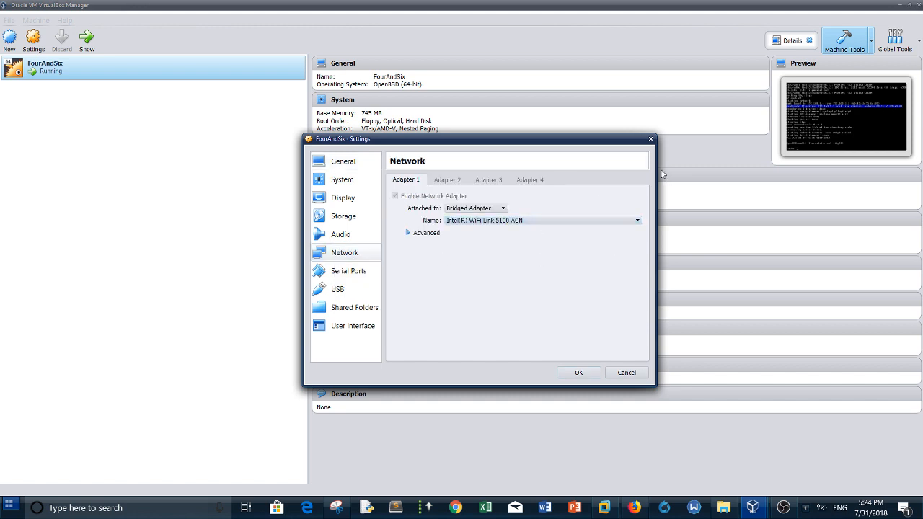
mouse_move(580, 175)
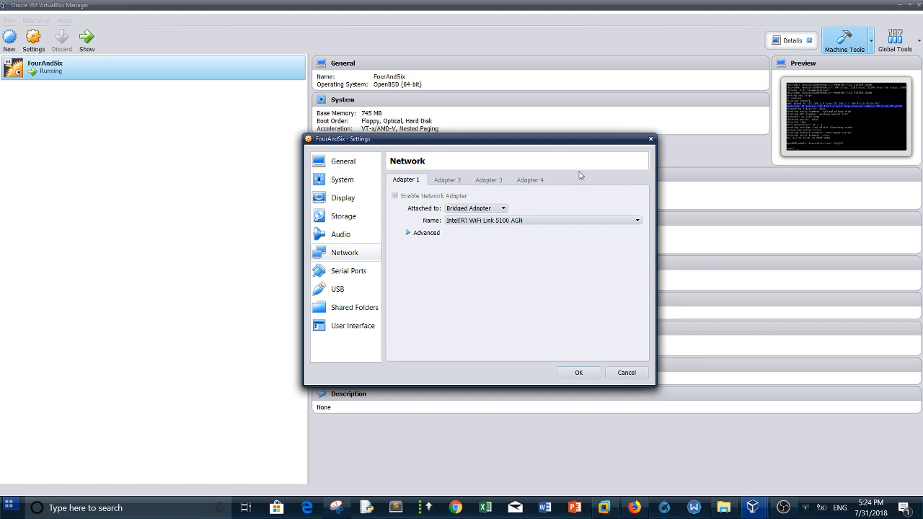
mouse_move(543, 194)
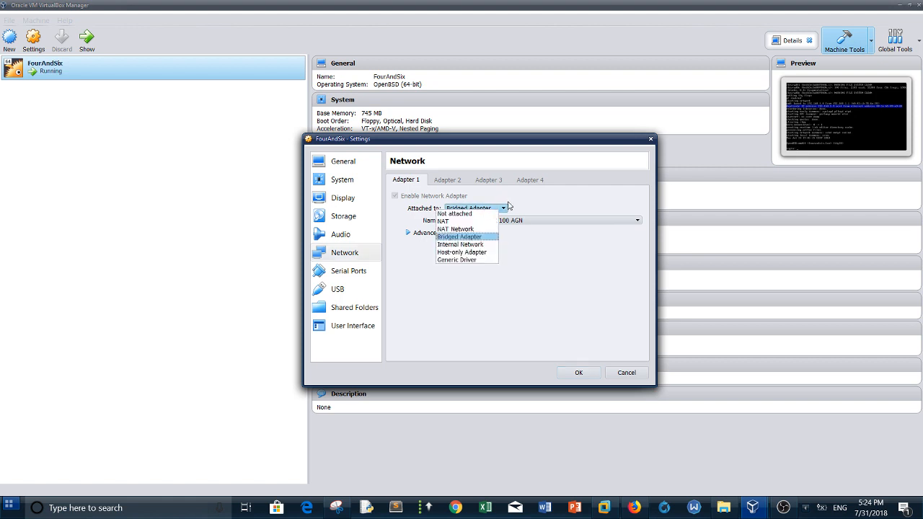
click(458, 237)
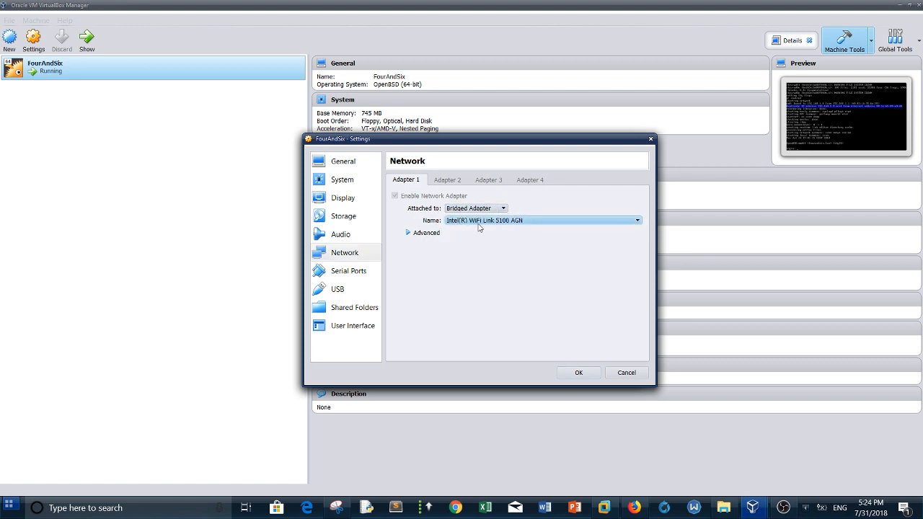
mouse_move(482, 227)
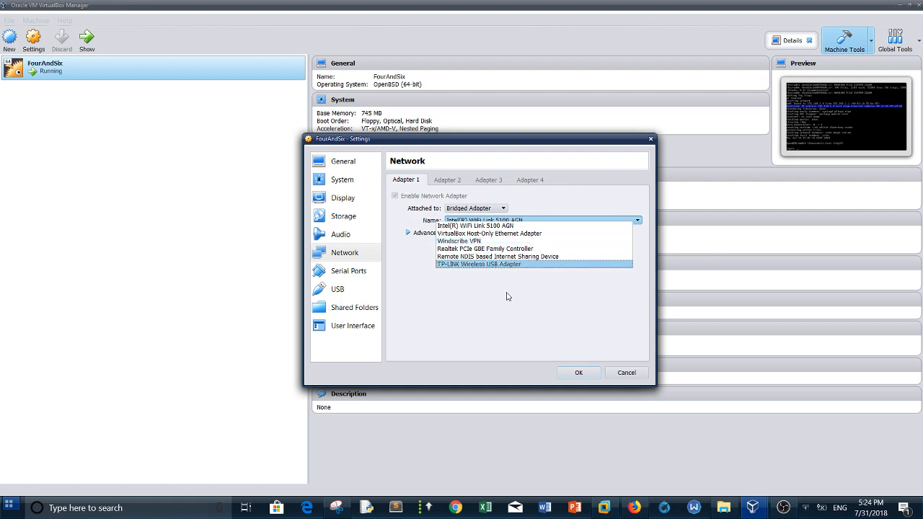
click(474, 225)
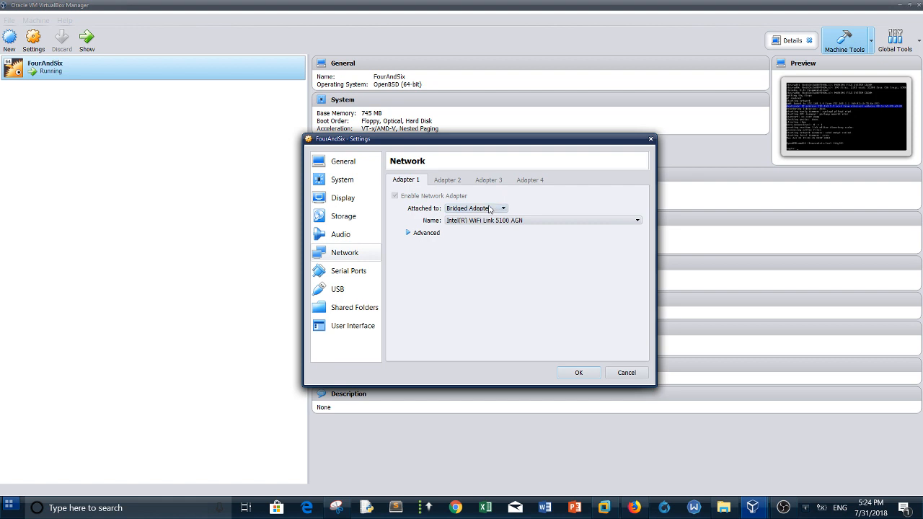
mouse_move(666, 425)
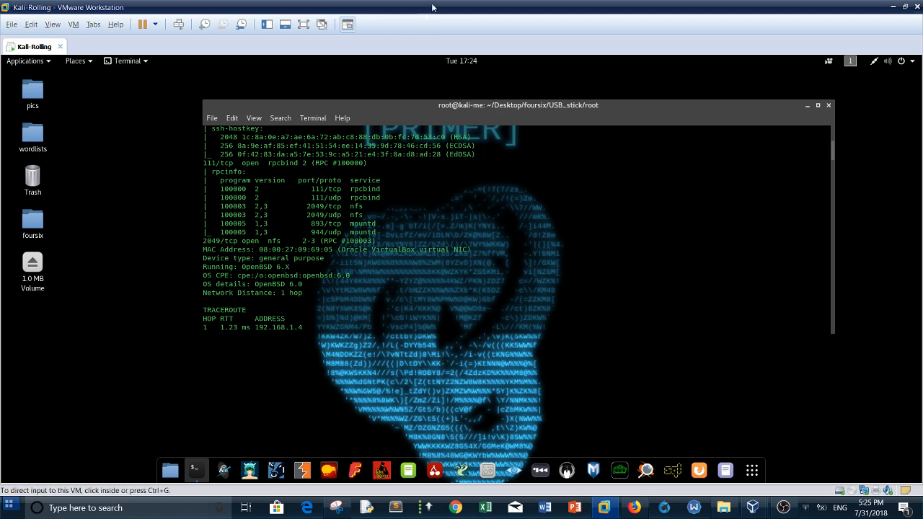
mouse_move(478, 5)
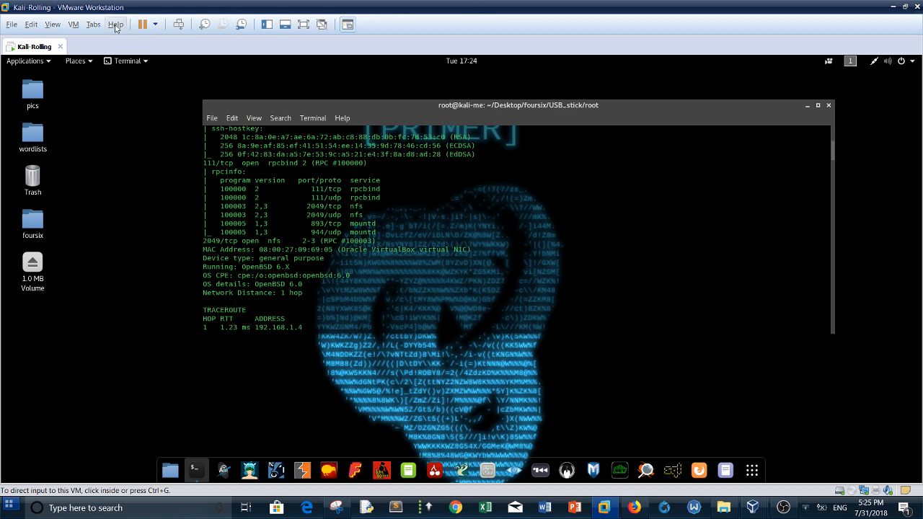
Step: Check the Kali VM's CD/DVD and Network Adapter settings, confirming Bridged (Automatic) mode
click(116, 24)
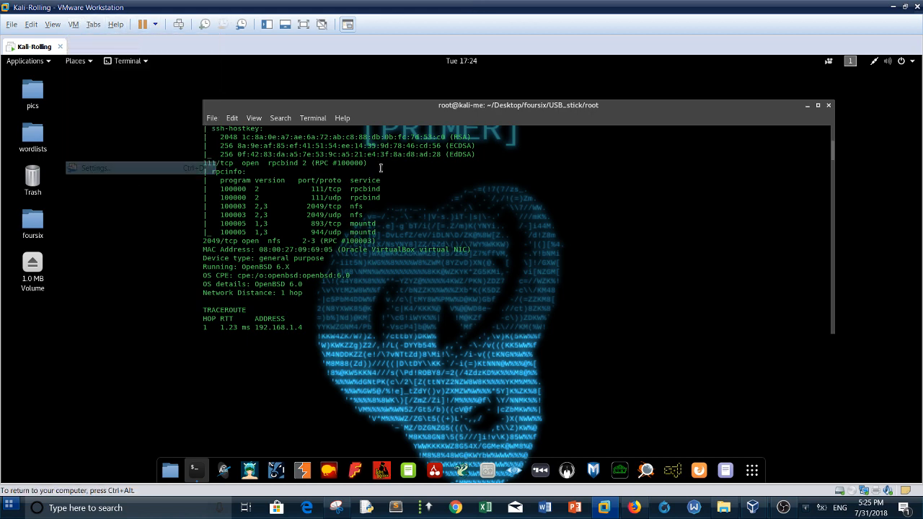
click(95, 168)
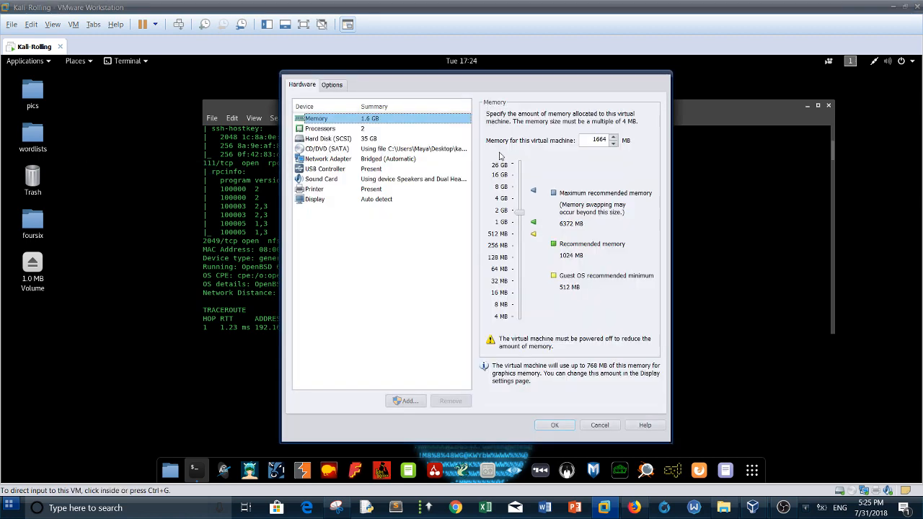
click(327, 149)
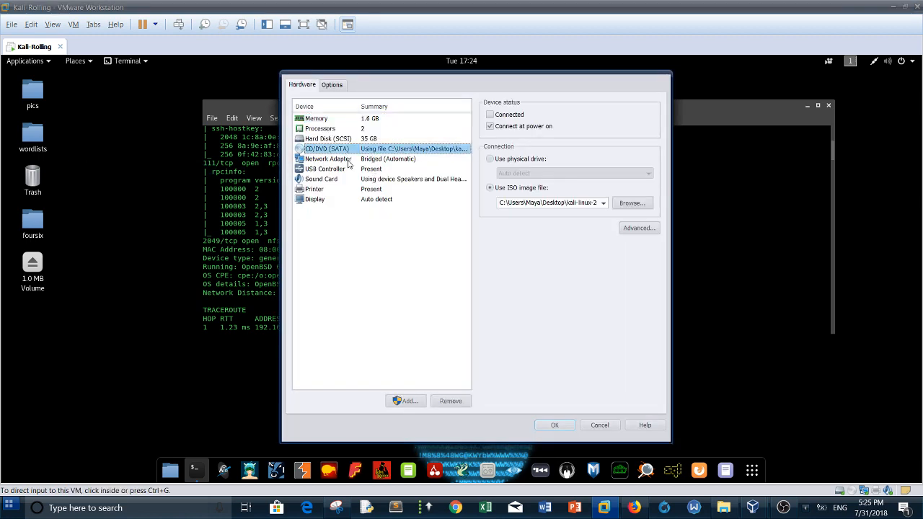
click(327, 158)
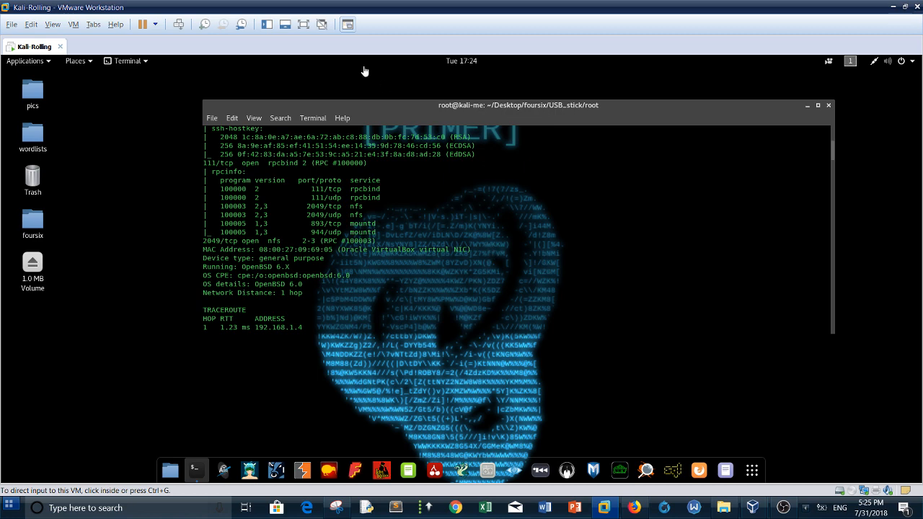
mouse_move(286, 24)
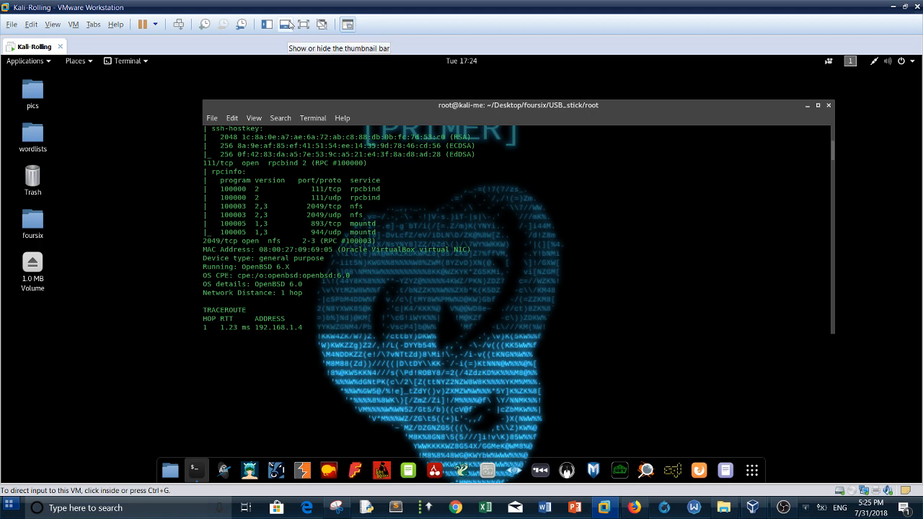
mouse_move(743, 443)
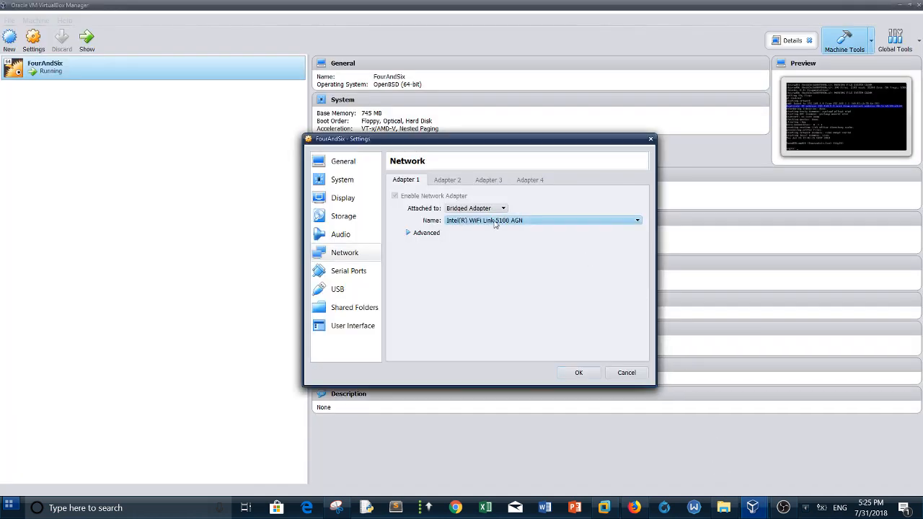
Step: Leave FourAndSix's Adapter 1 set to Bridged Adapter in the Attached to dropdown
click(502, 208)
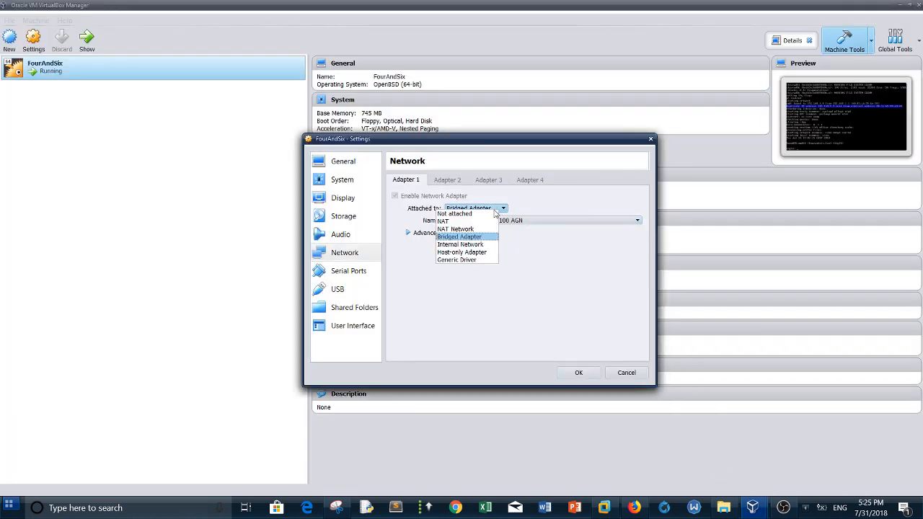
mouse_move(455, 229)
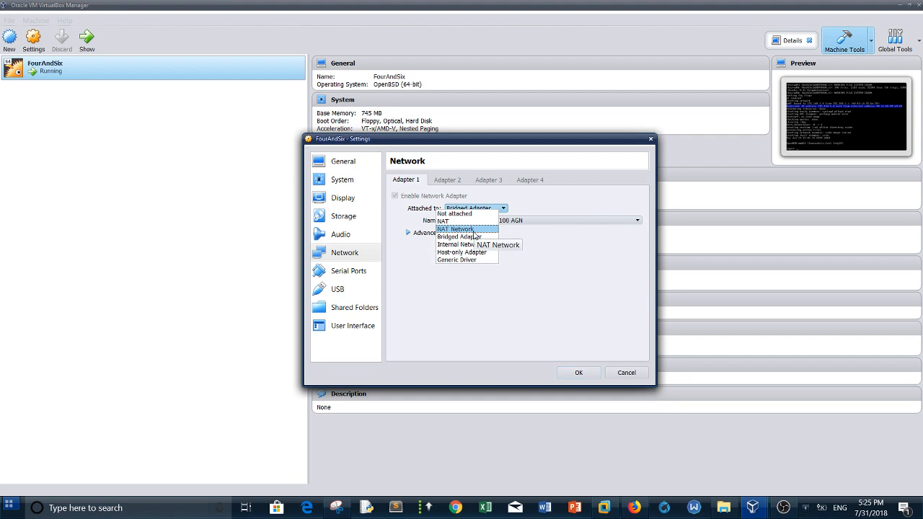
click(469, 236)
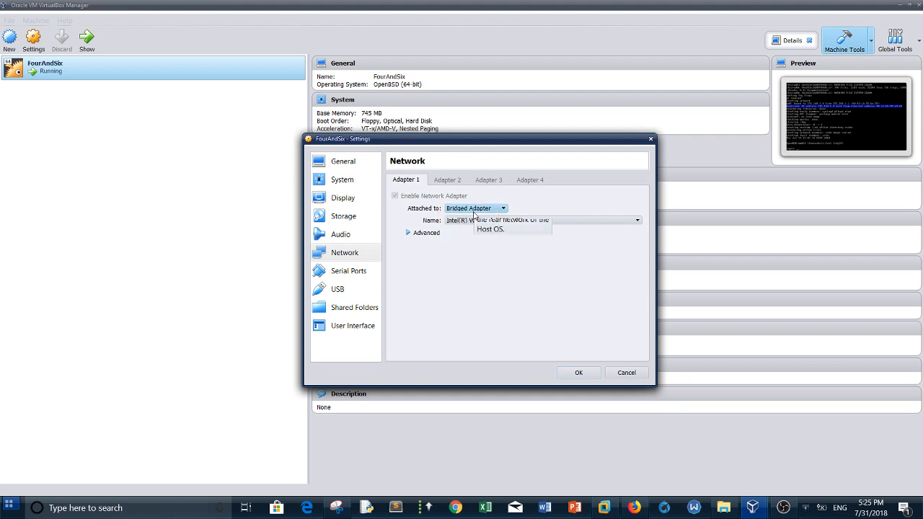
mouse_move(475, 208)
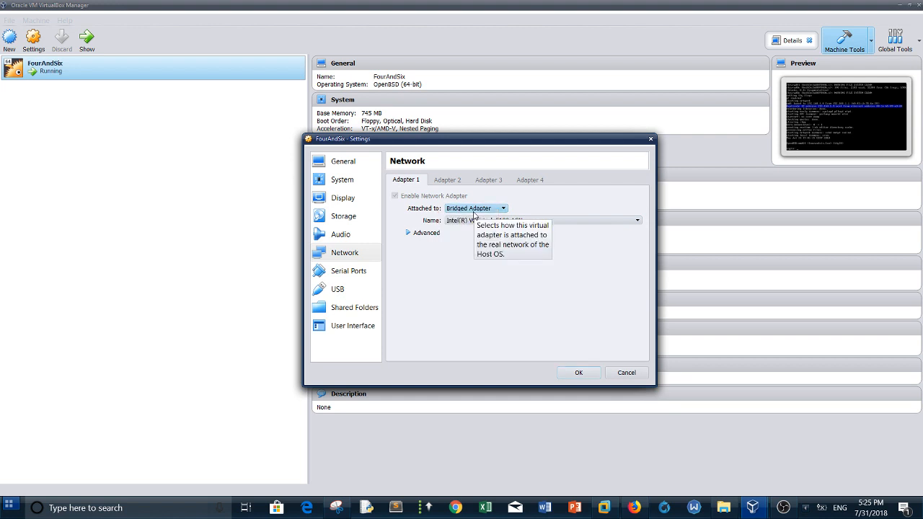
mouse_move(775, 116)
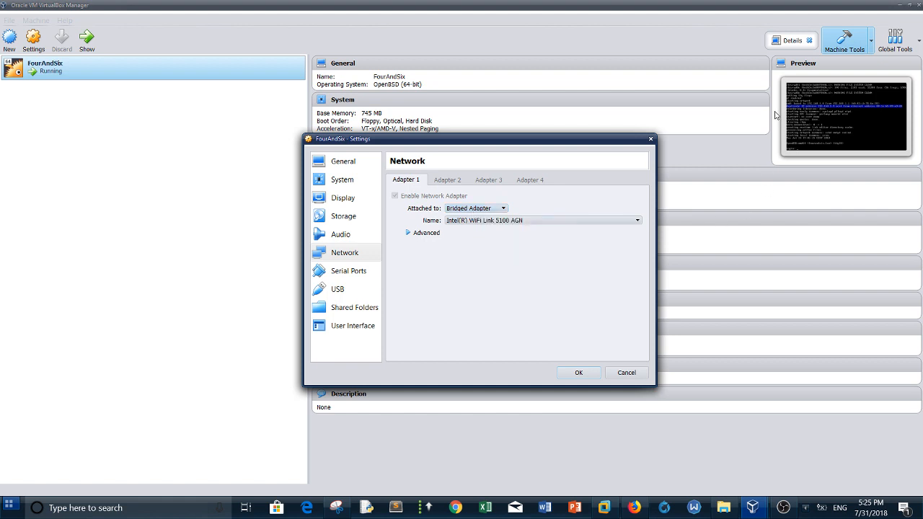
mouse_move(586, 162)
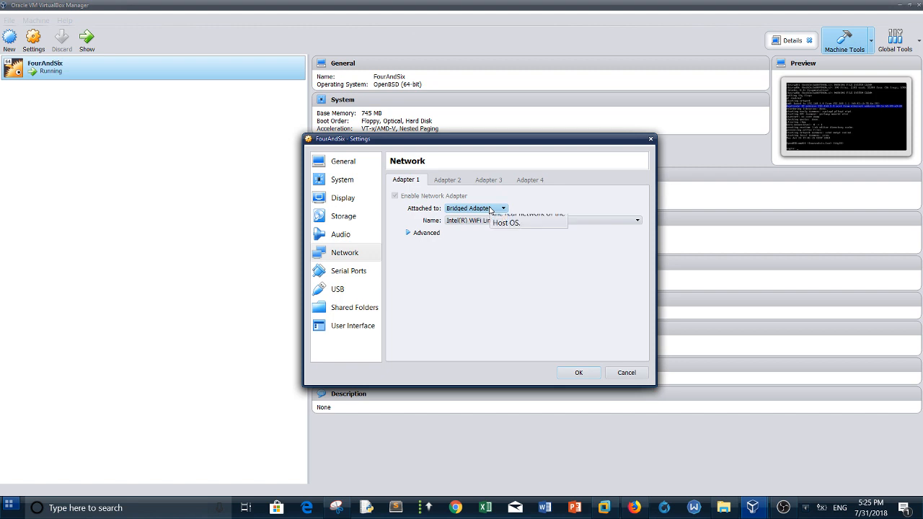
mouse_move(490, 208)
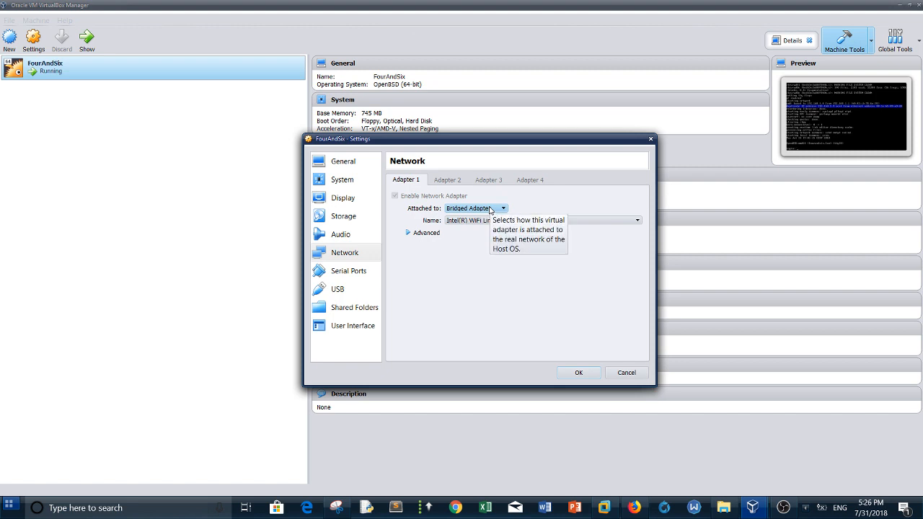
mouse_move(410, 207)
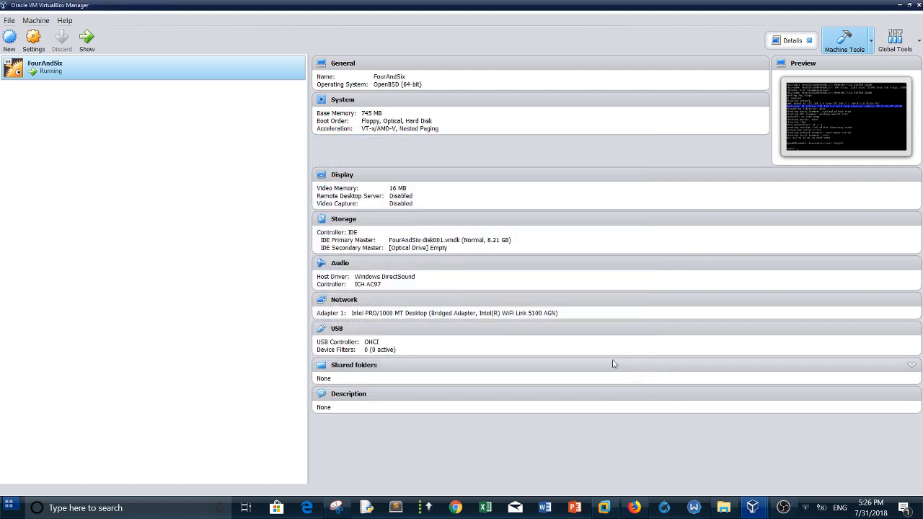
mouse_move(642, 319)
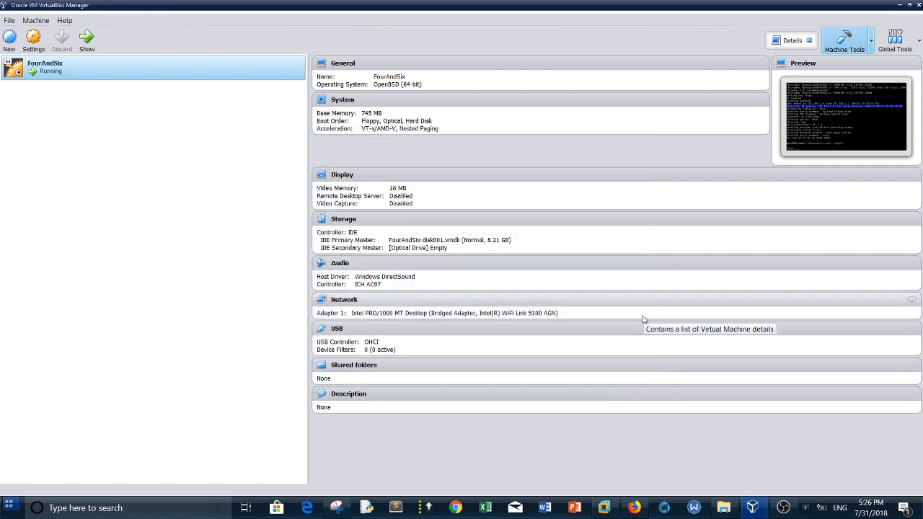
mouse_move(638, 343)
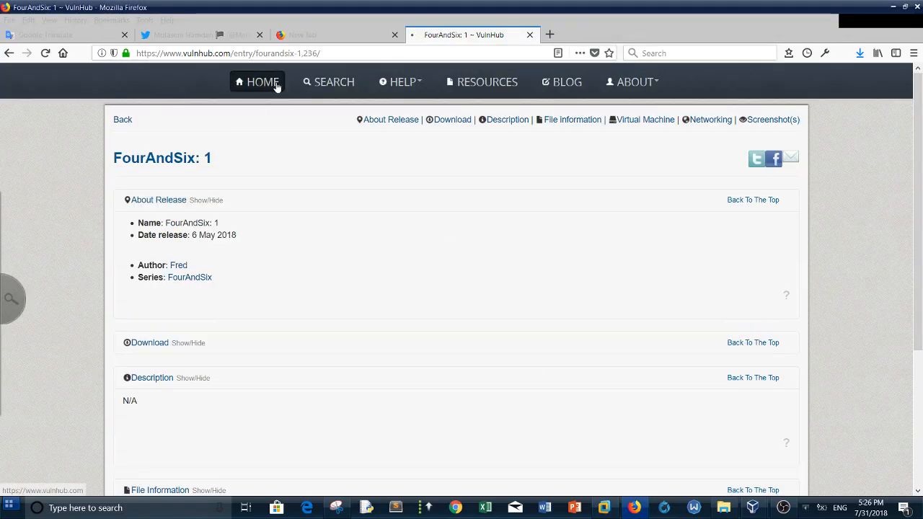
Step: Browse VulnHub's home machine listings, then go to page 2 headed by GoldenEye: 1
click(261, 82)
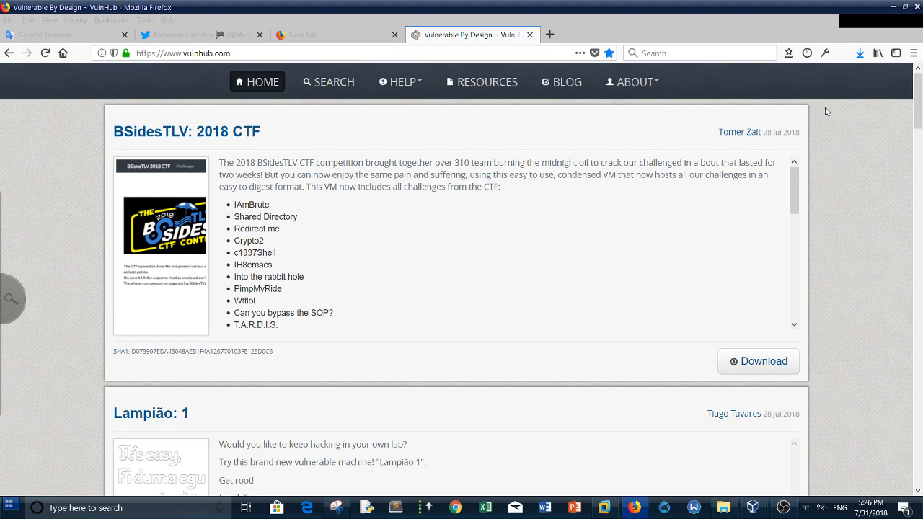
mouse_move(456, 230)
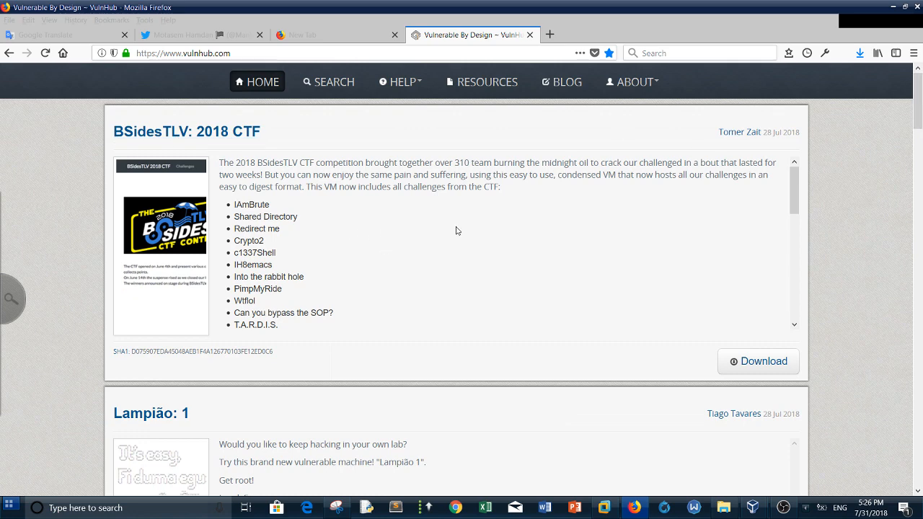
scroll(down, 3)
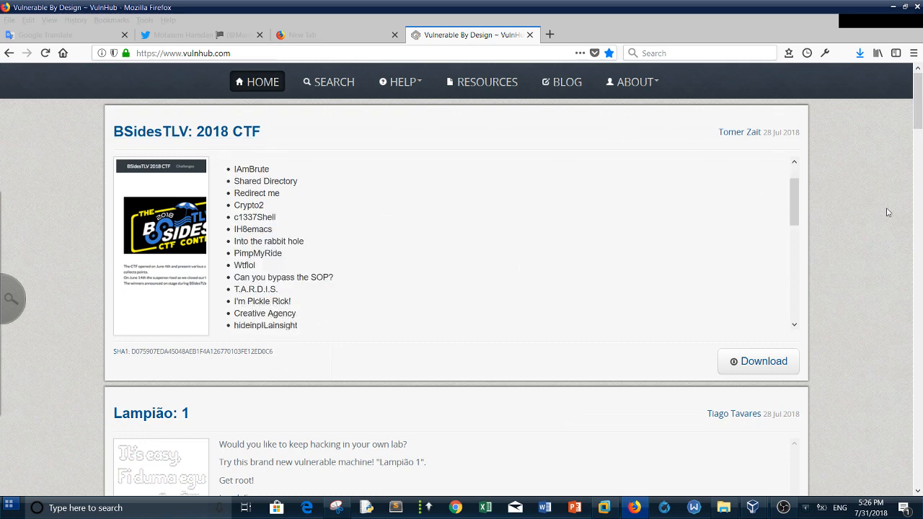
scroll(down, 3)
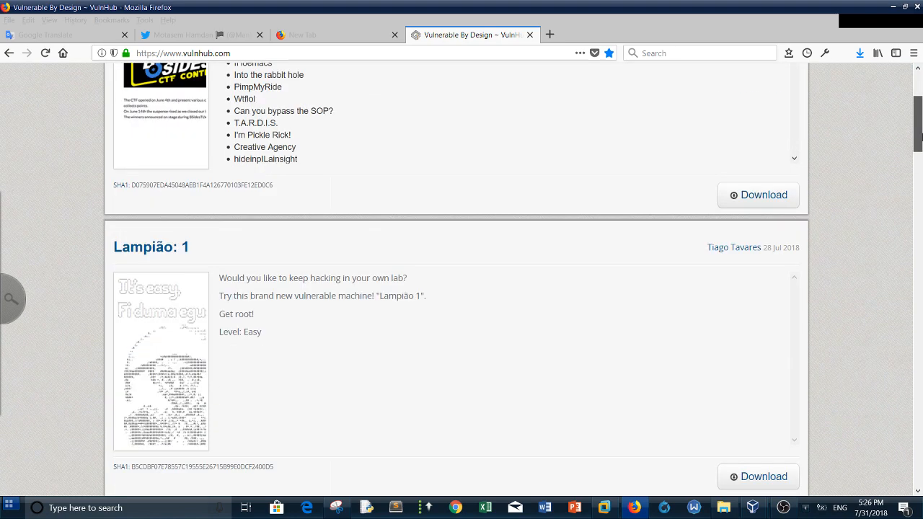
scroll(down, 3)
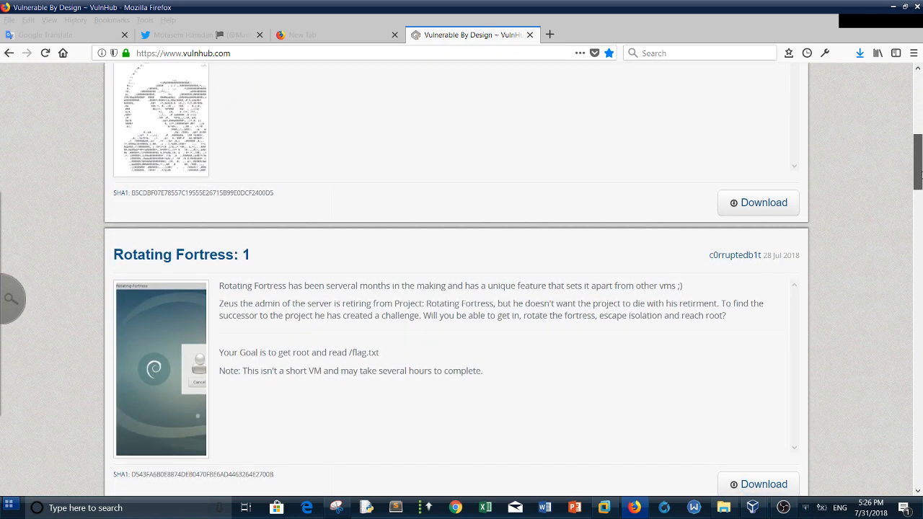
scroll(down, 3)
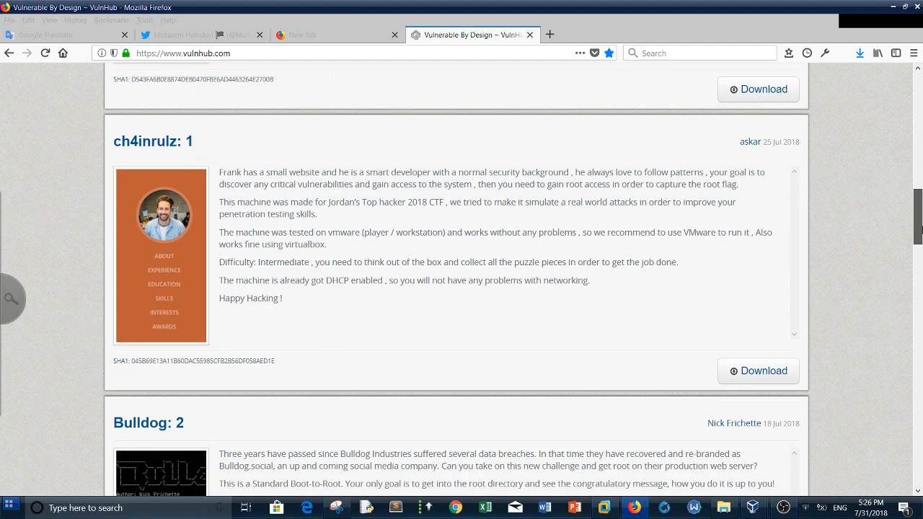
scroll(down, 3)
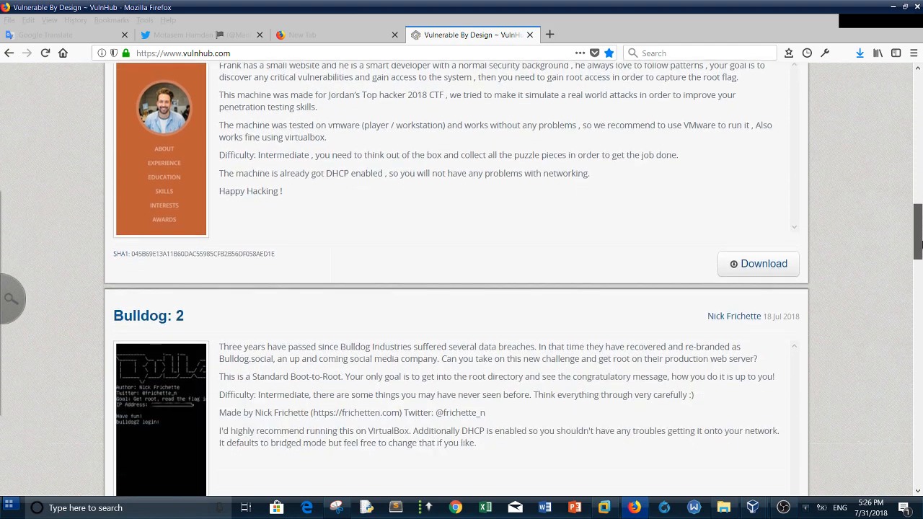
scroll(down, 3)
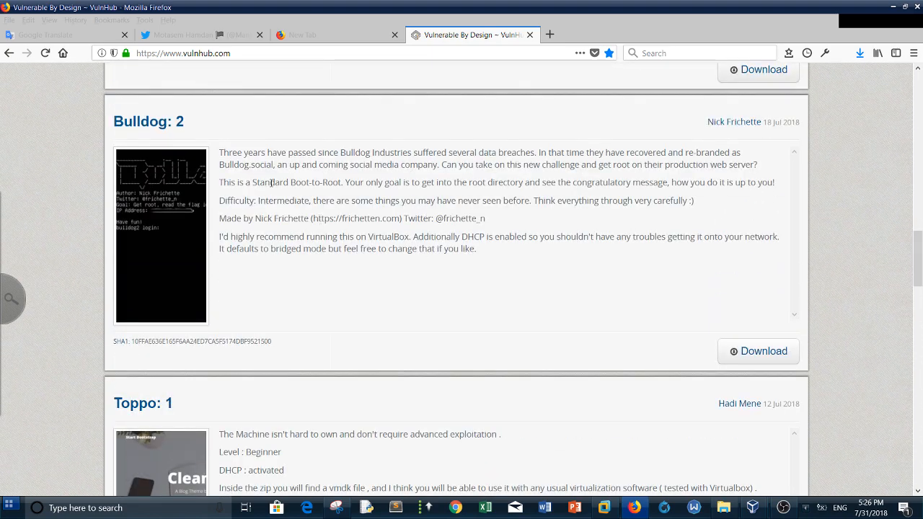
scroll(down, 3)
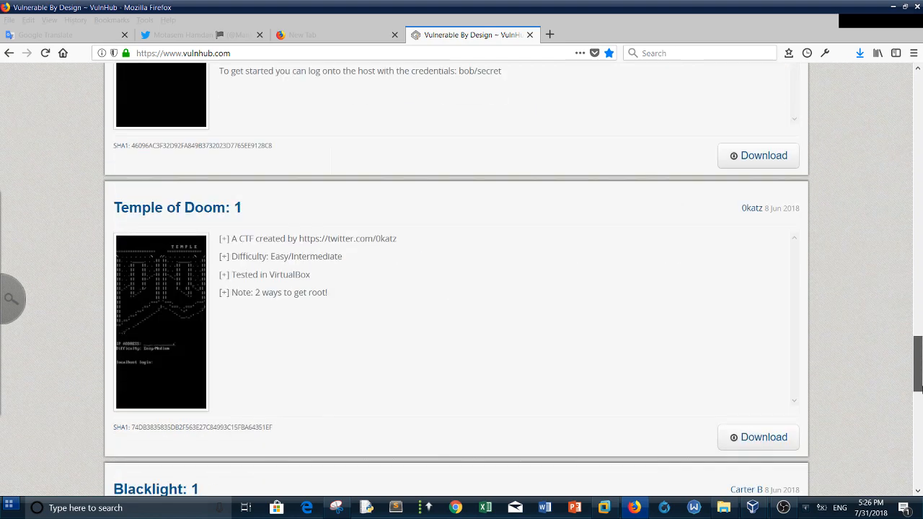
scroll(down, 3)
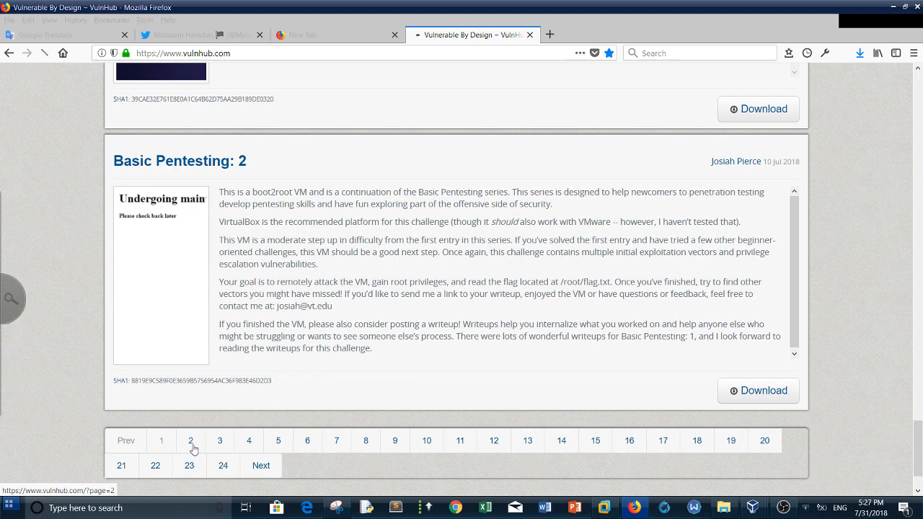
click(190, 440)
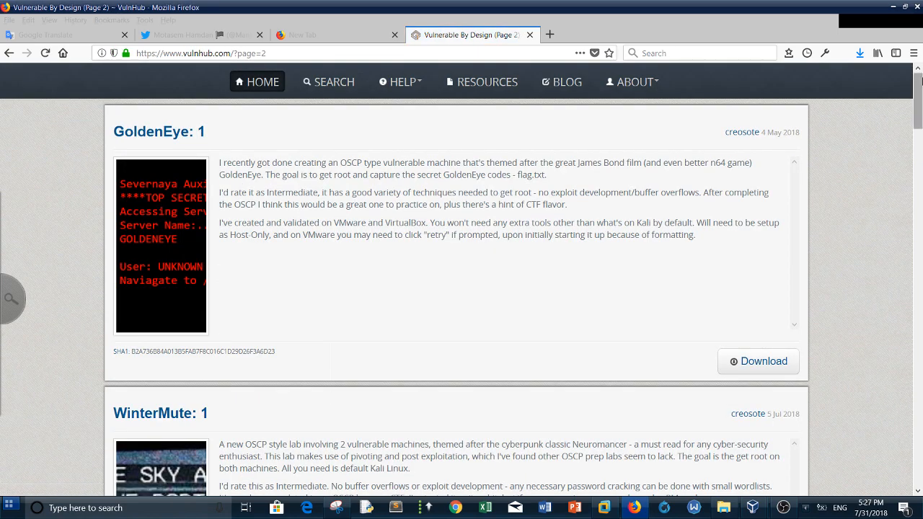
mouse_move(798, 142)
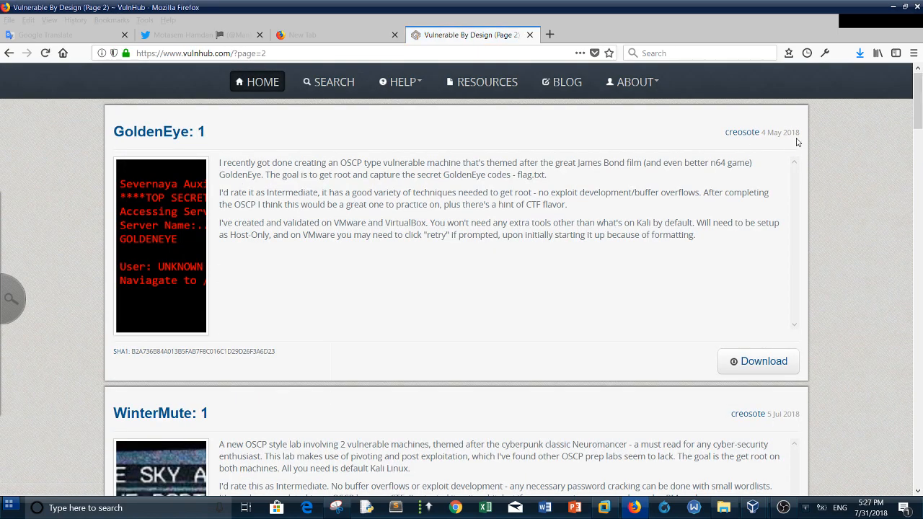
mouse_move(741, 103)
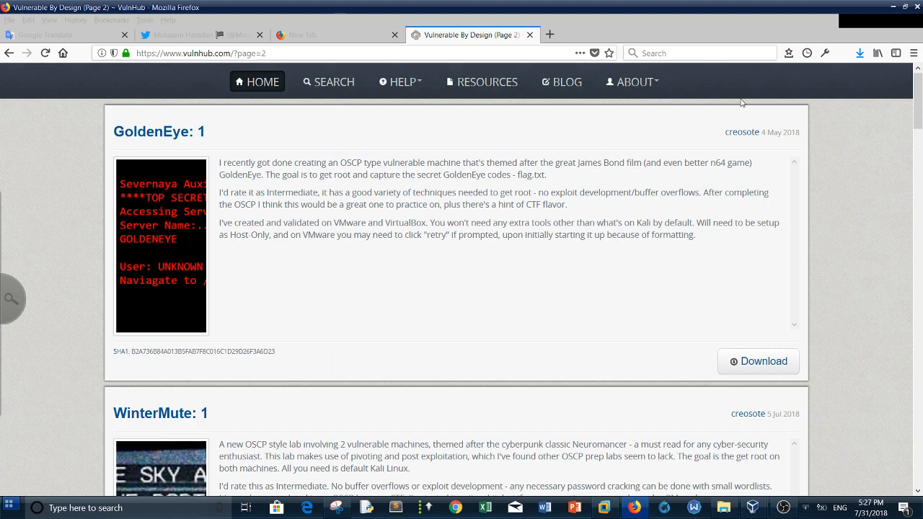
mouse_move(609, 508)
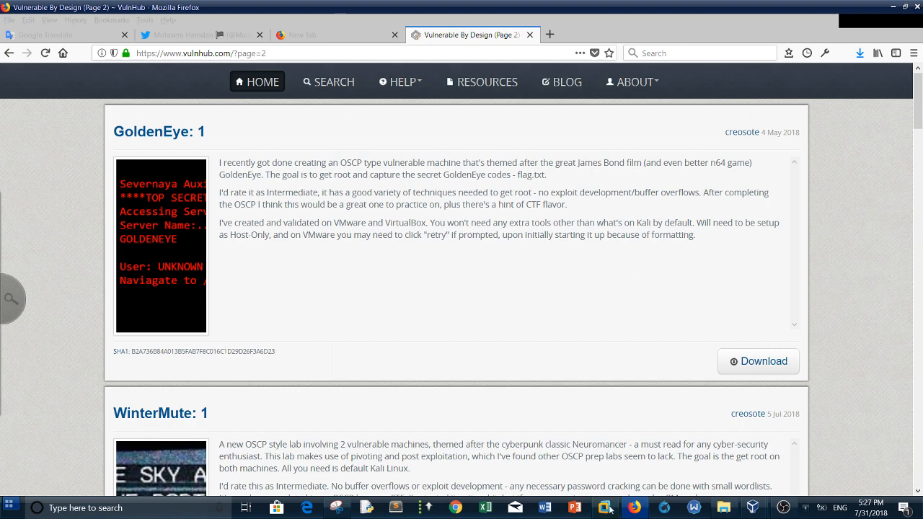
Step: Switch to the Kali VM and scroll through the nmap results for 192.168.1.4
click(602, 507)
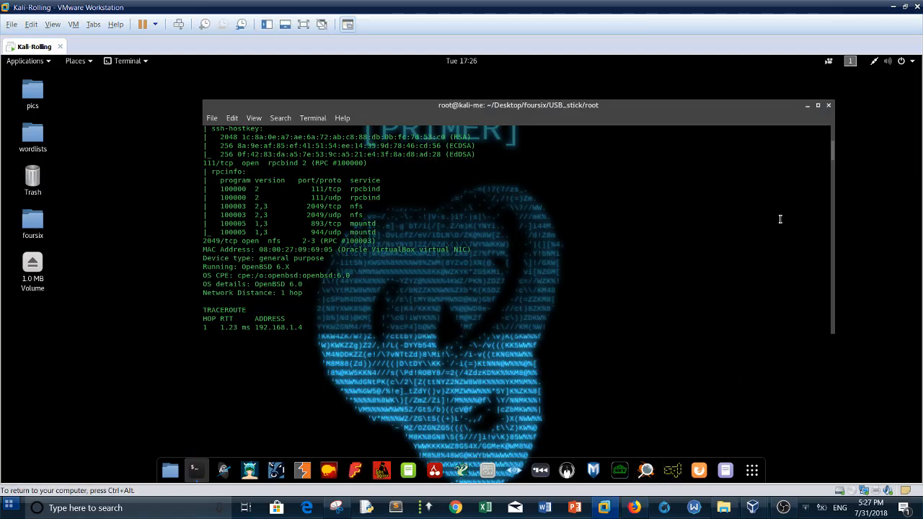
mouse_move(596, 208)
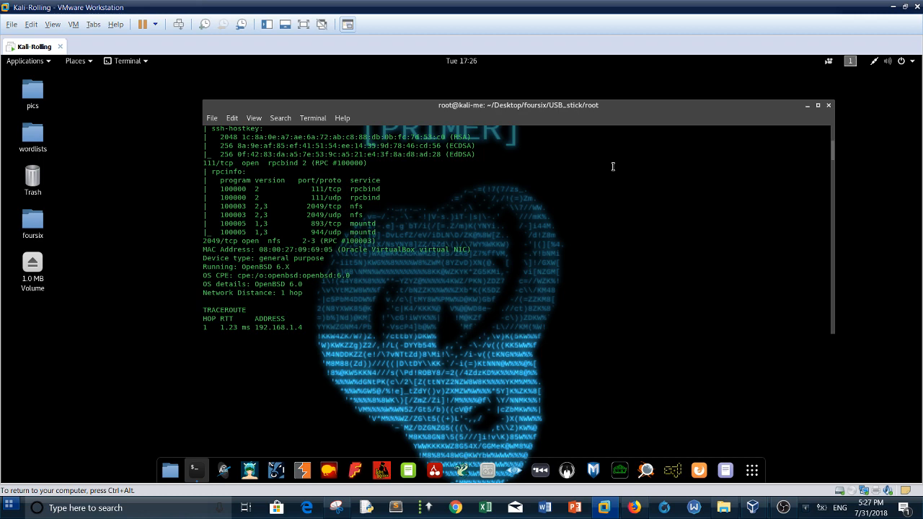
mouse_move(615, 165)
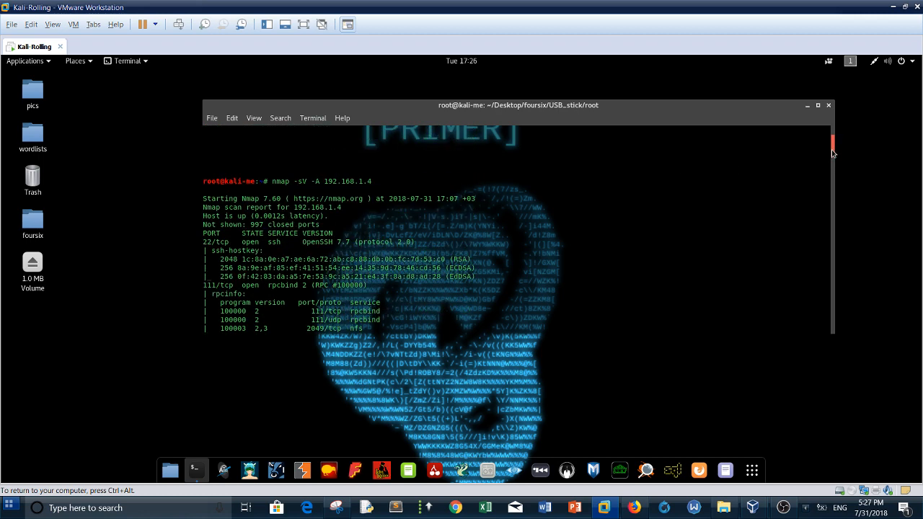
mouse_move(457, 181)
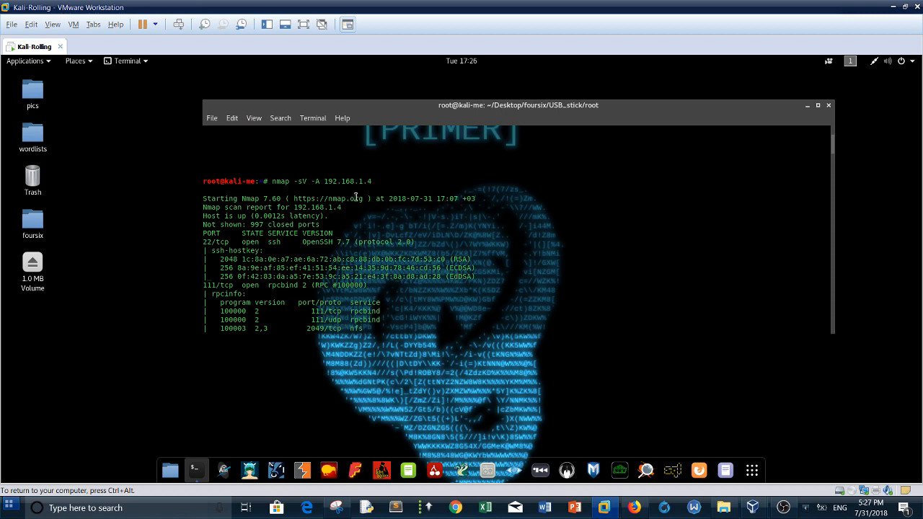
mouse_move(762, 132)
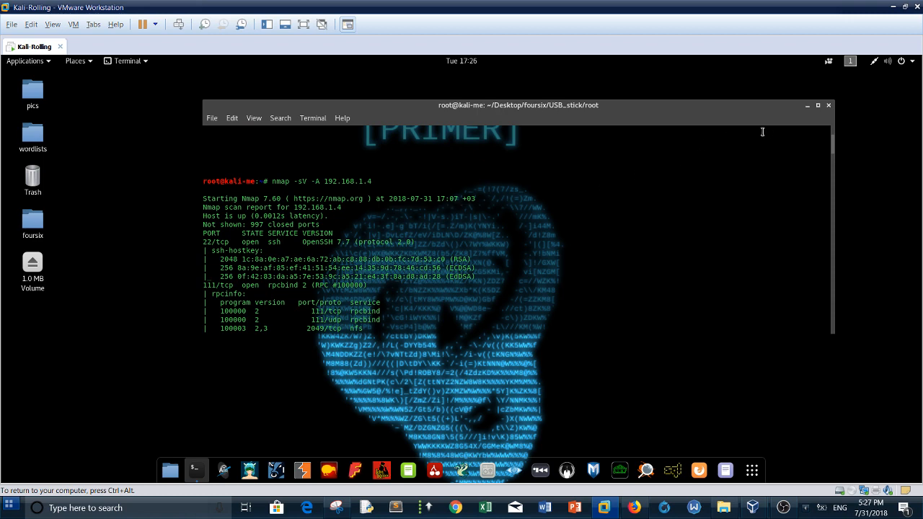
mouse_move(332, 195)
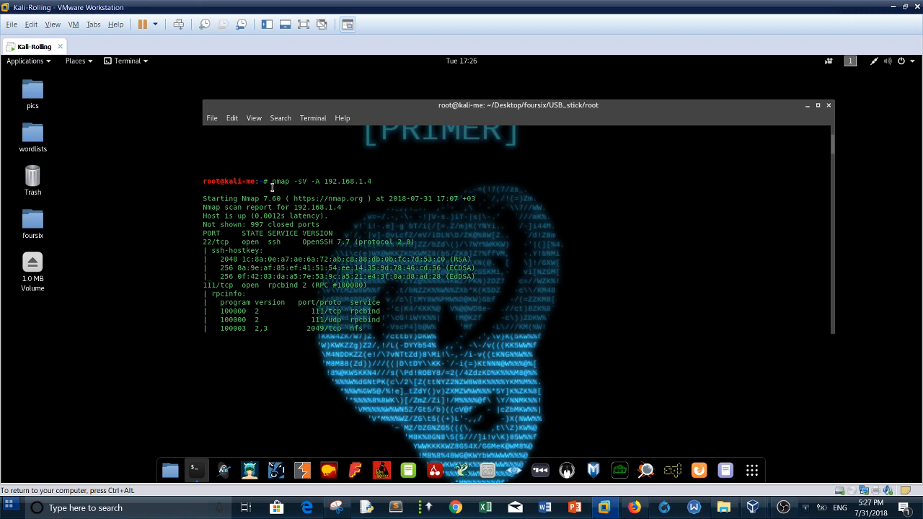
mouse_move(517, 211)
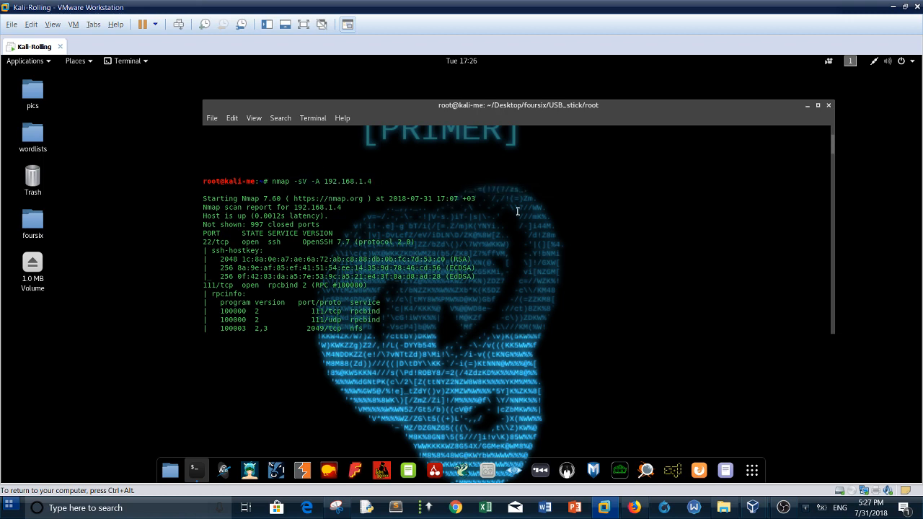
scroll(down, 3)
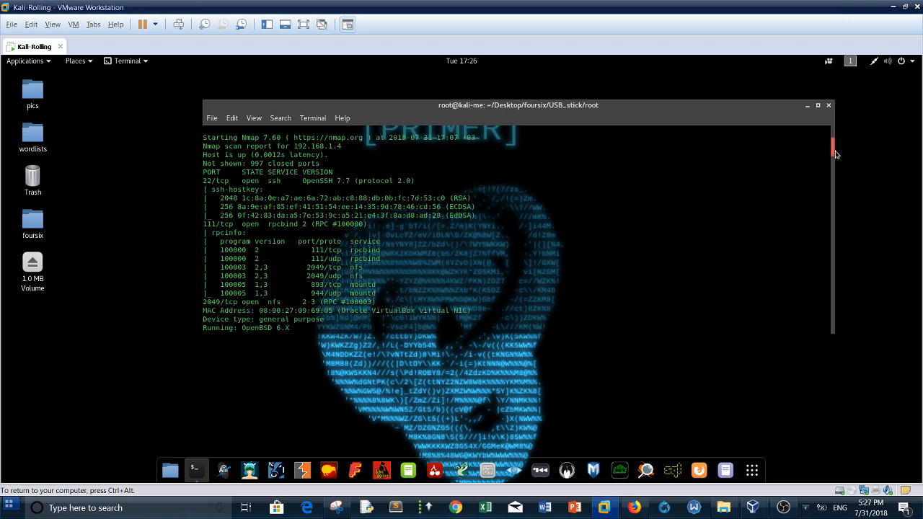
mouse_move(199, 186)
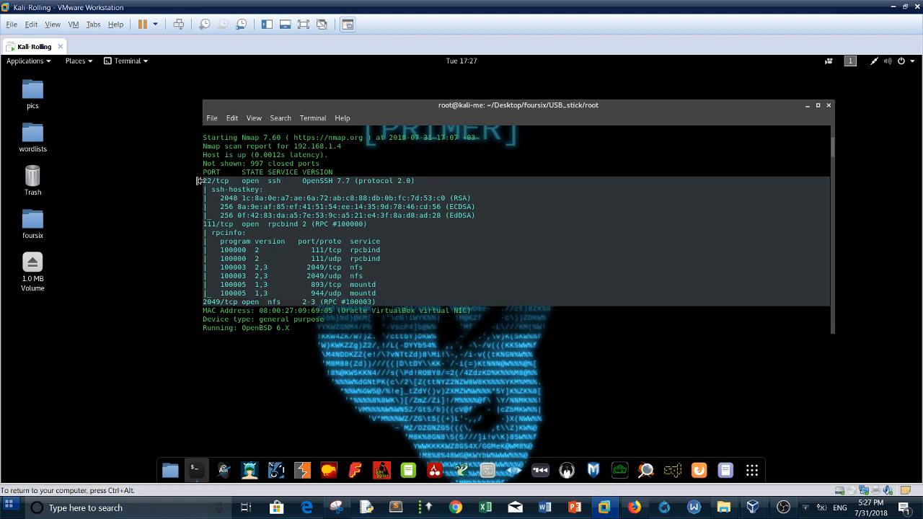
mouse_move(291, 203)
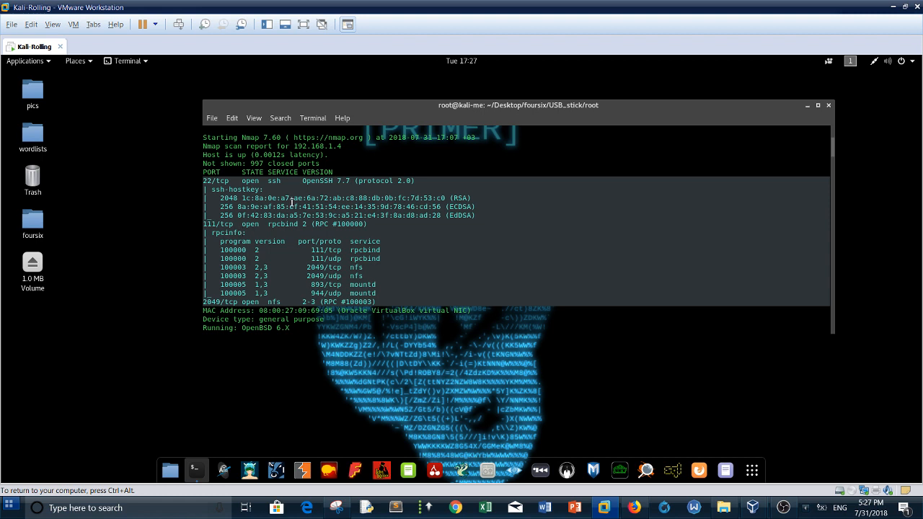
mouse_move(280, 298)
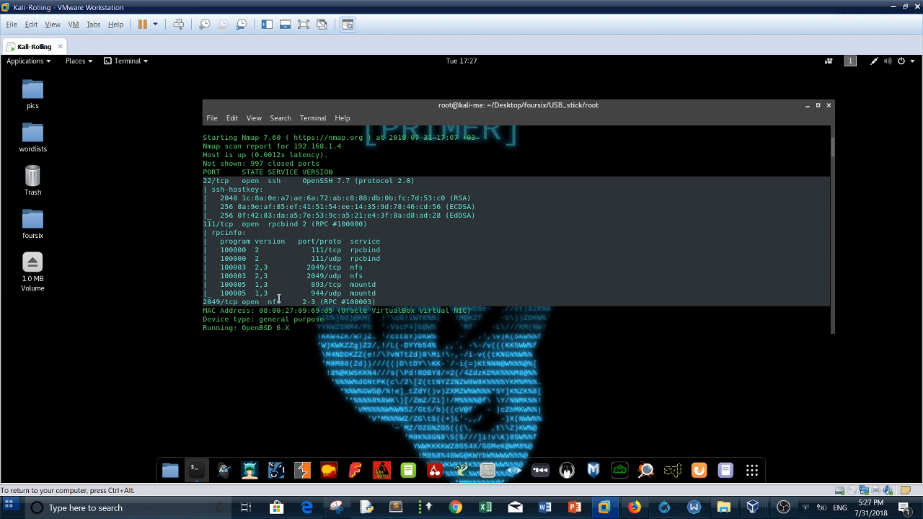
mouse_move(325, 238)
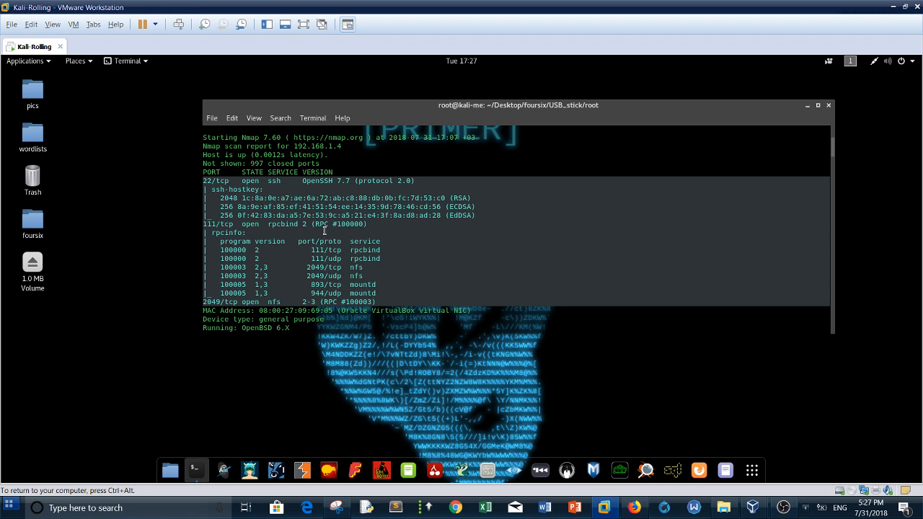
mouse_move(319, 238)
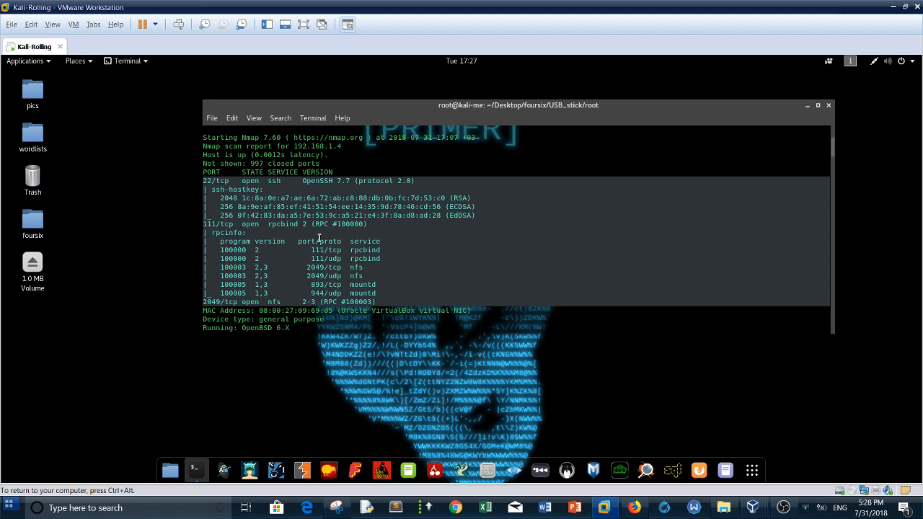
mouse_move(245, 177)
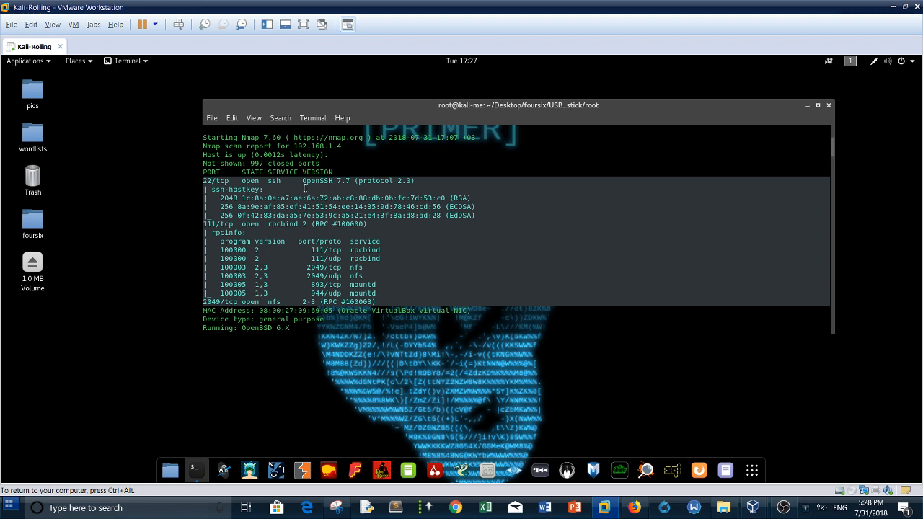
mouse_move(277, 304)
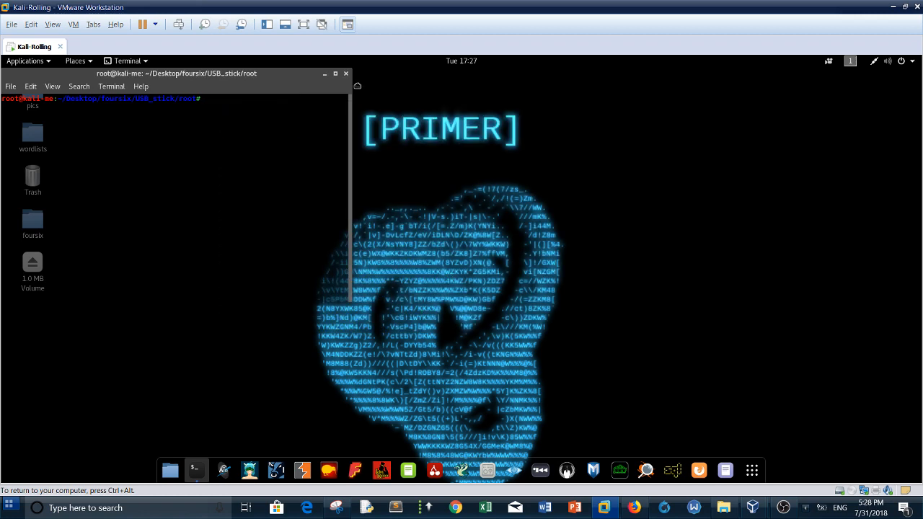
Step: Move the terminal window toward the middle and change up a folder with cd
drag(177, 73, 314, 87)
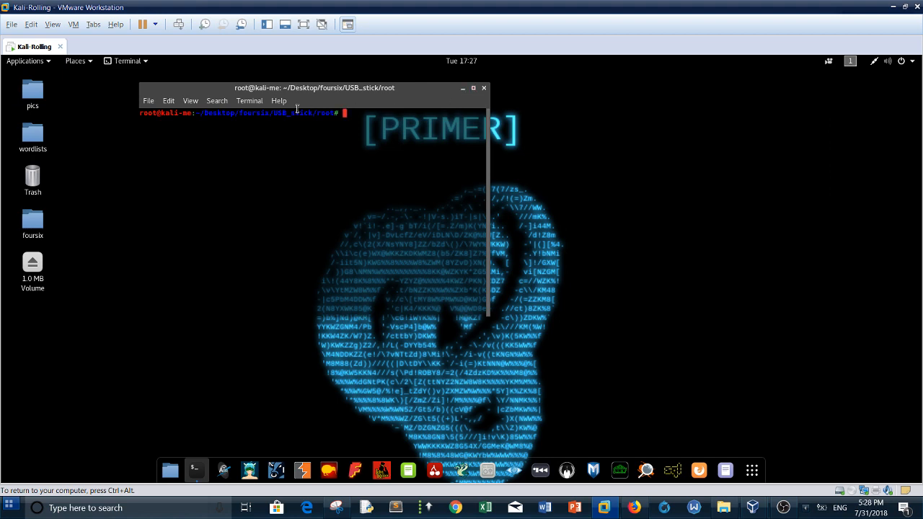
text(cd)
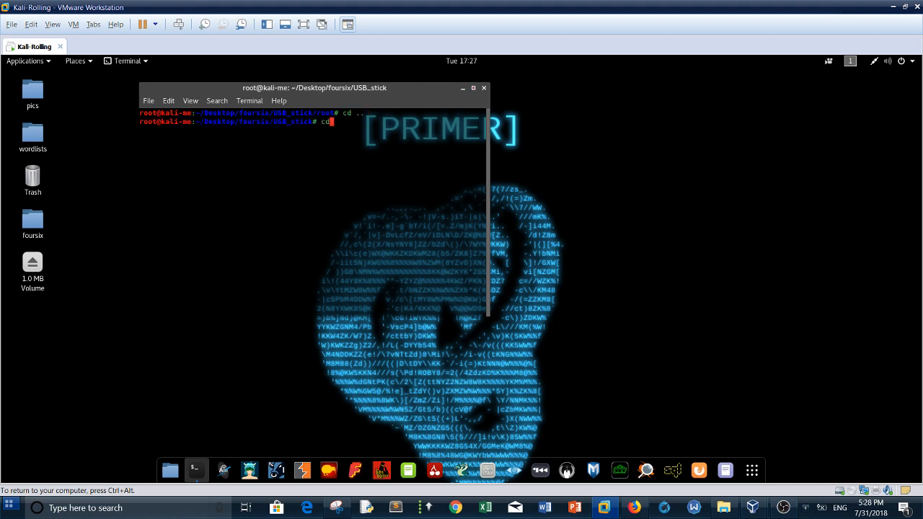
key(Return)
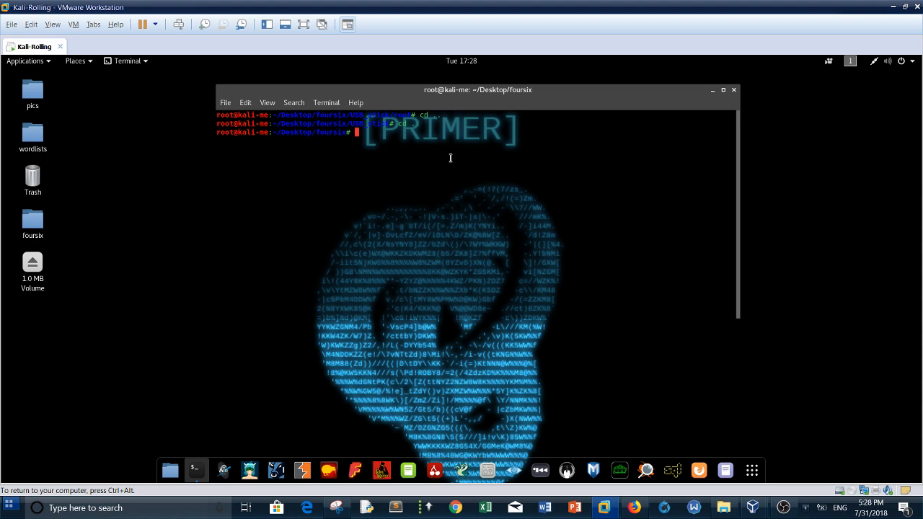
Step: Type a netdiscover -i eth0 command and open a second terminal
text(net)
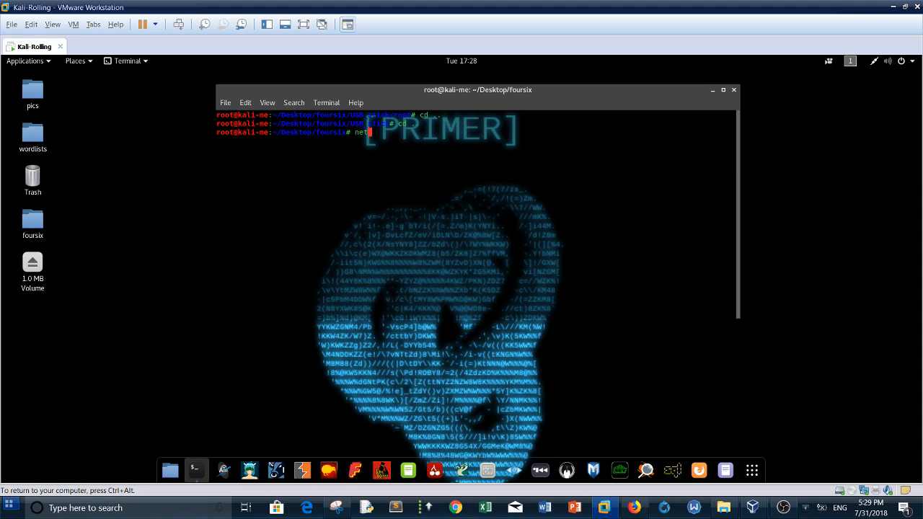
text(discover -i)
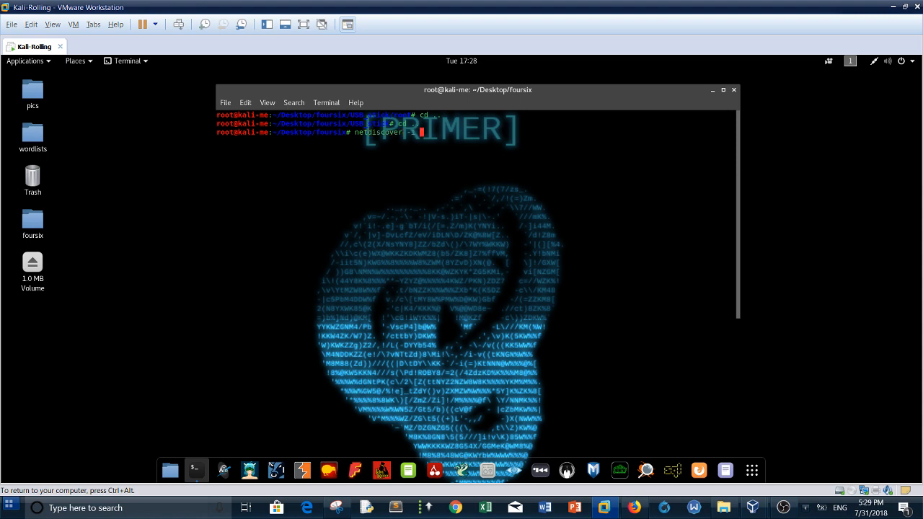
text(eh)
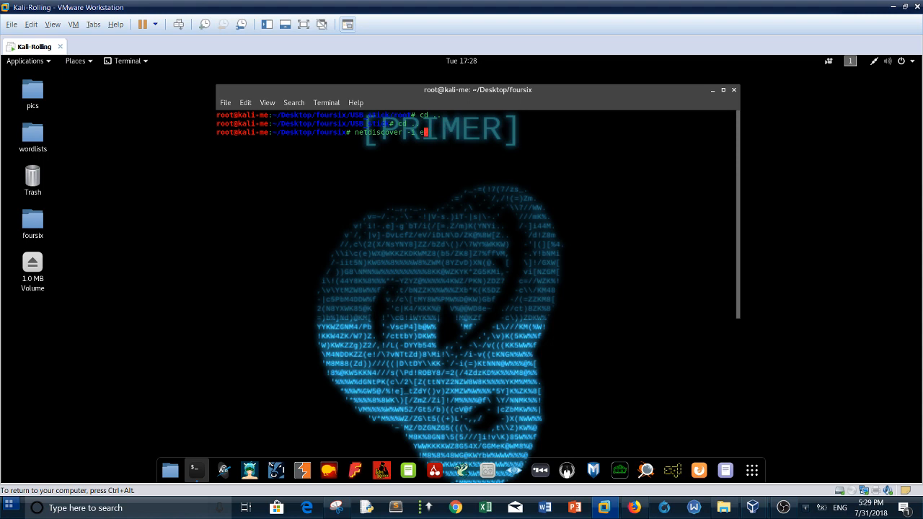
text(th0)
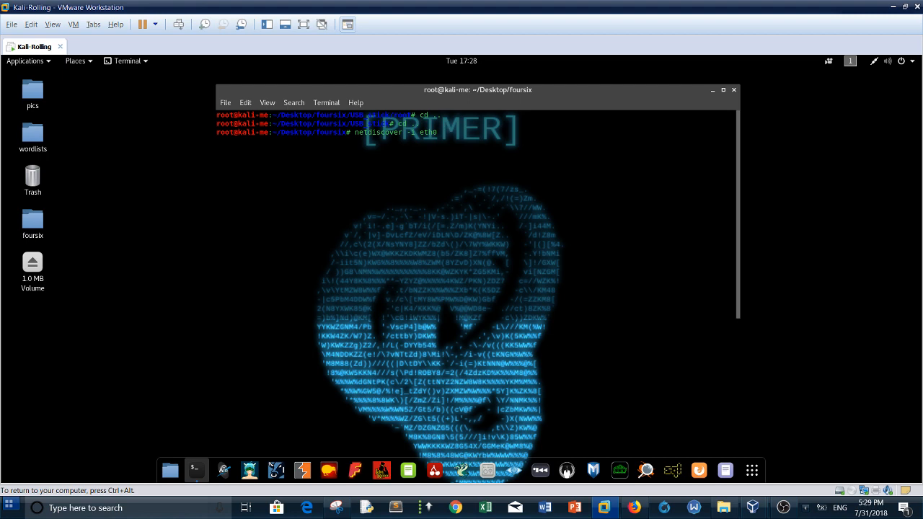
click(225, 102)
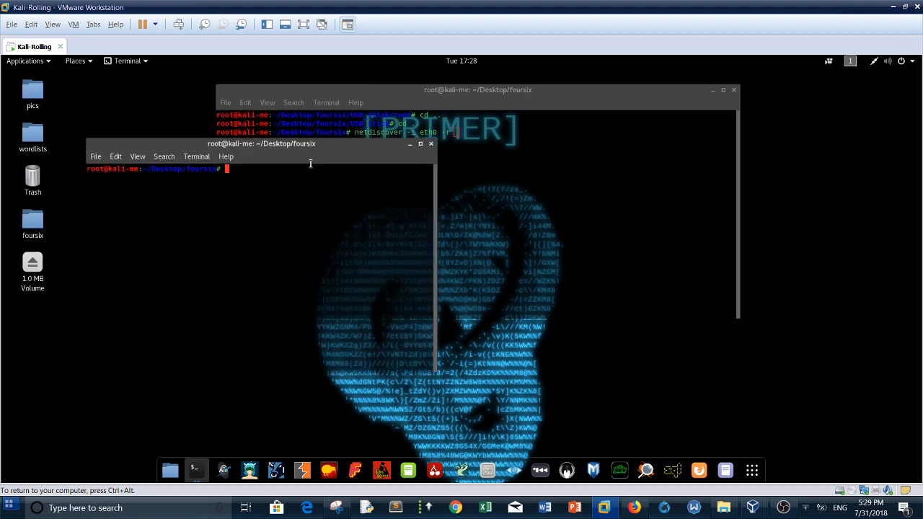
Step: Run ifconfig in the new terminal, showing eth0 at 192.168.1.7
text(ifconfig)
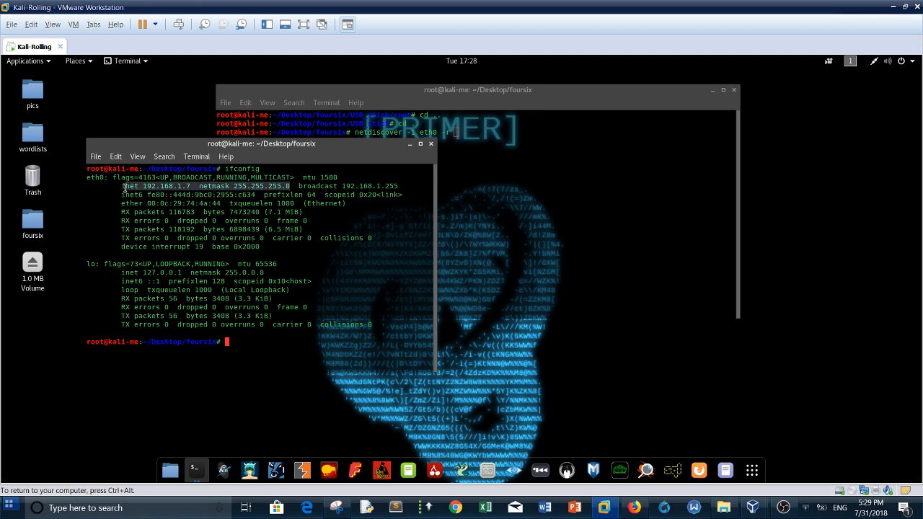
mouse_move(239, 165)
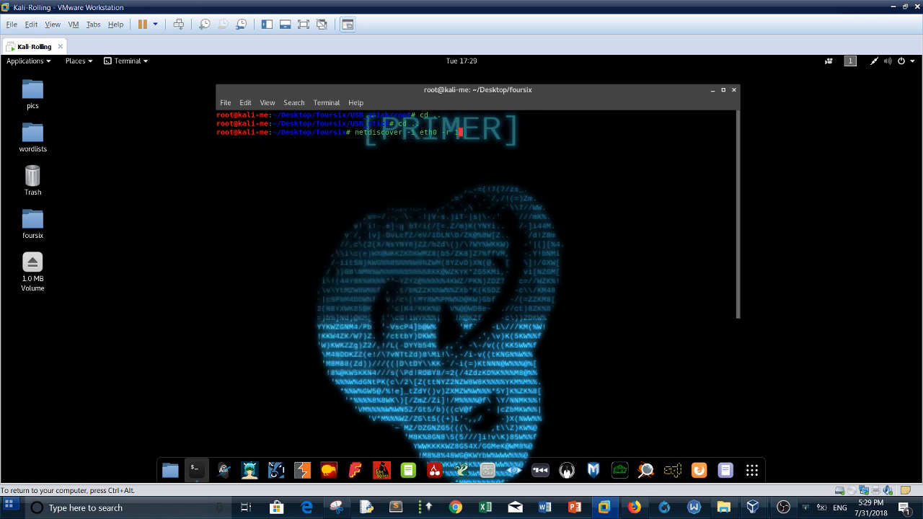
Step: Run netdiscover on eth0 over 192.168.1.0/24, finding 192.168.1.4, then clear the terminal
text(192)
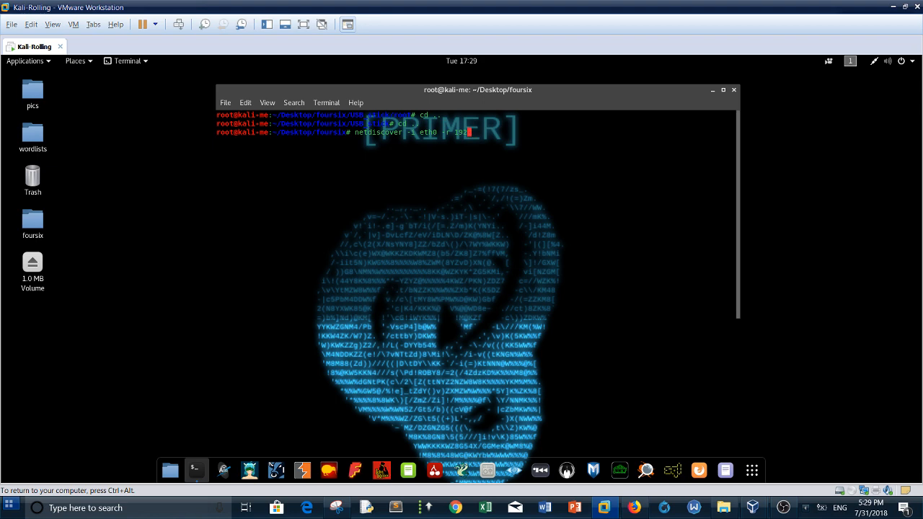
text(168.)
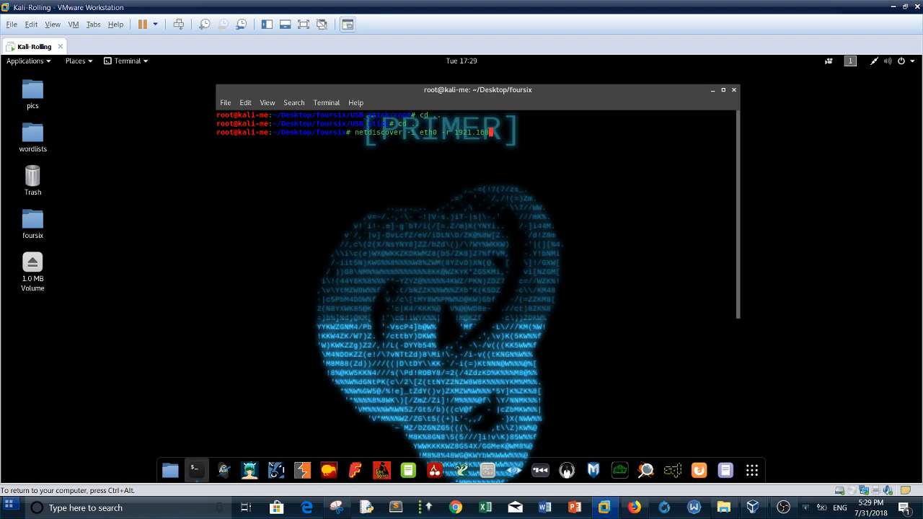
text(.1.0/24)
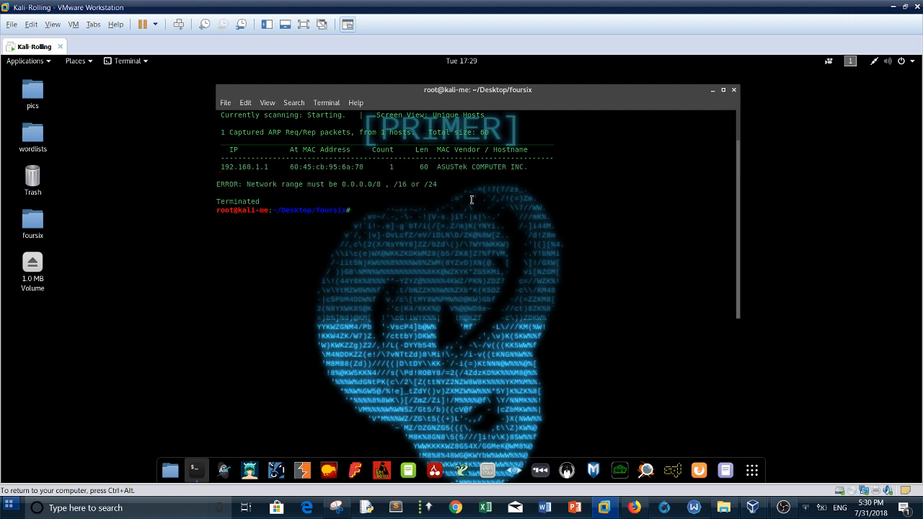
text(netdiscover -i eth0 -r 1921.168.1.0/24)
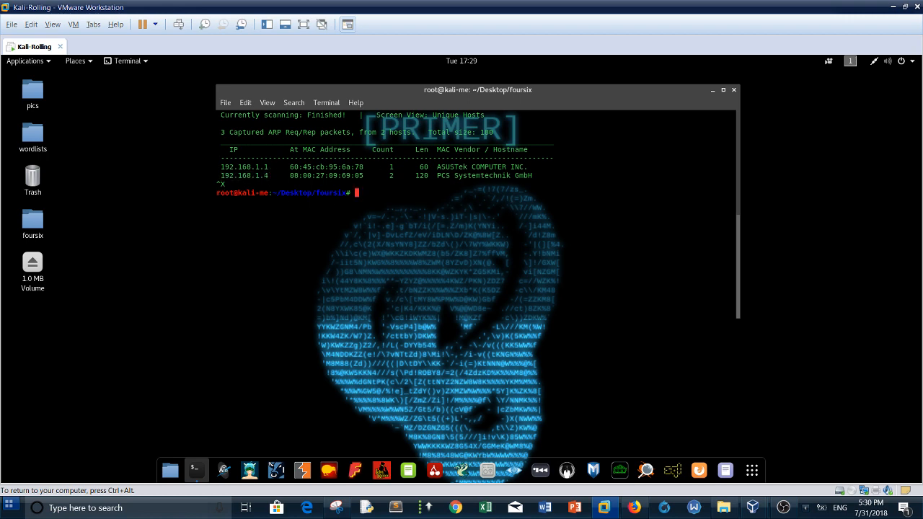
text(clear)
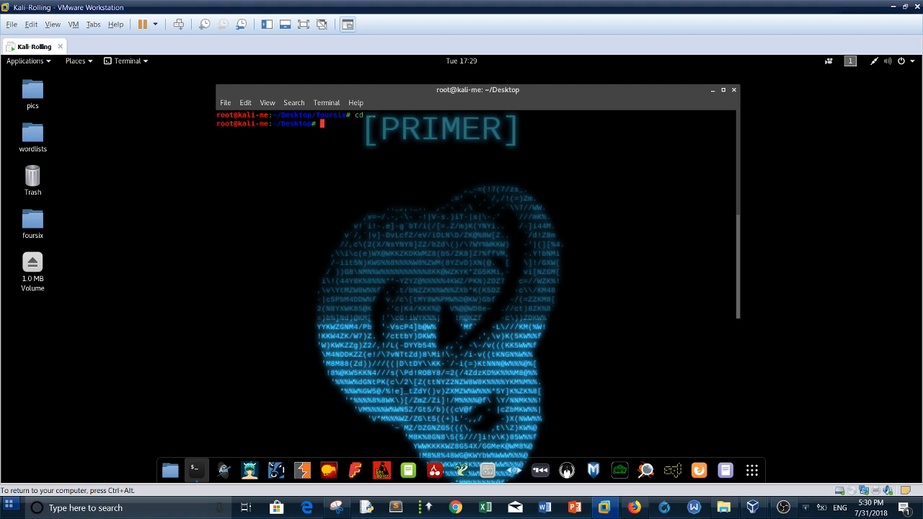
Step: Try showmount on 192.168.1.3, cancel the hang, then query 192.168.1.4's exports
text(rm foursix)
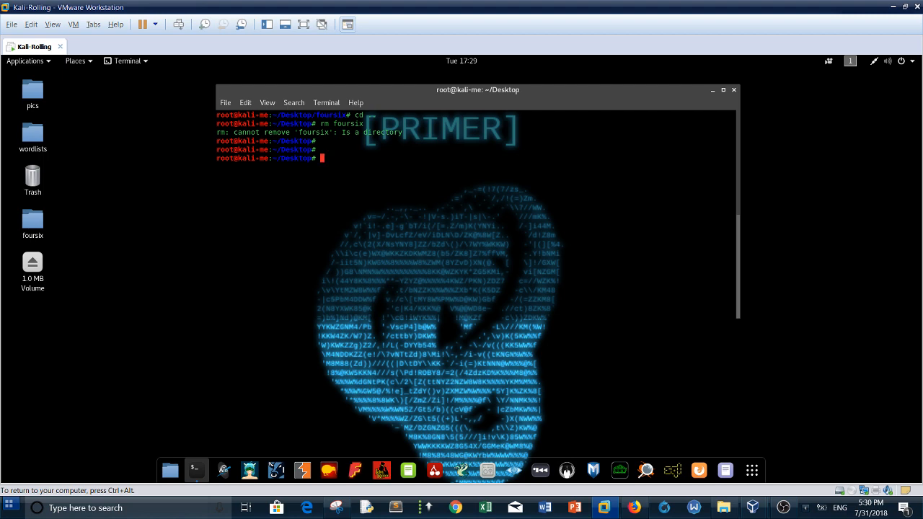
text(showmount -e)
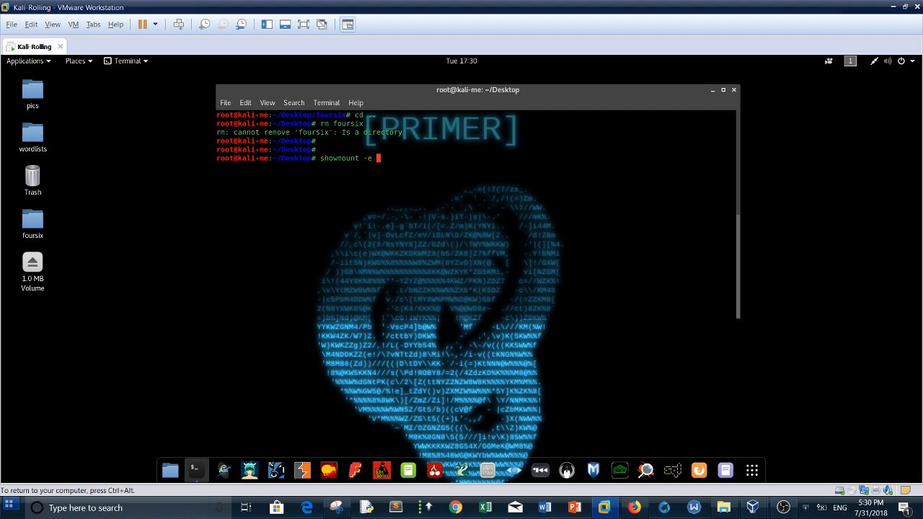
text(192.168.1.3)
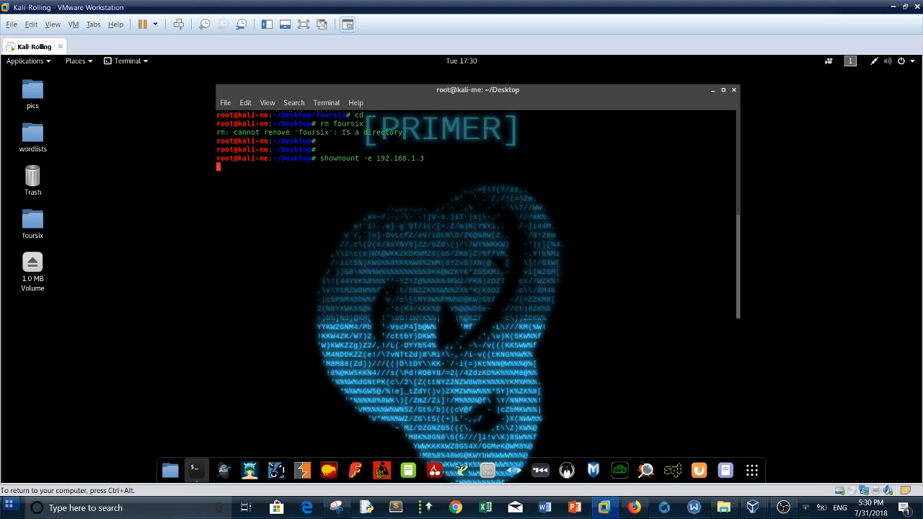
key(ctrl+c)
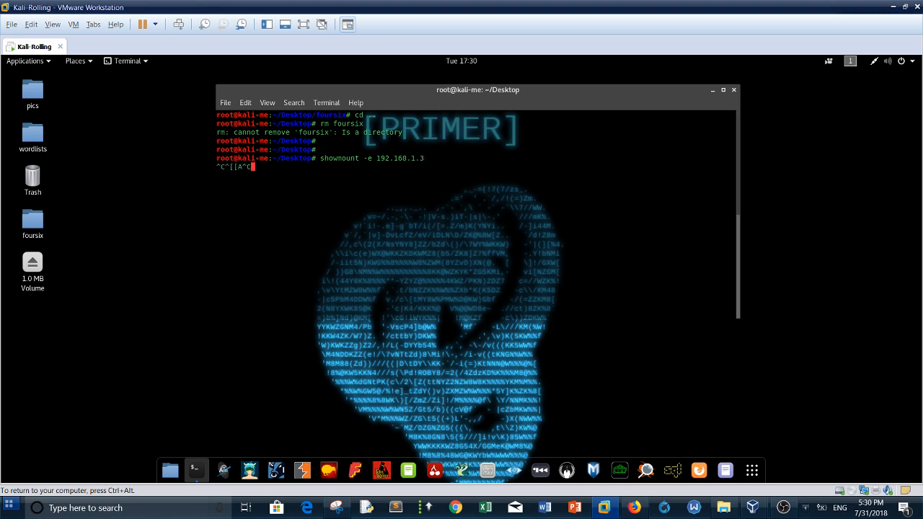
key(ctrl+c)
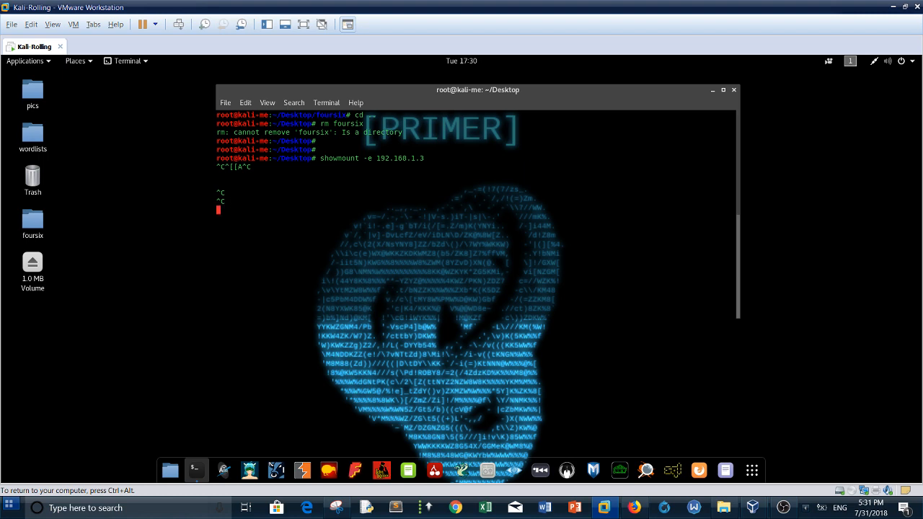
click(224, 103)
text(showmount -e 192.168.1.4)
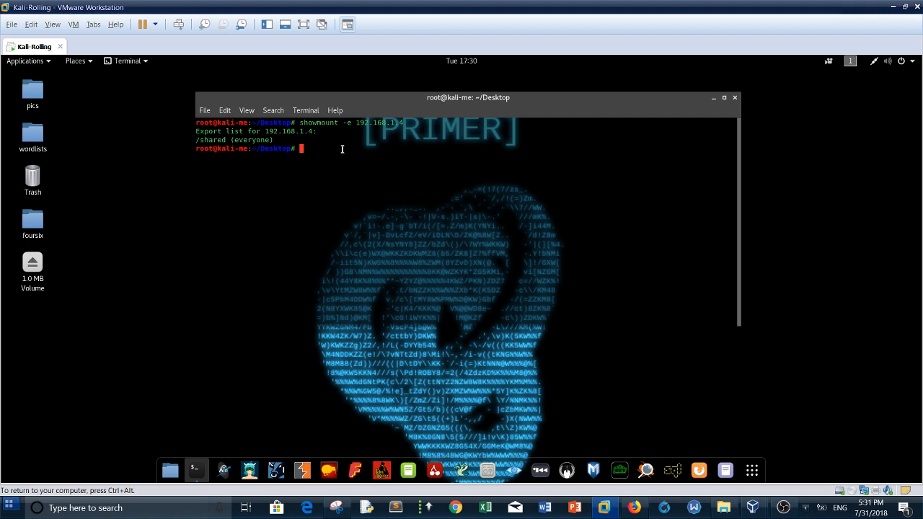
Step: Create a foursix2 folder and NFS-mount 192.168.1.4:/shared onto it
text(mkd)
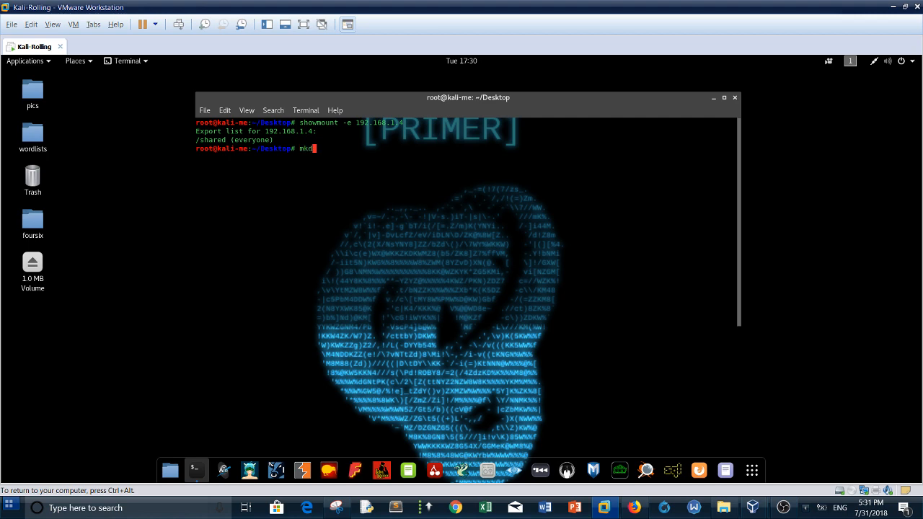
text(ir foursix2)
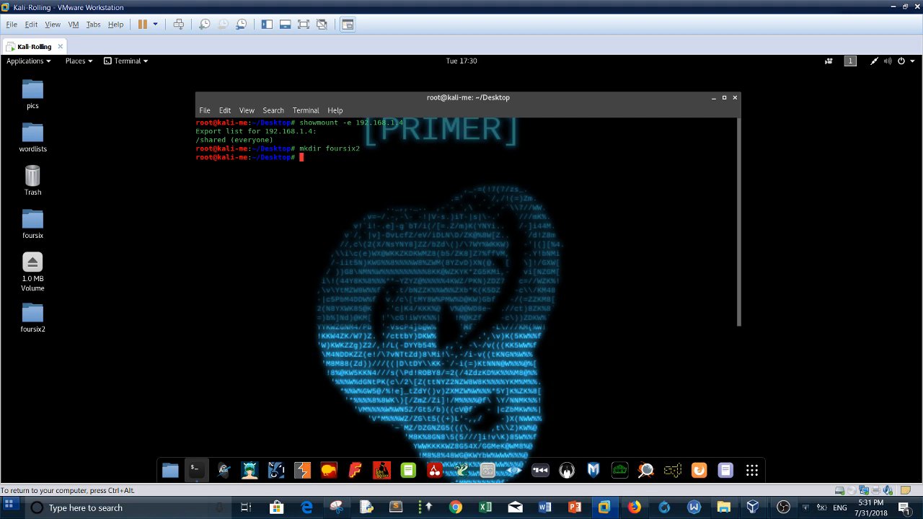
mouse_move(414, 156)
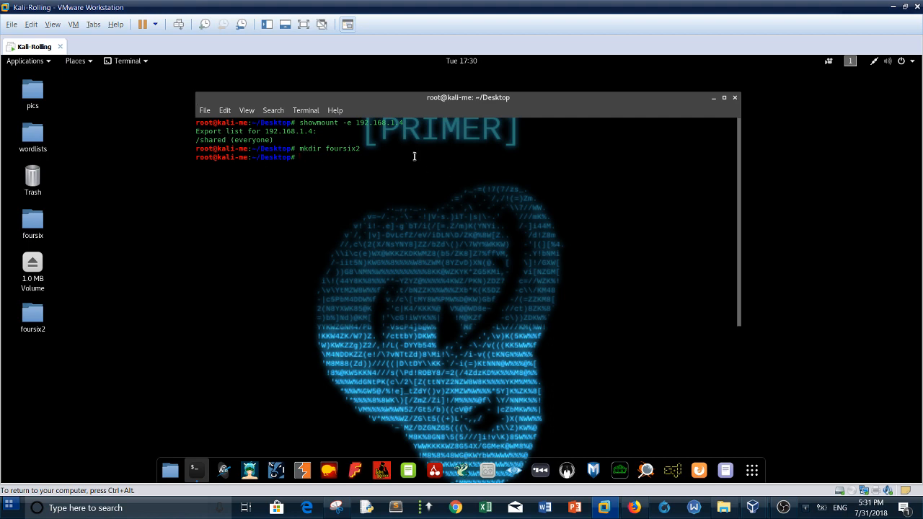
text(m)
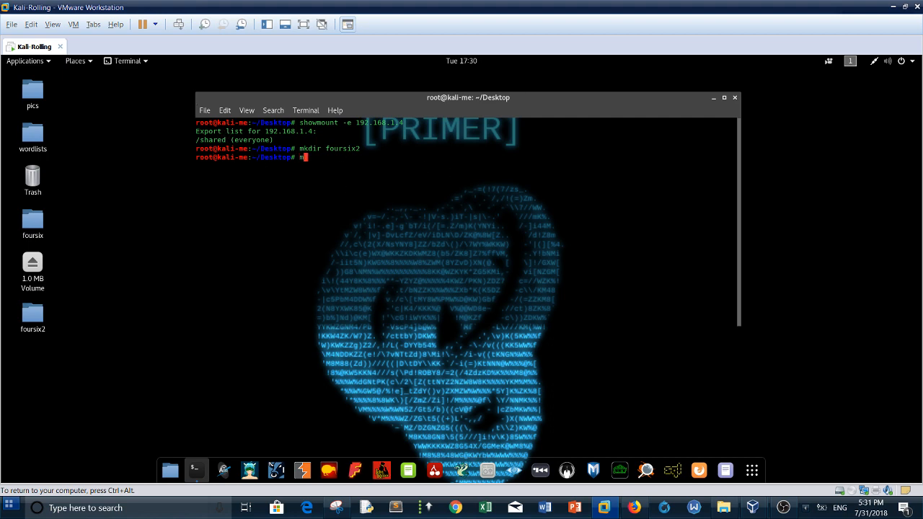
text(ount -t)
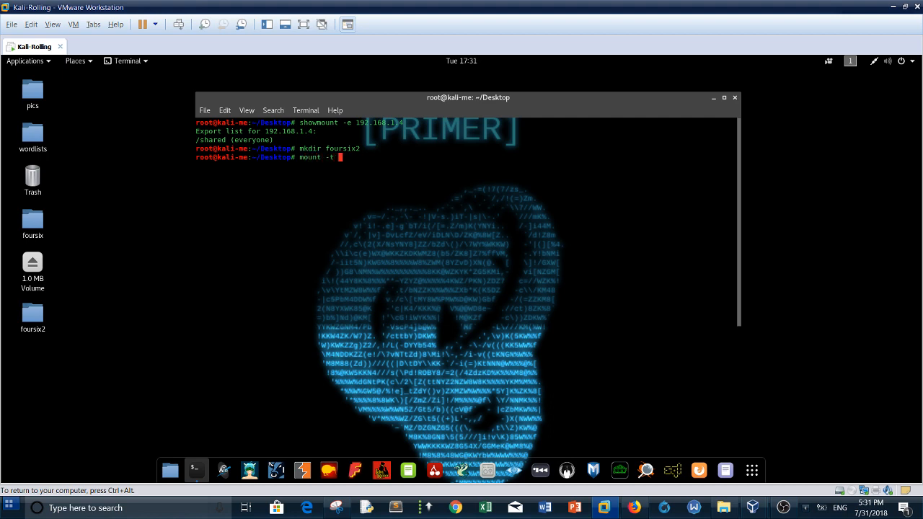
text(nfs 192)
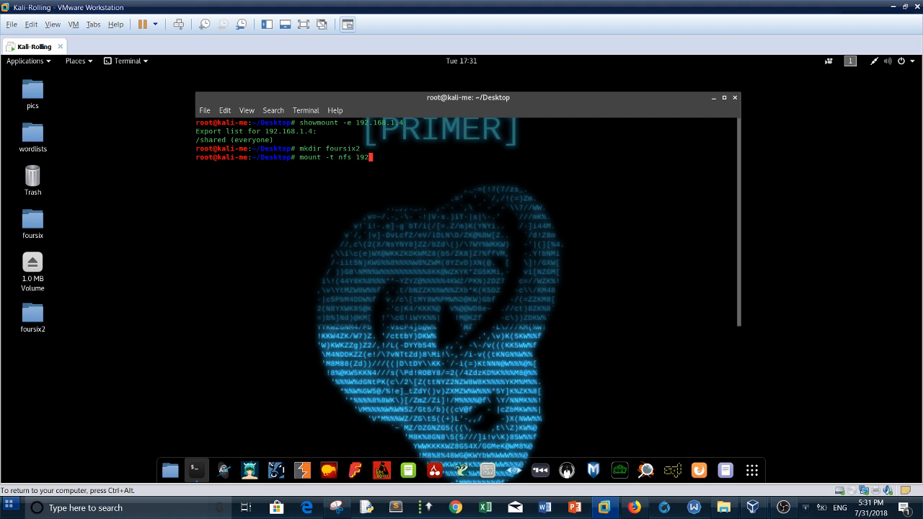
text(168.1.4:/)
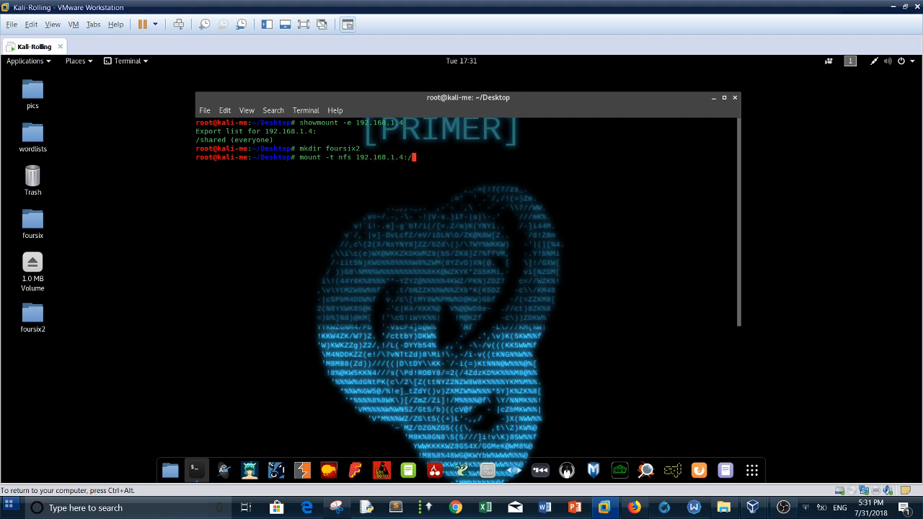
text(shared)
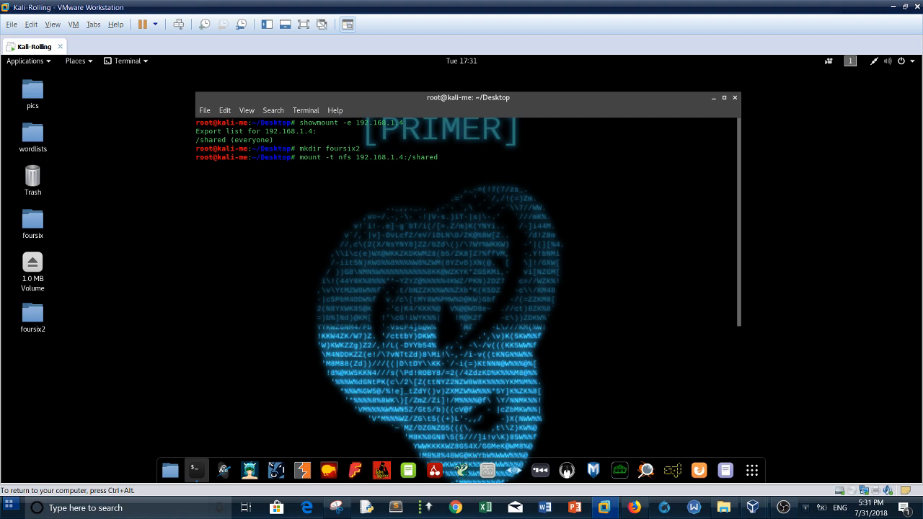
text(foursix2)
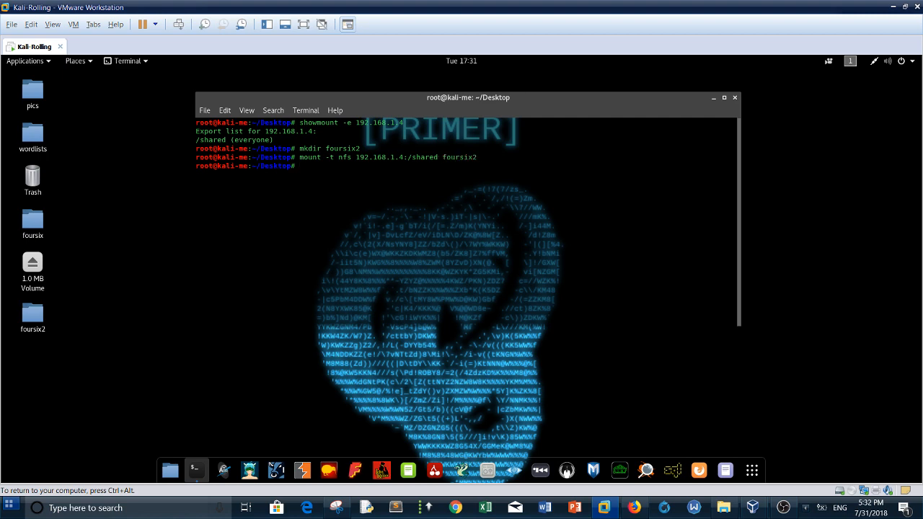
Step: Enter foursix2 and list its contents, revealing the 1 MB USB-stick.img
text(cd)
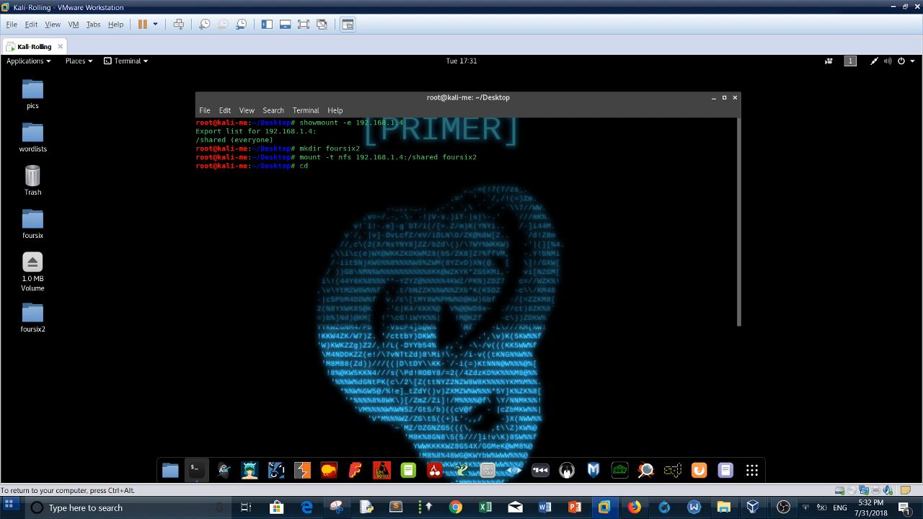
text(foursix2)
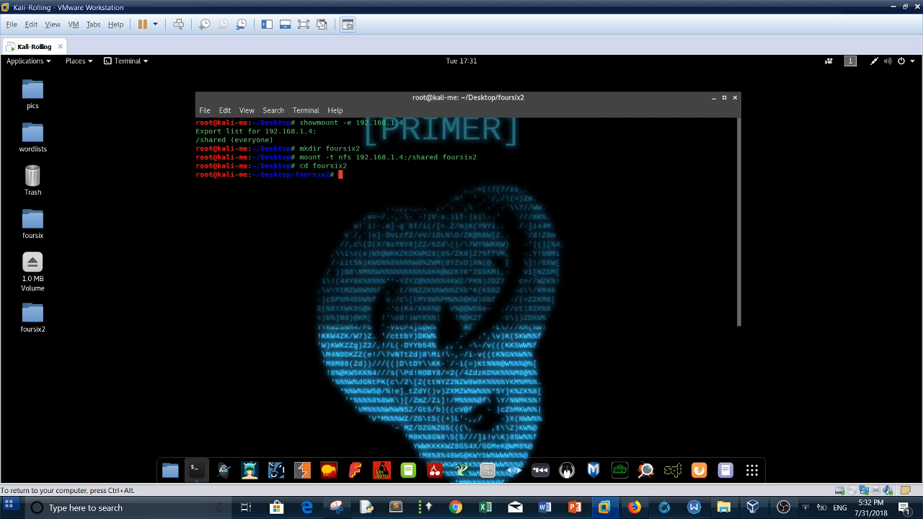
text(ls -la)
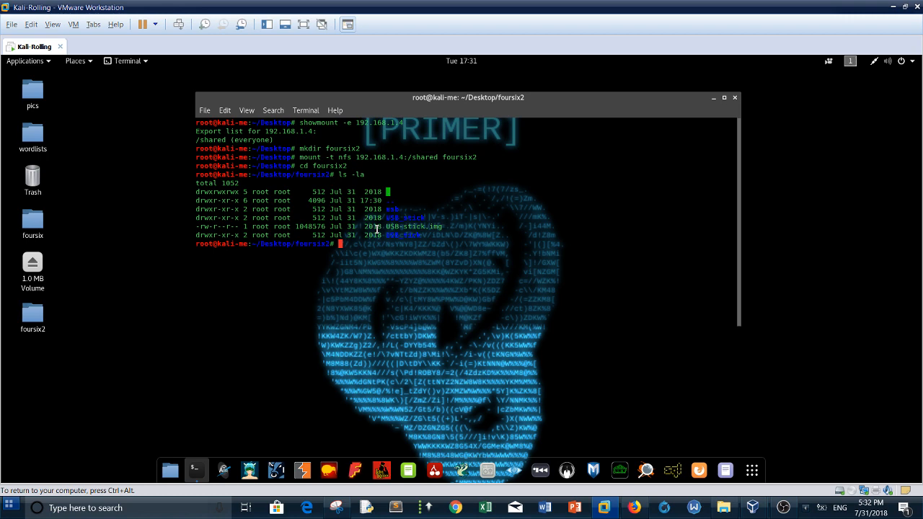
mouse_move(398, 233)
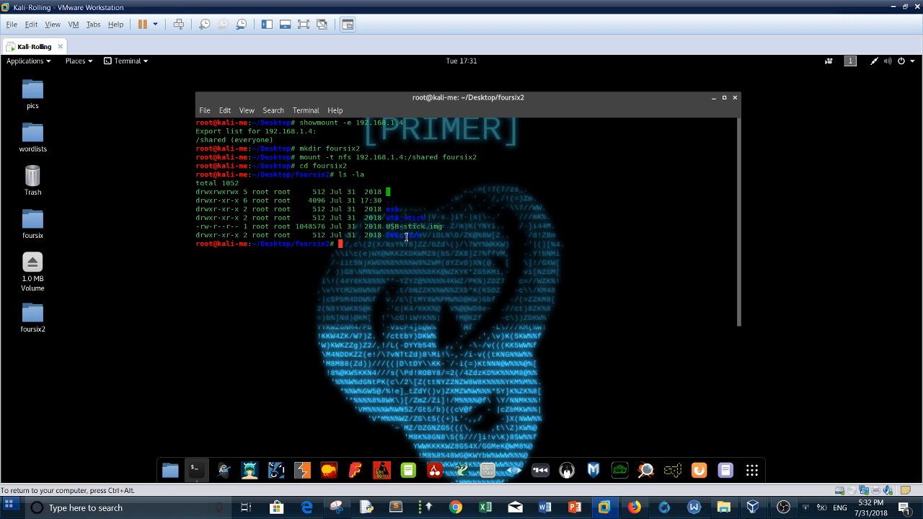
mouse_move(455, 222)
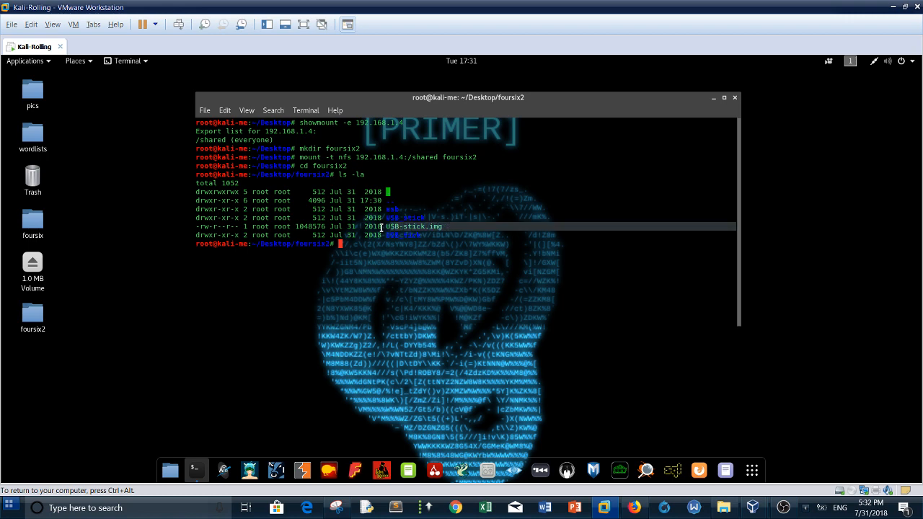
mouse_move(429, 230)
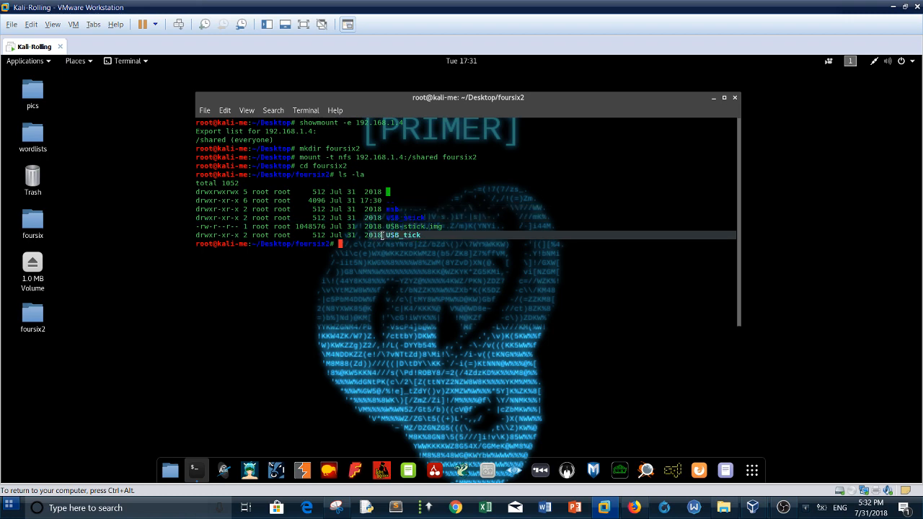
mouse_move(449, 224)
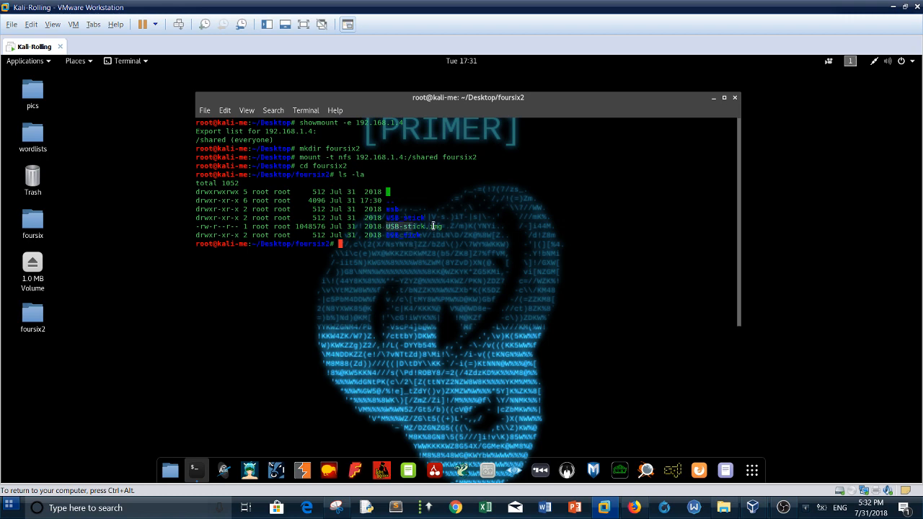
mouse_move(437, 226)
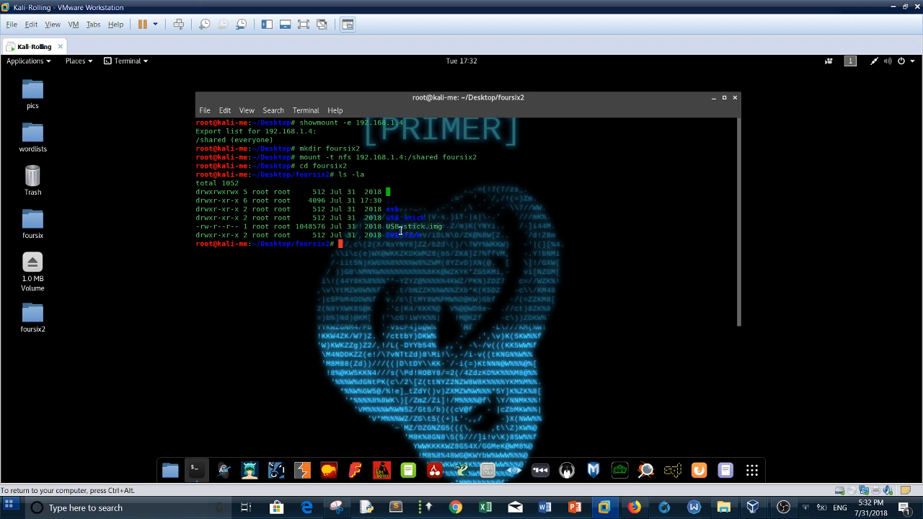
mouse_move(402, 250)
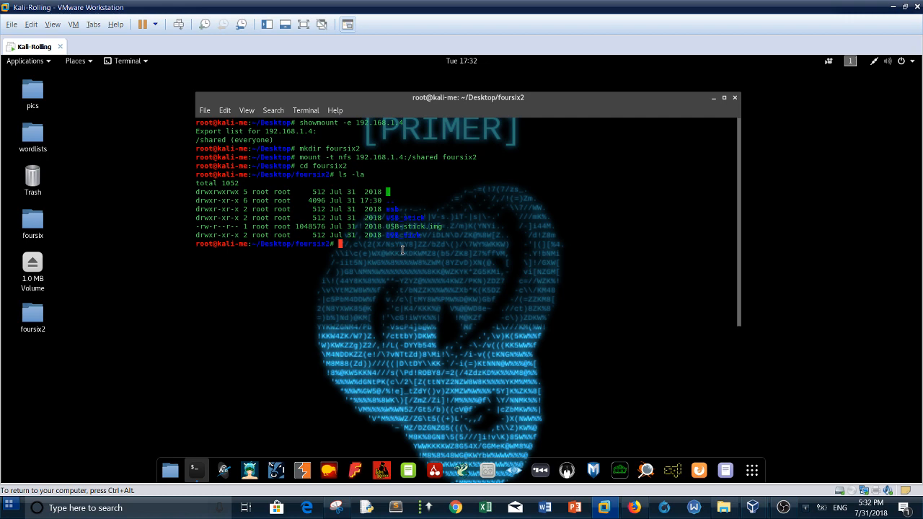
text(mkdir)
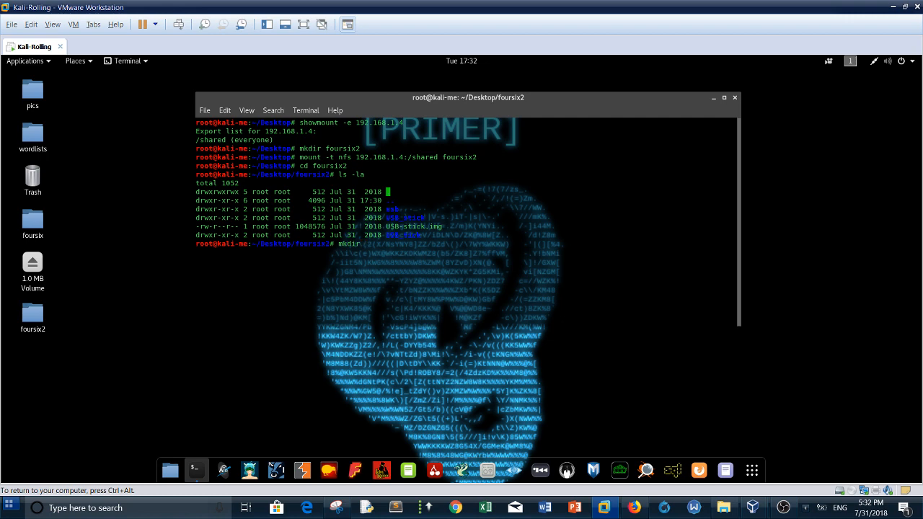
Step: Create an img folder, mount USB-stick.img on it, and move into img
text(img)
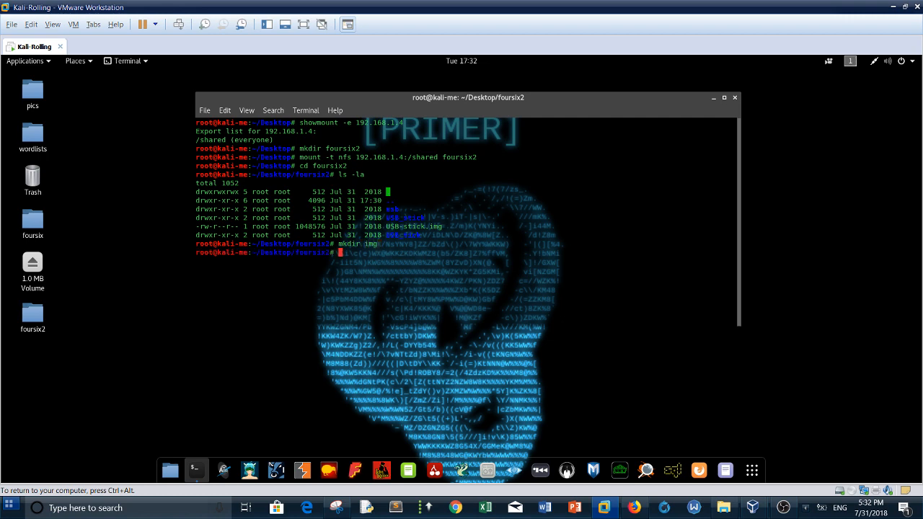
text(mount USB-stick.img img)
text(ls -l)
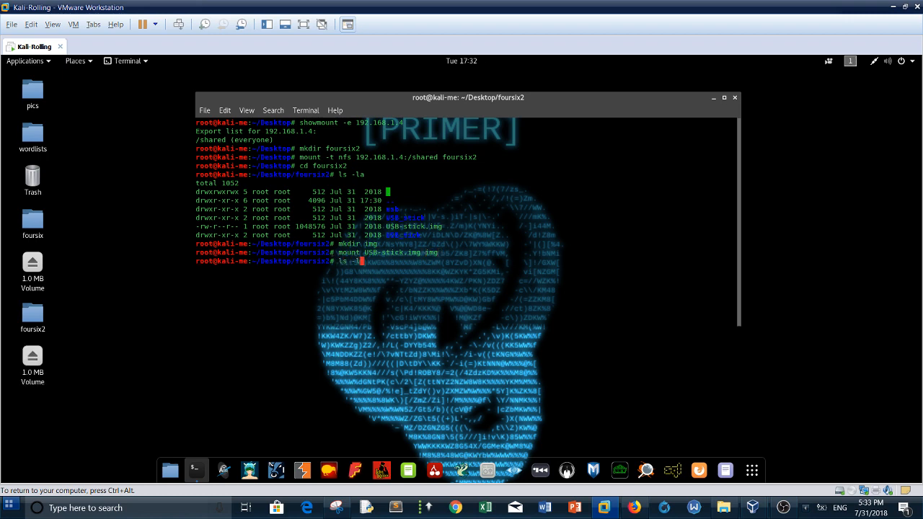
key(Return)
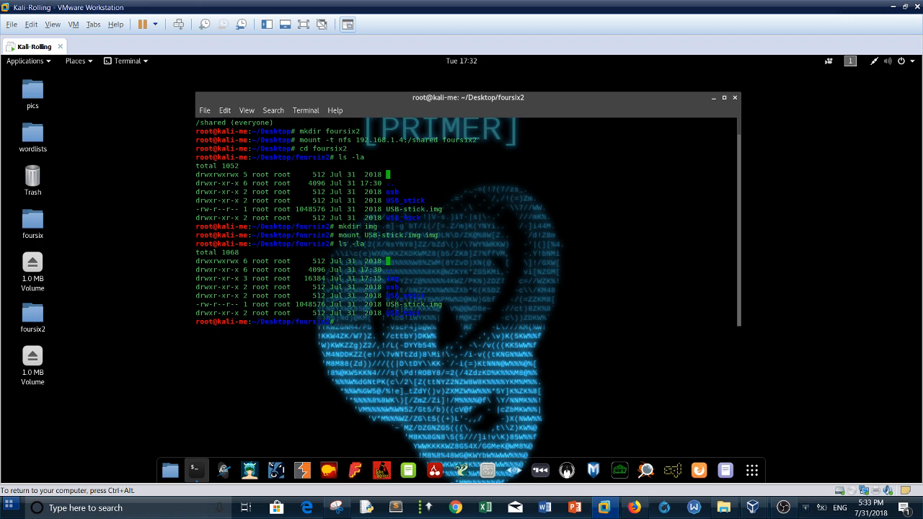
text(cd img)
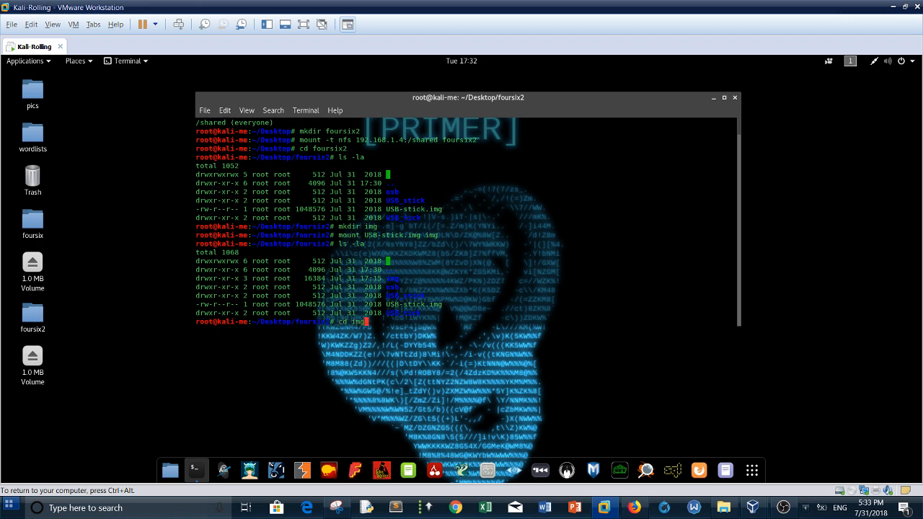
key(Return)
text(ls -la)
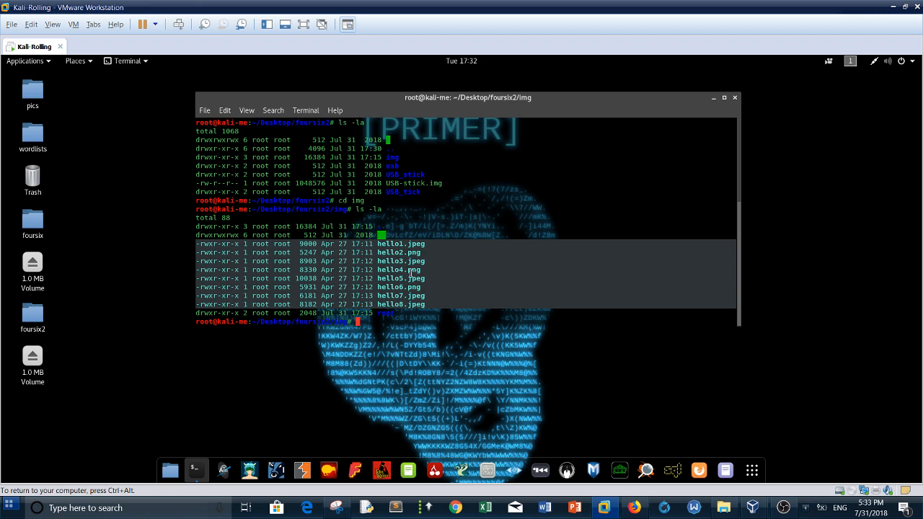
mouse_move(462, 261)
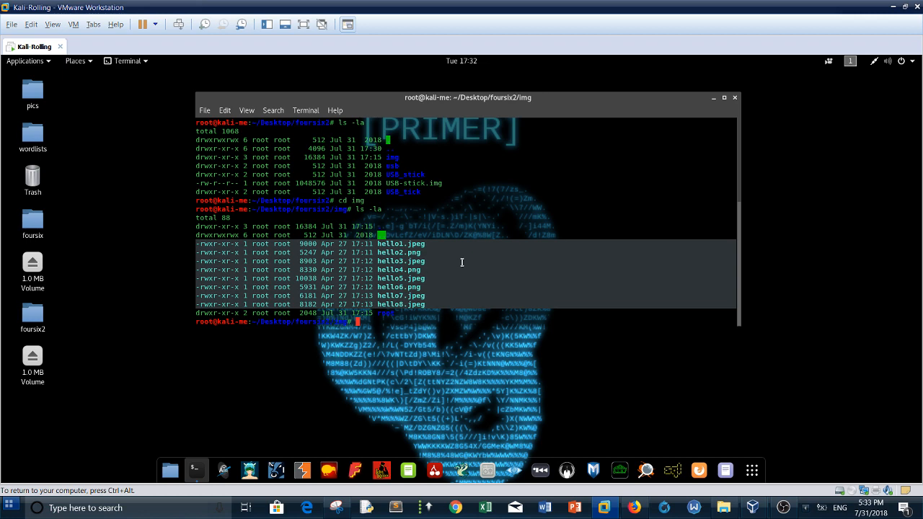
mouse_move(456, 264)
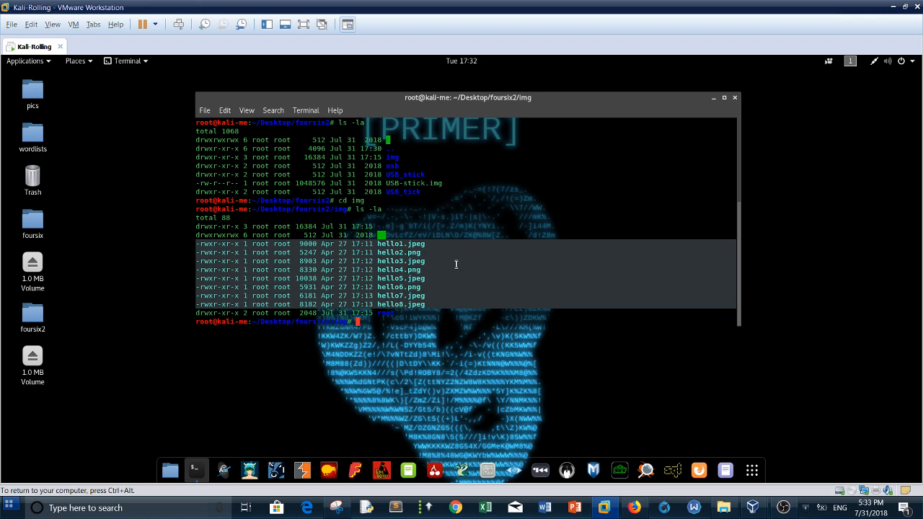
mouse_move(441, 280)
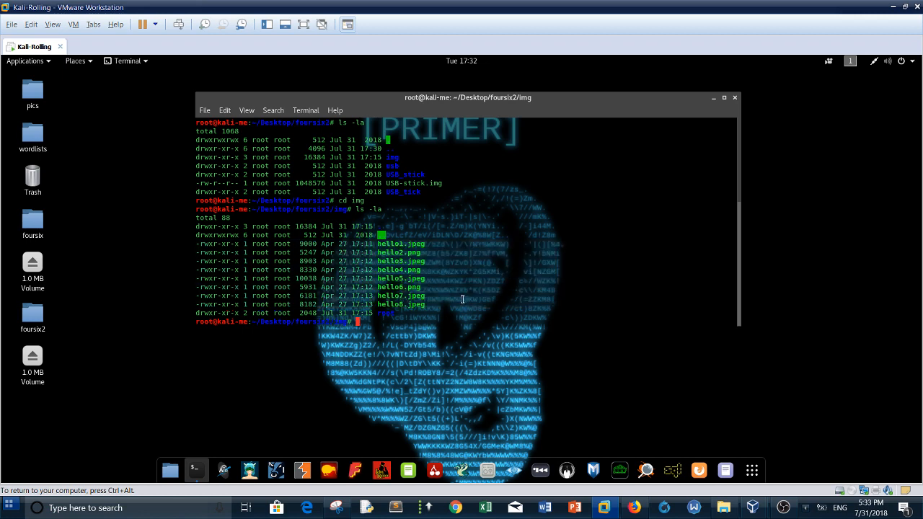
Step: Print the readable strings hidden in hello5.jpeg
text(strings hello5.)
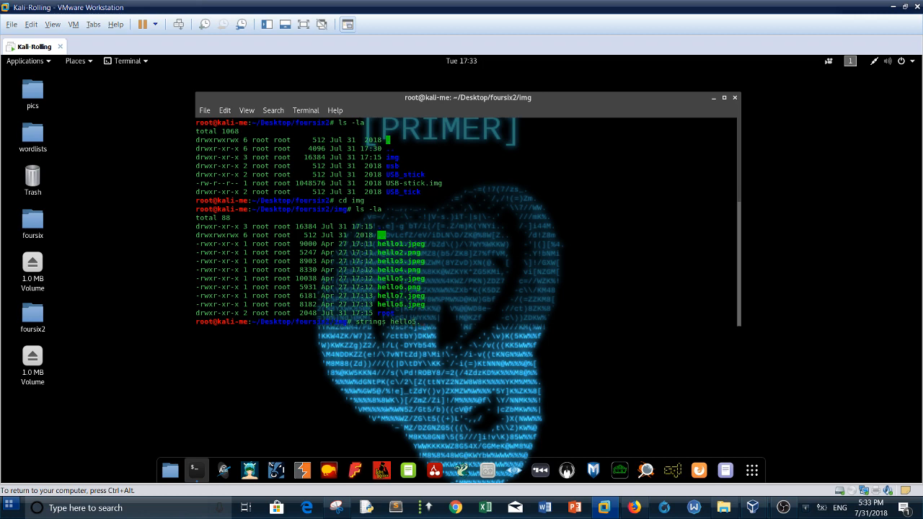
text(i)
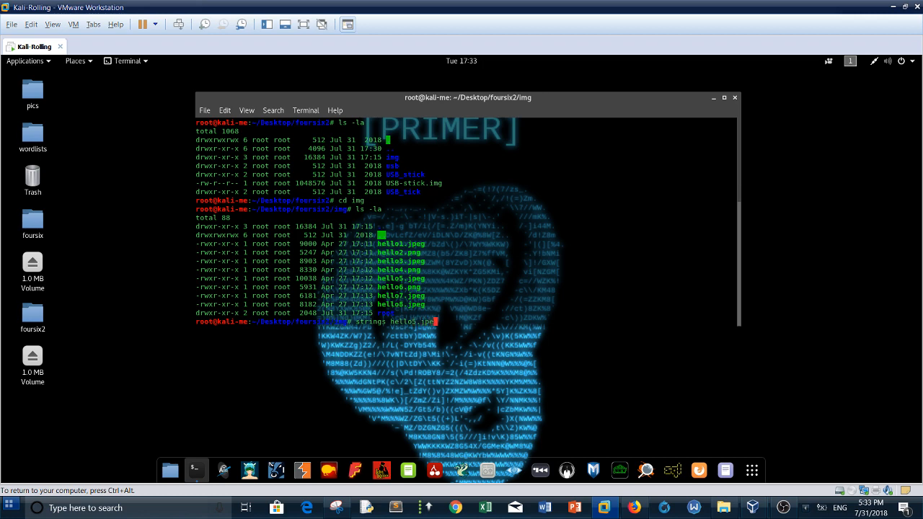
key(Return)
text(ls -)
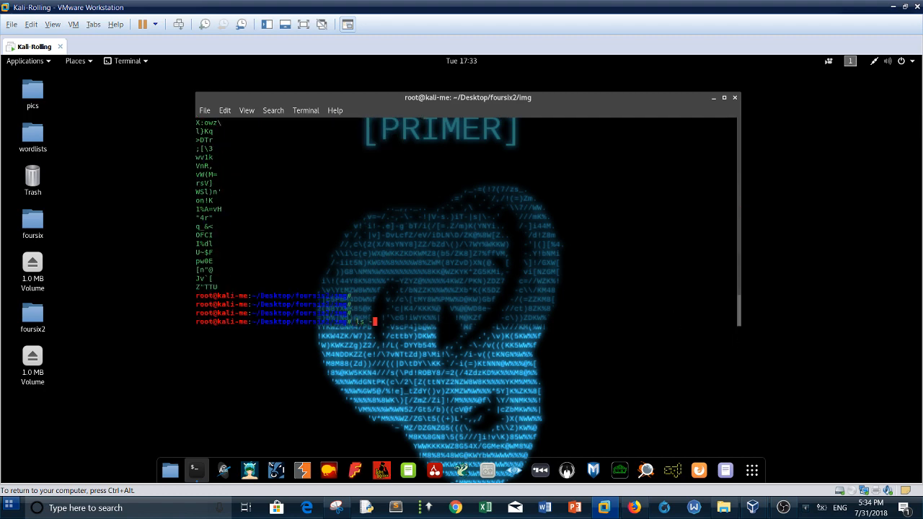
text(la)
key(Return)
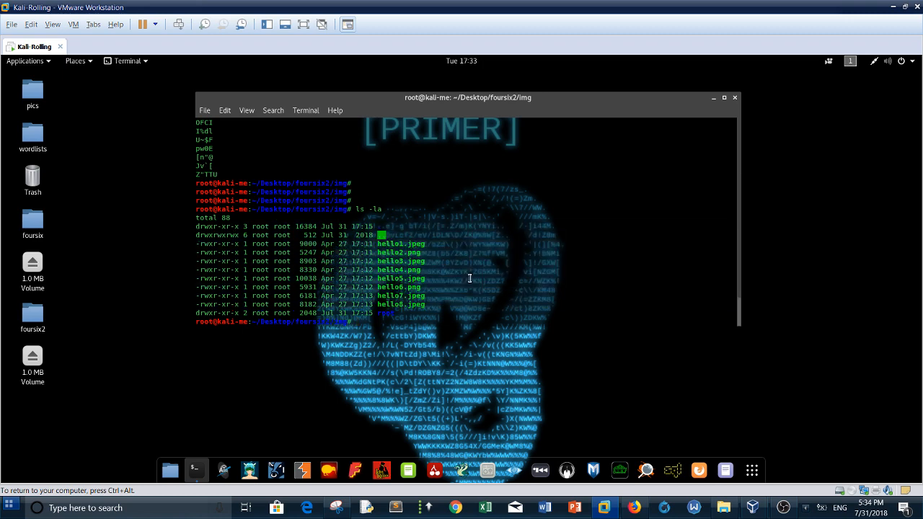
mouse_move(722, 280)
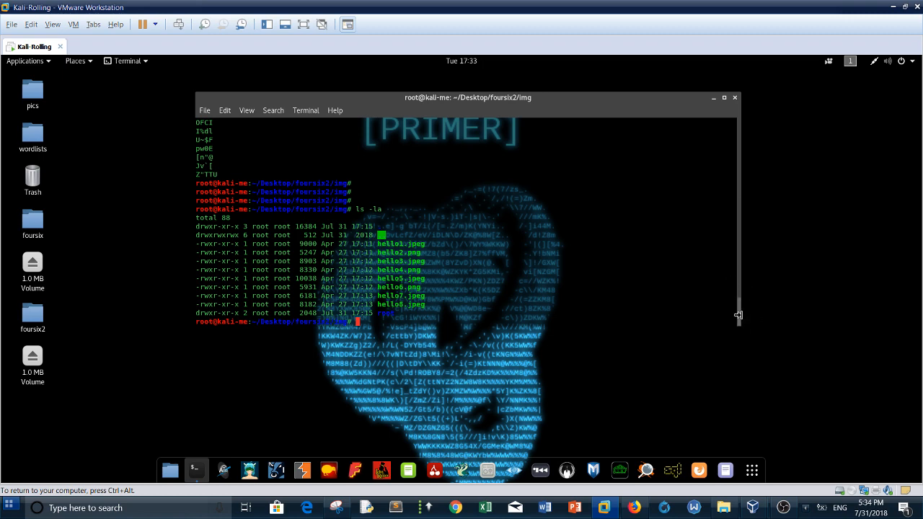
mouse_move(831, 318)
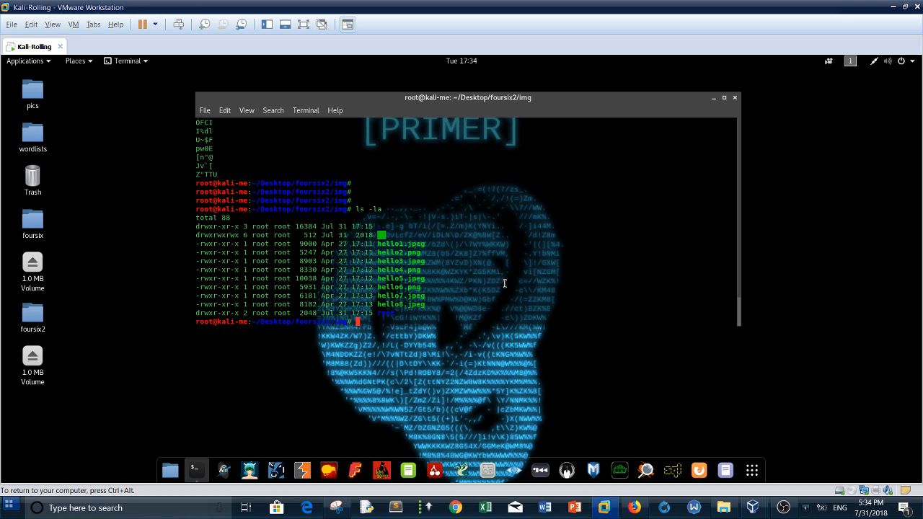
mouse_move(503, 291)
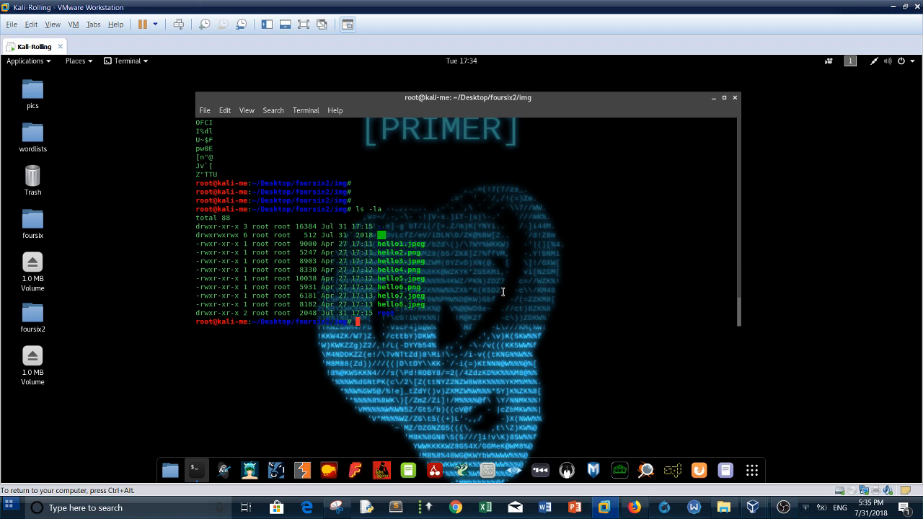
Step: Create root2 and NFS-mount the target's 192.168.1.4:/root export onto it
text(mkdi)
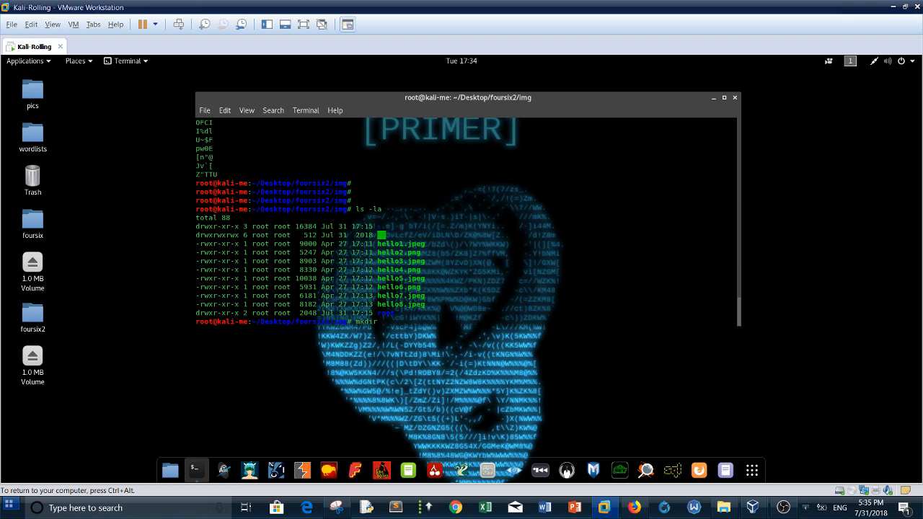
text(root2)
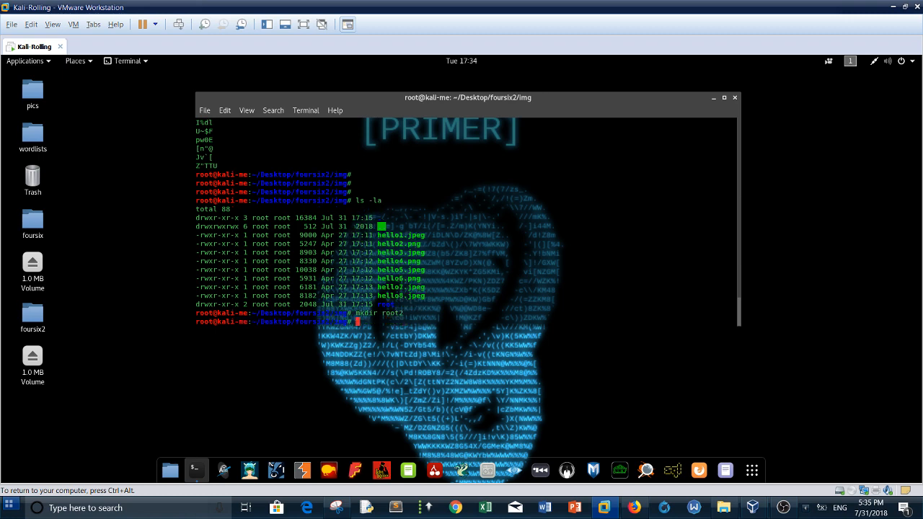
text(mount)
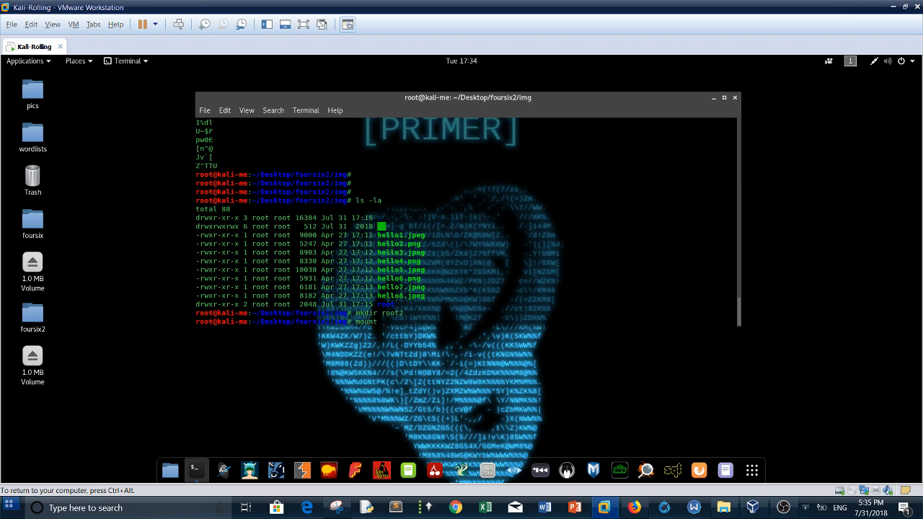
text(-t)
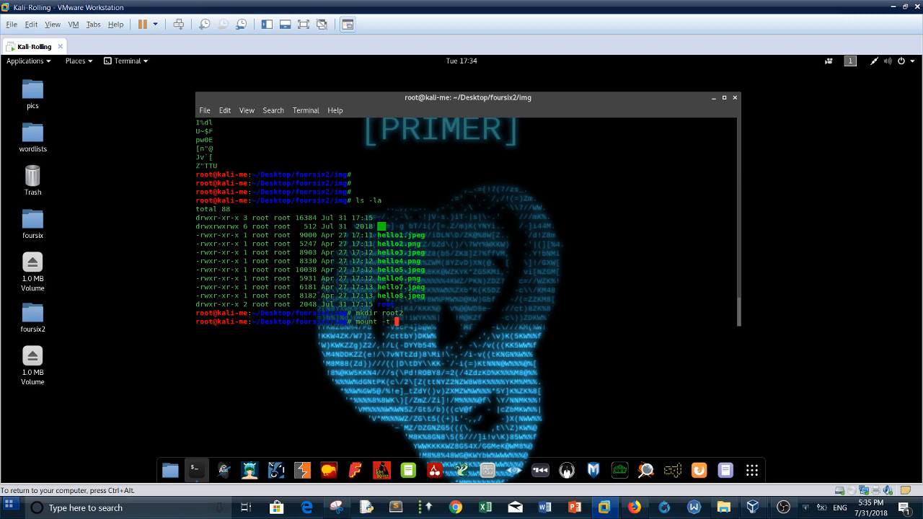
text(nfs 192.168.1.4)
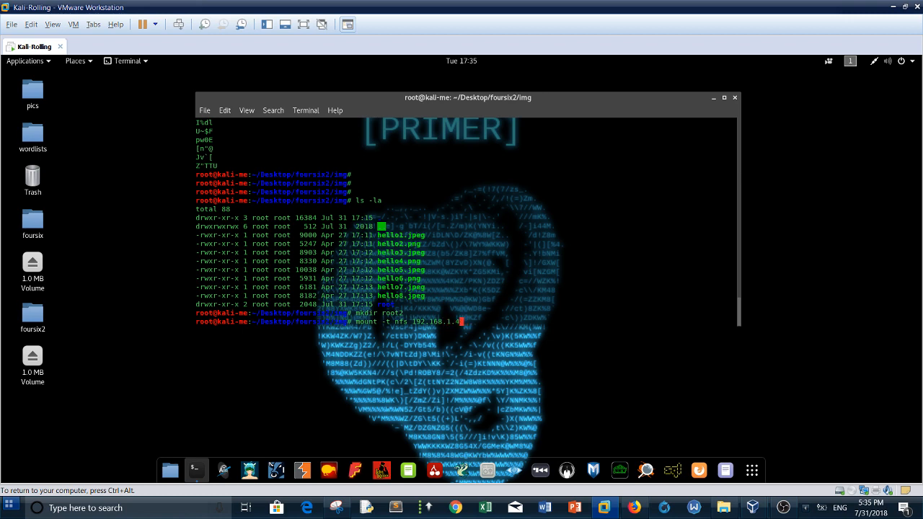
text(/)
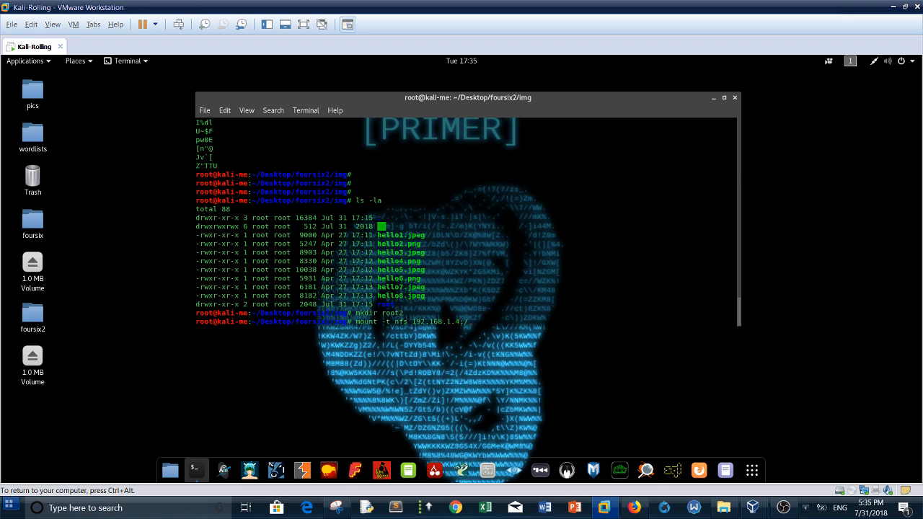
text(root)
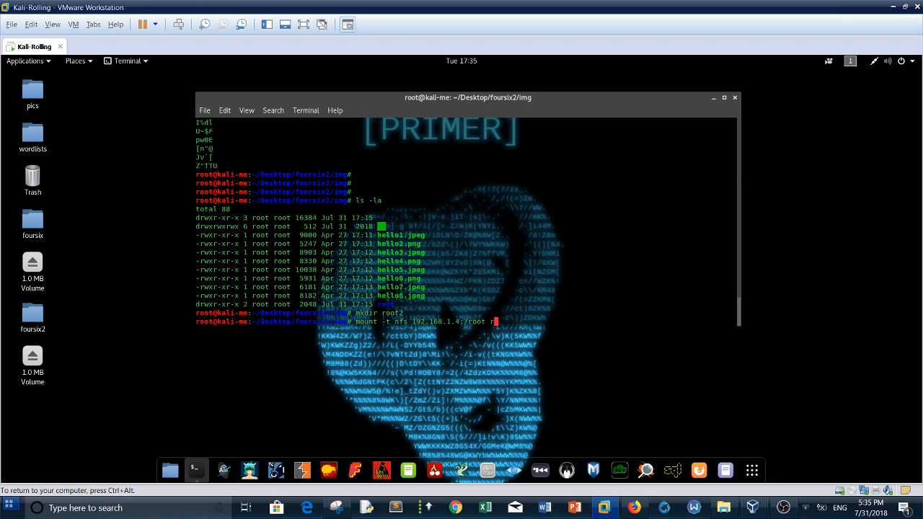
text(root2)
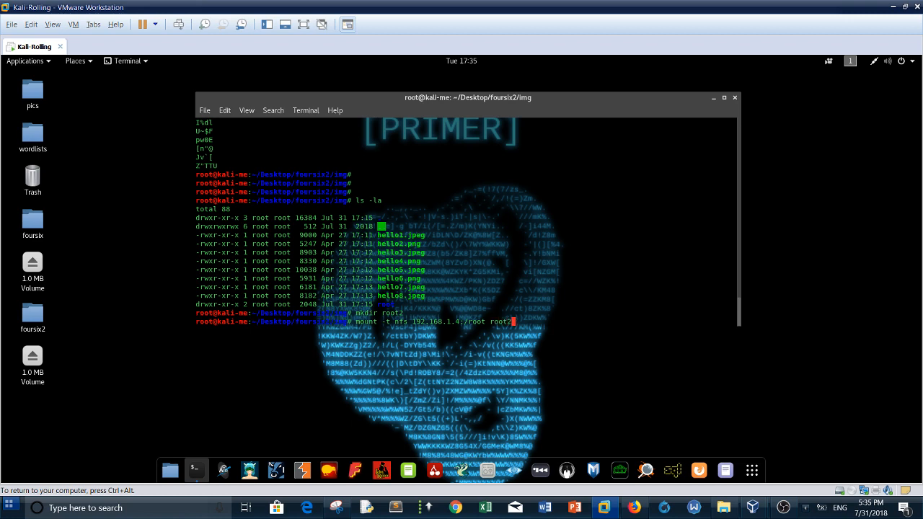
key(Return)
text(root)
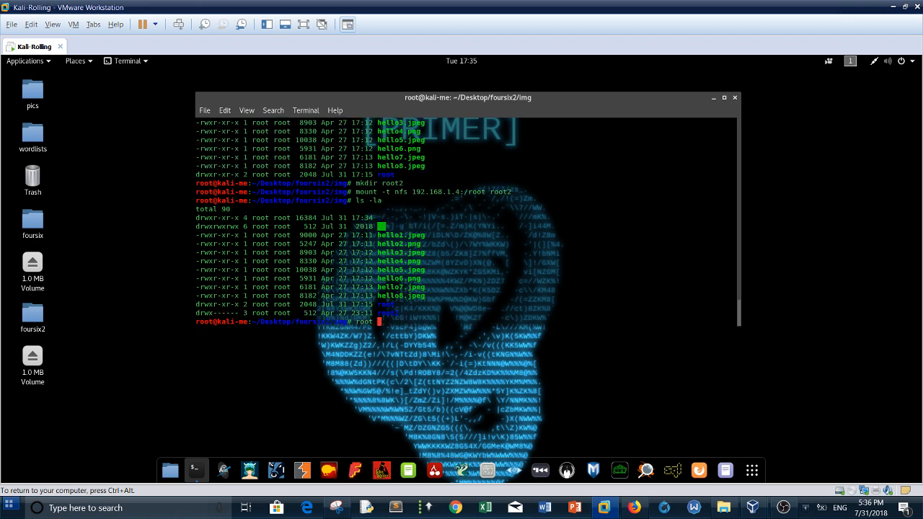
Step: Move into root2 and list the target's root home files, including proof.txt
text(cd)
text(ls -)
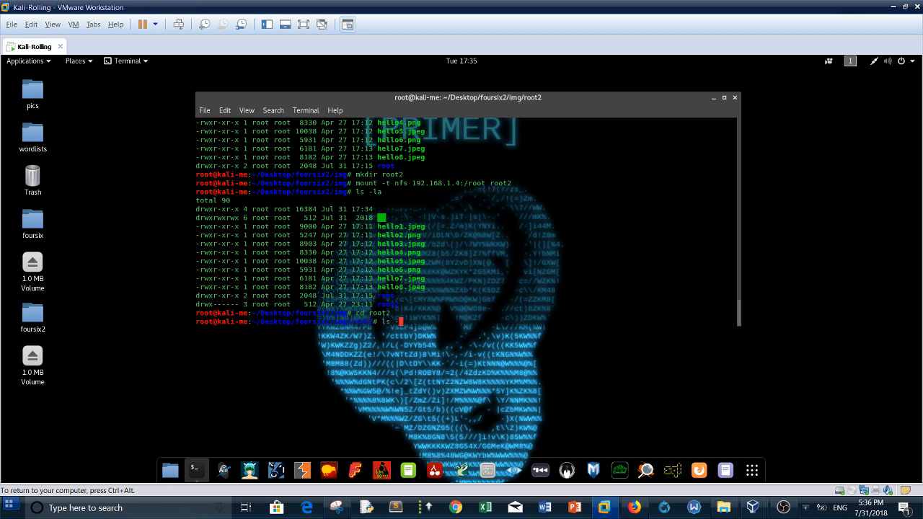
text(la)
key(Return)
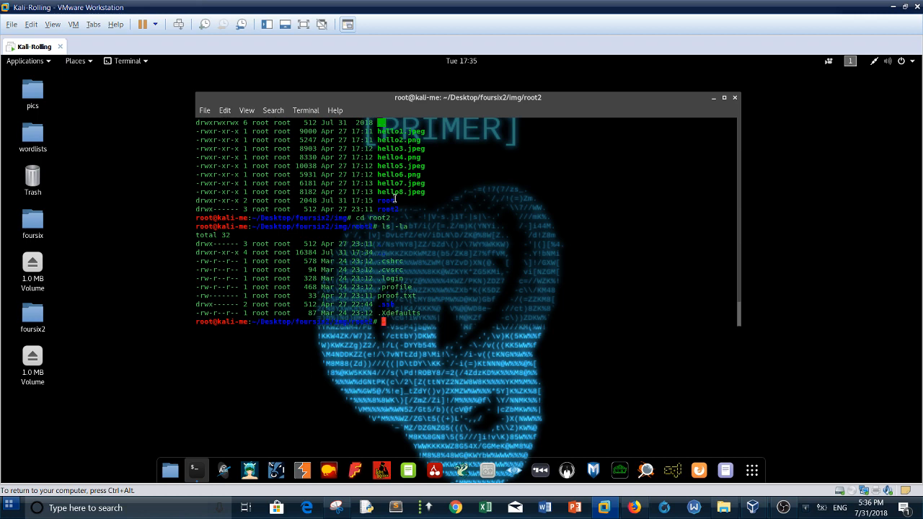
mouse_move(441, 142)
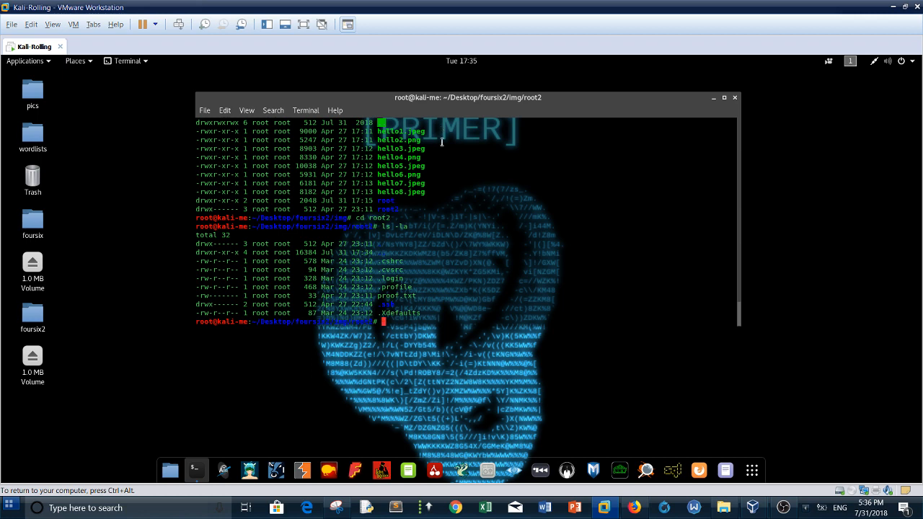
mouse_move(416, 309)
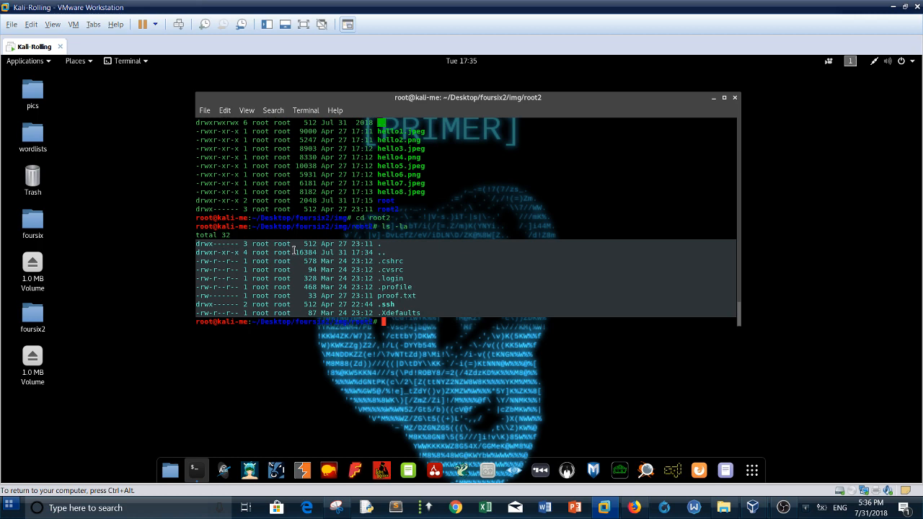
mouse_move(292, 249)
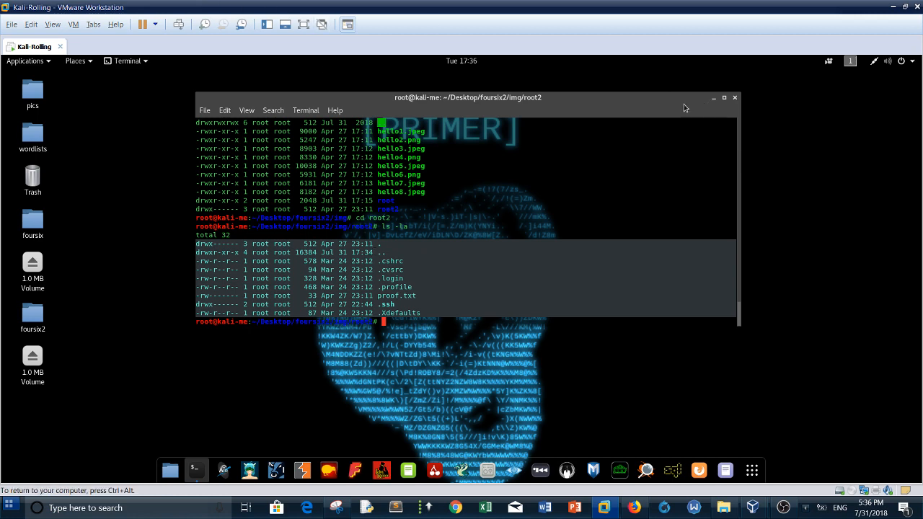
mouse_move(559, 168)
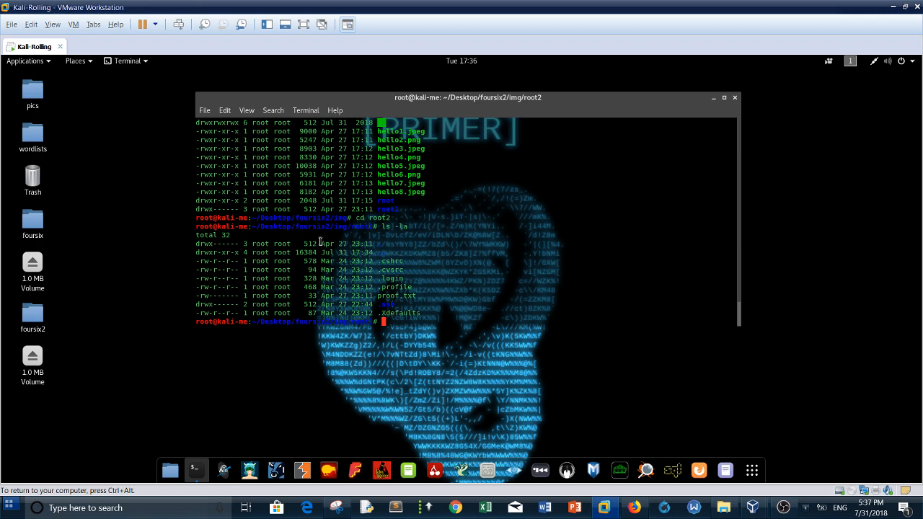
mouse_move(420, 268)
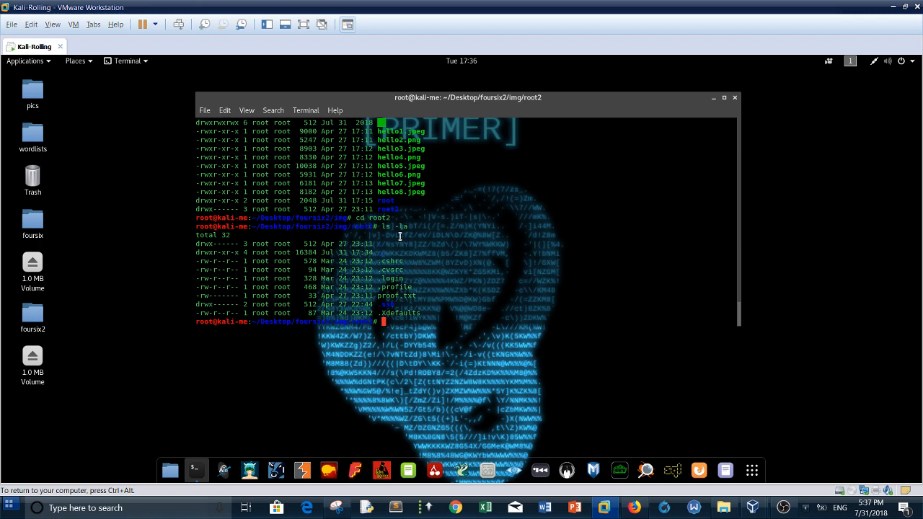
mouse_move(394, 295)
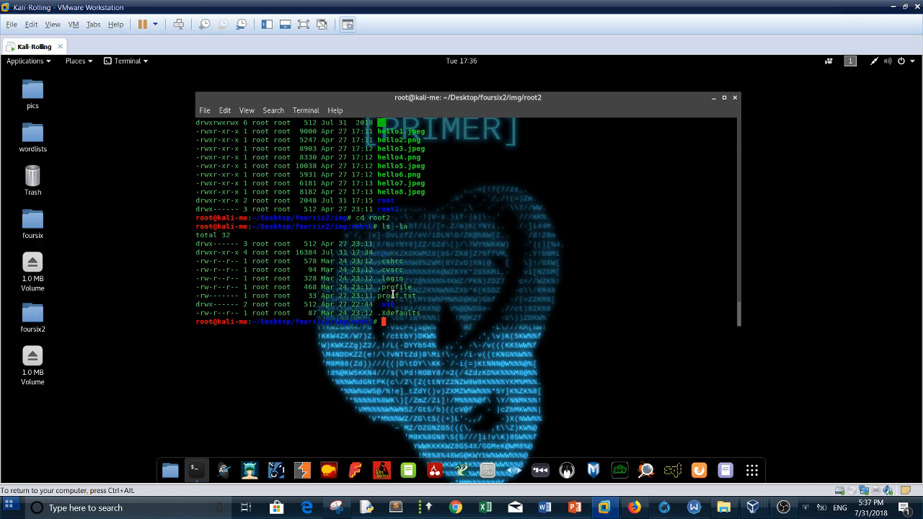
mouse_move(459, 306)
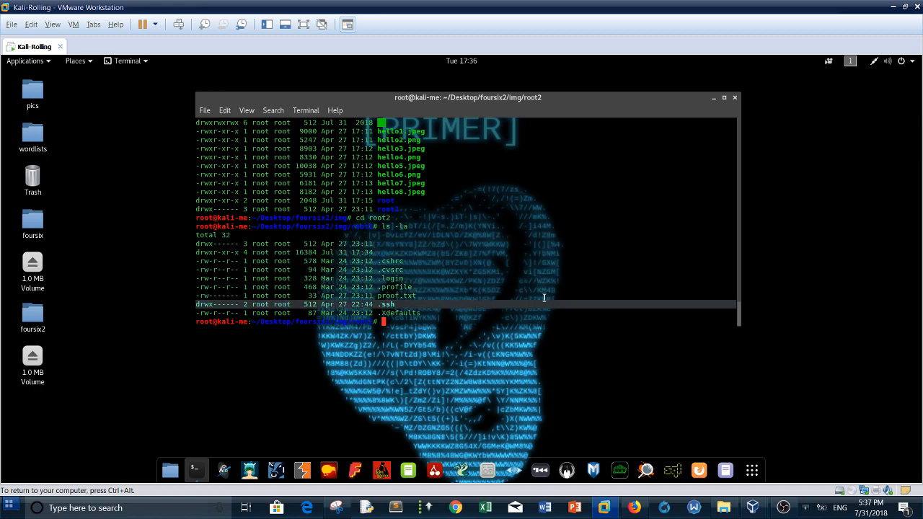
Step: Inspect .ssh, finding only an empty authorized_keys, then list root2 again
text(cd .ssh)
text(ls -la)
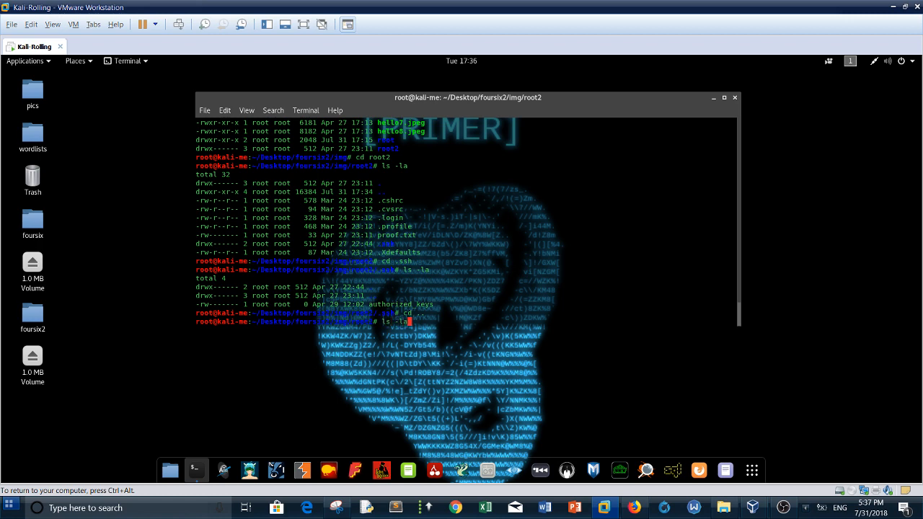
key(Return)
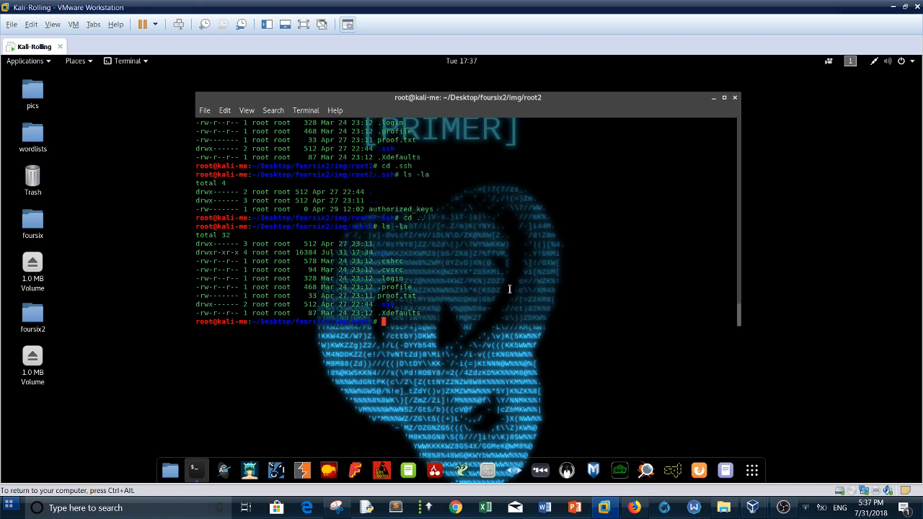
Step: Display proof.txt with cat to reveal the root flag hash
text(cd)
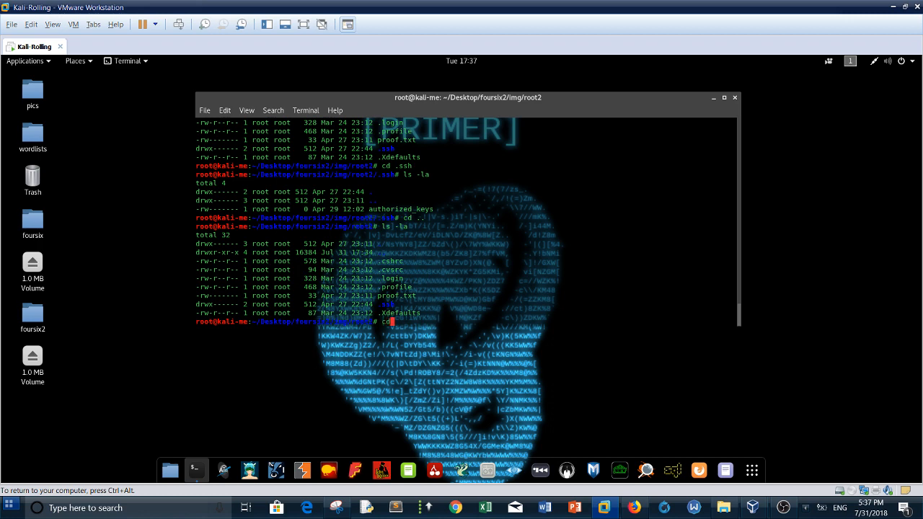
text(cat)
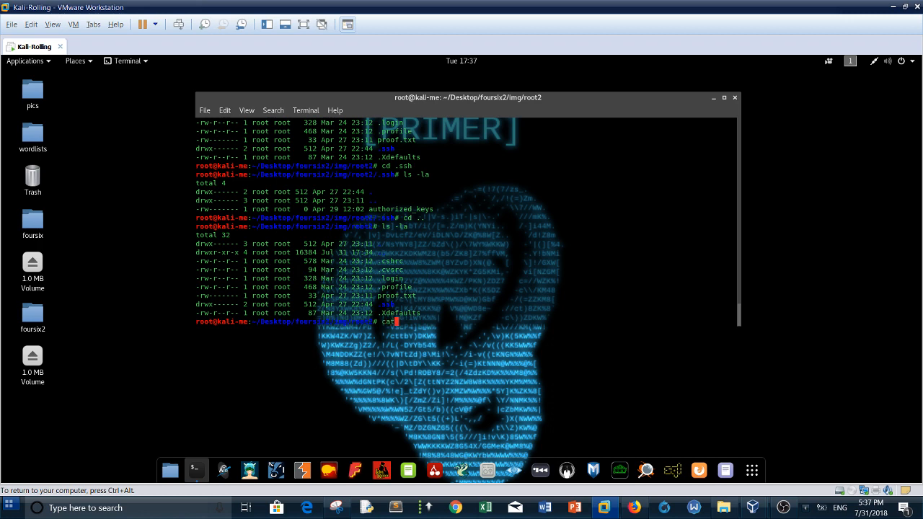
text(proof.)
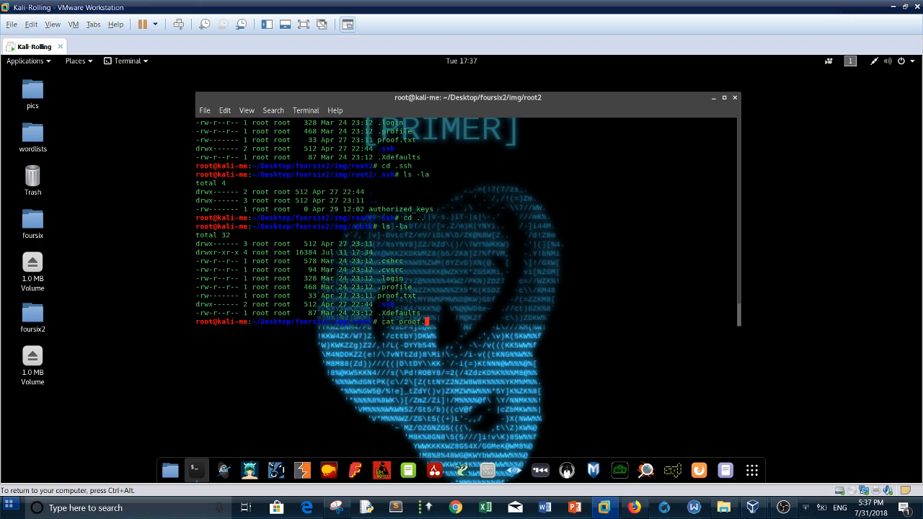
key(Return)
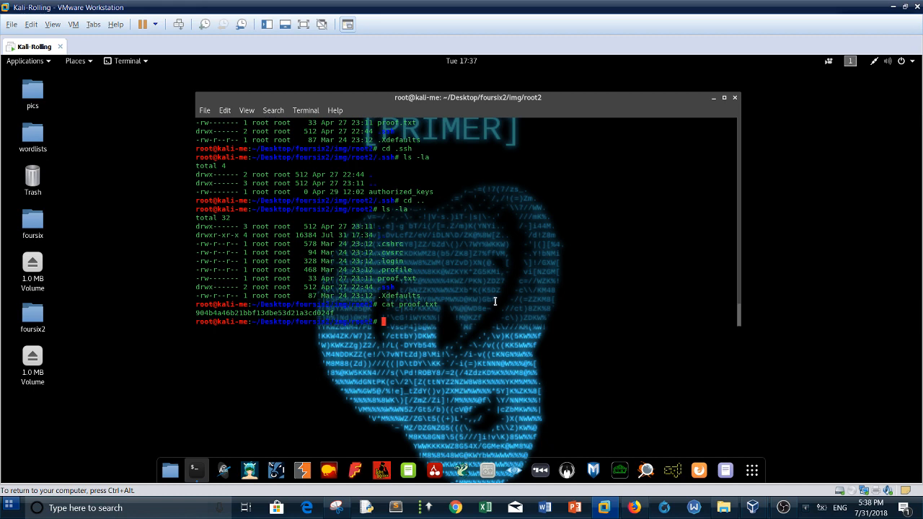
mouse_move(588, 325)
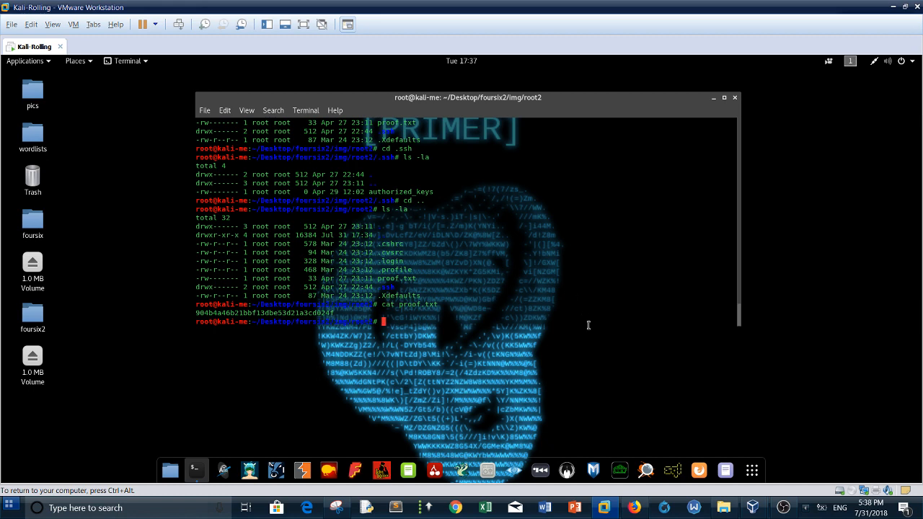
mouse_move(429, 102)
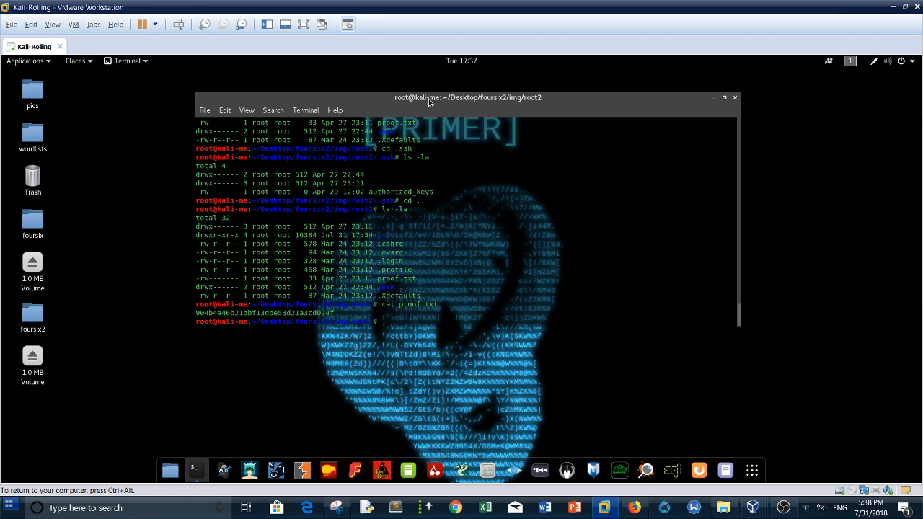